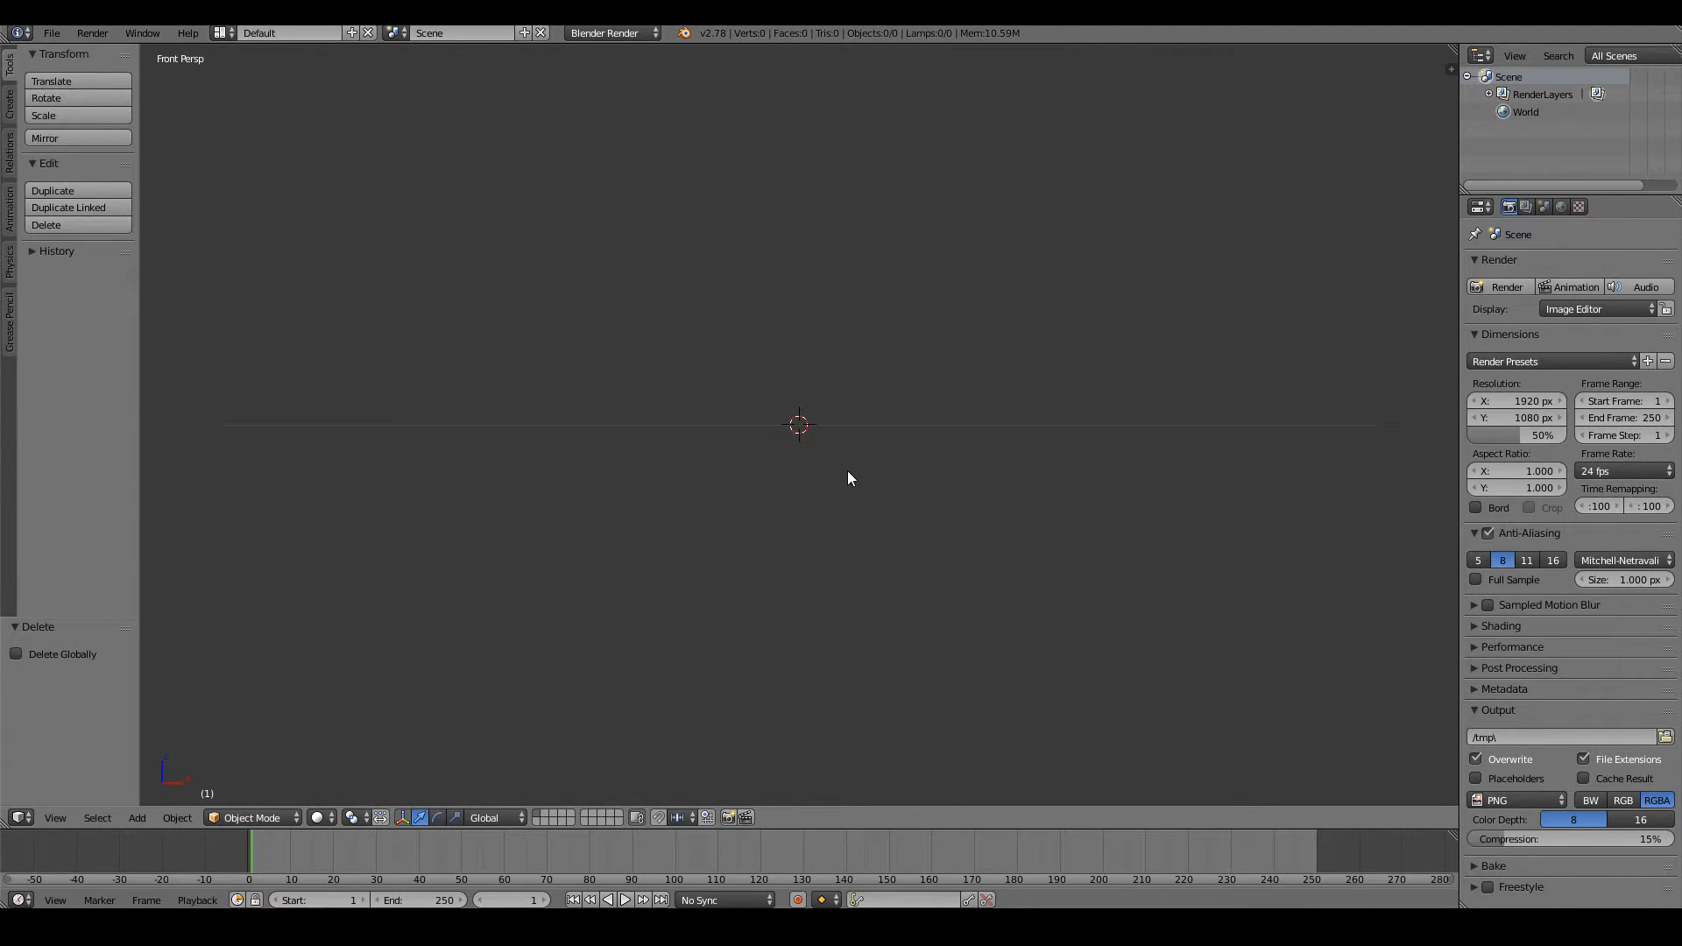
Add a plane mesh to the empty scene
click(137, 819)
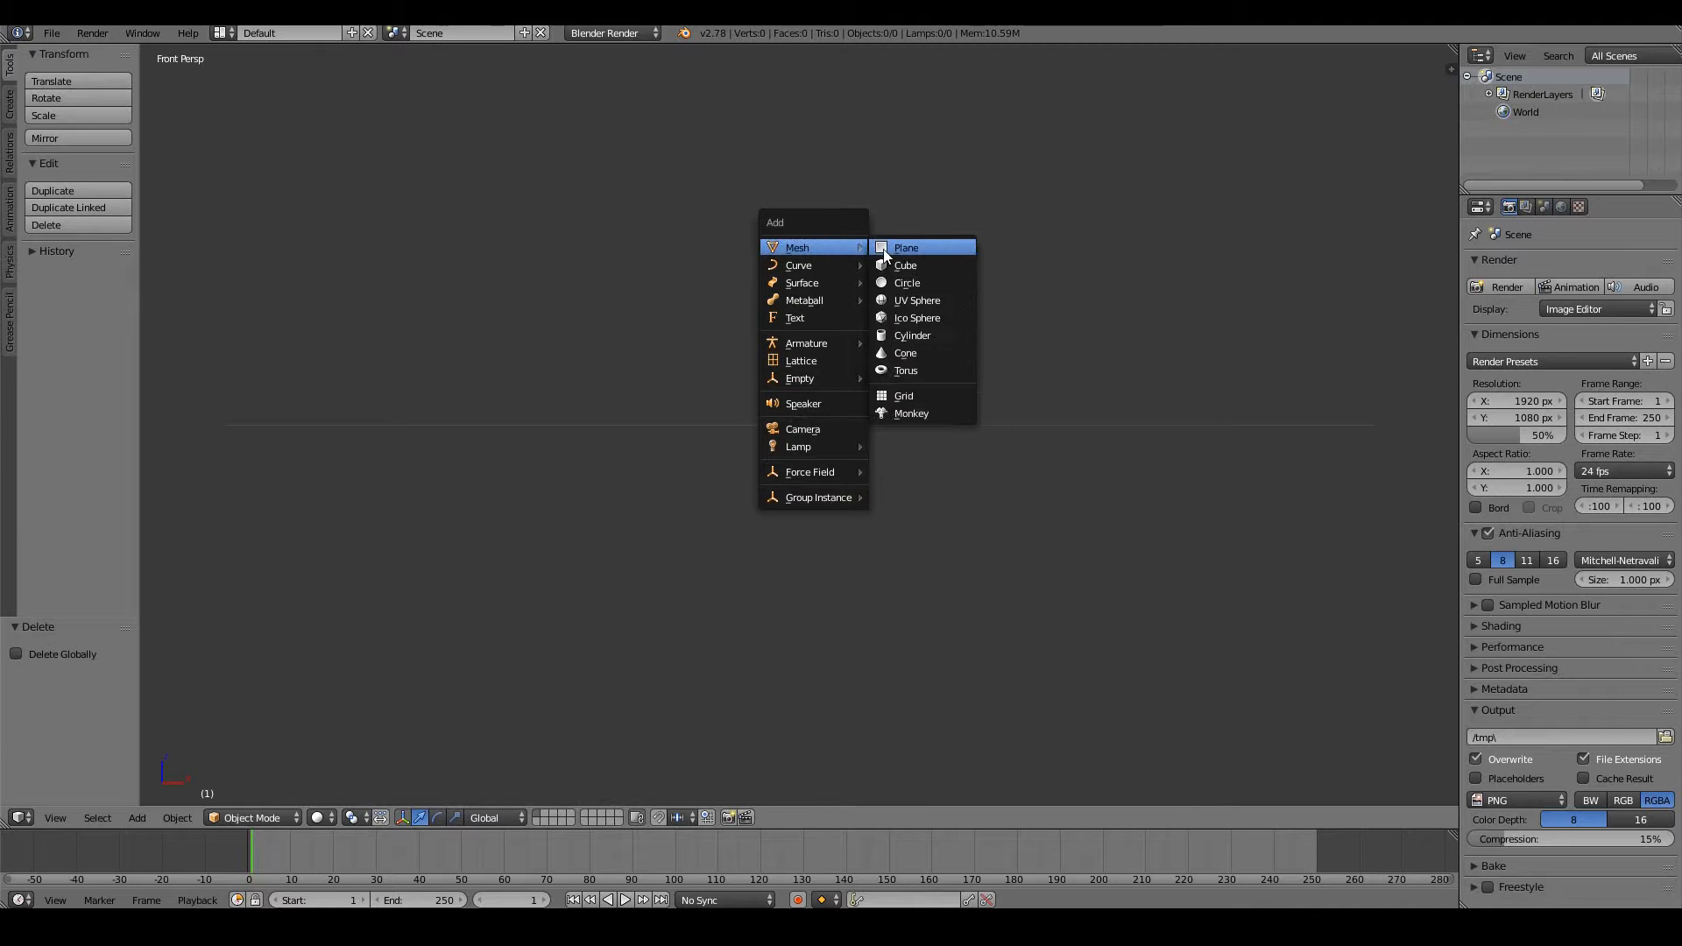
click(906, 247)
text(90)
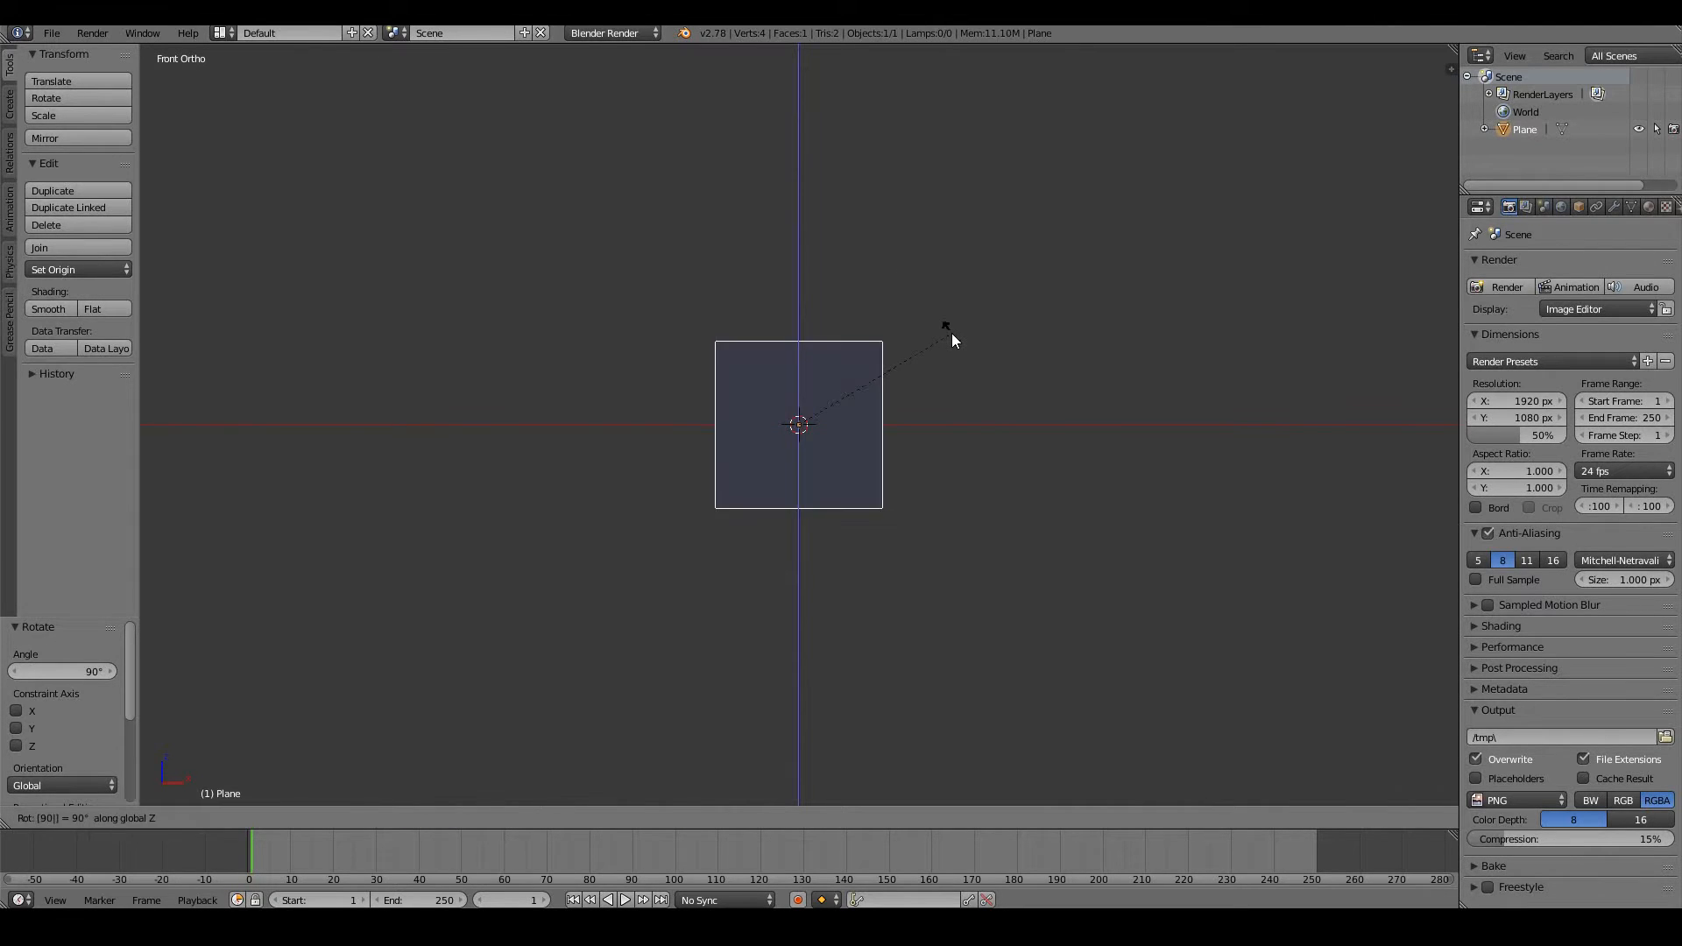
Give the plane a new material and enter mesh editing
click(609, 32)
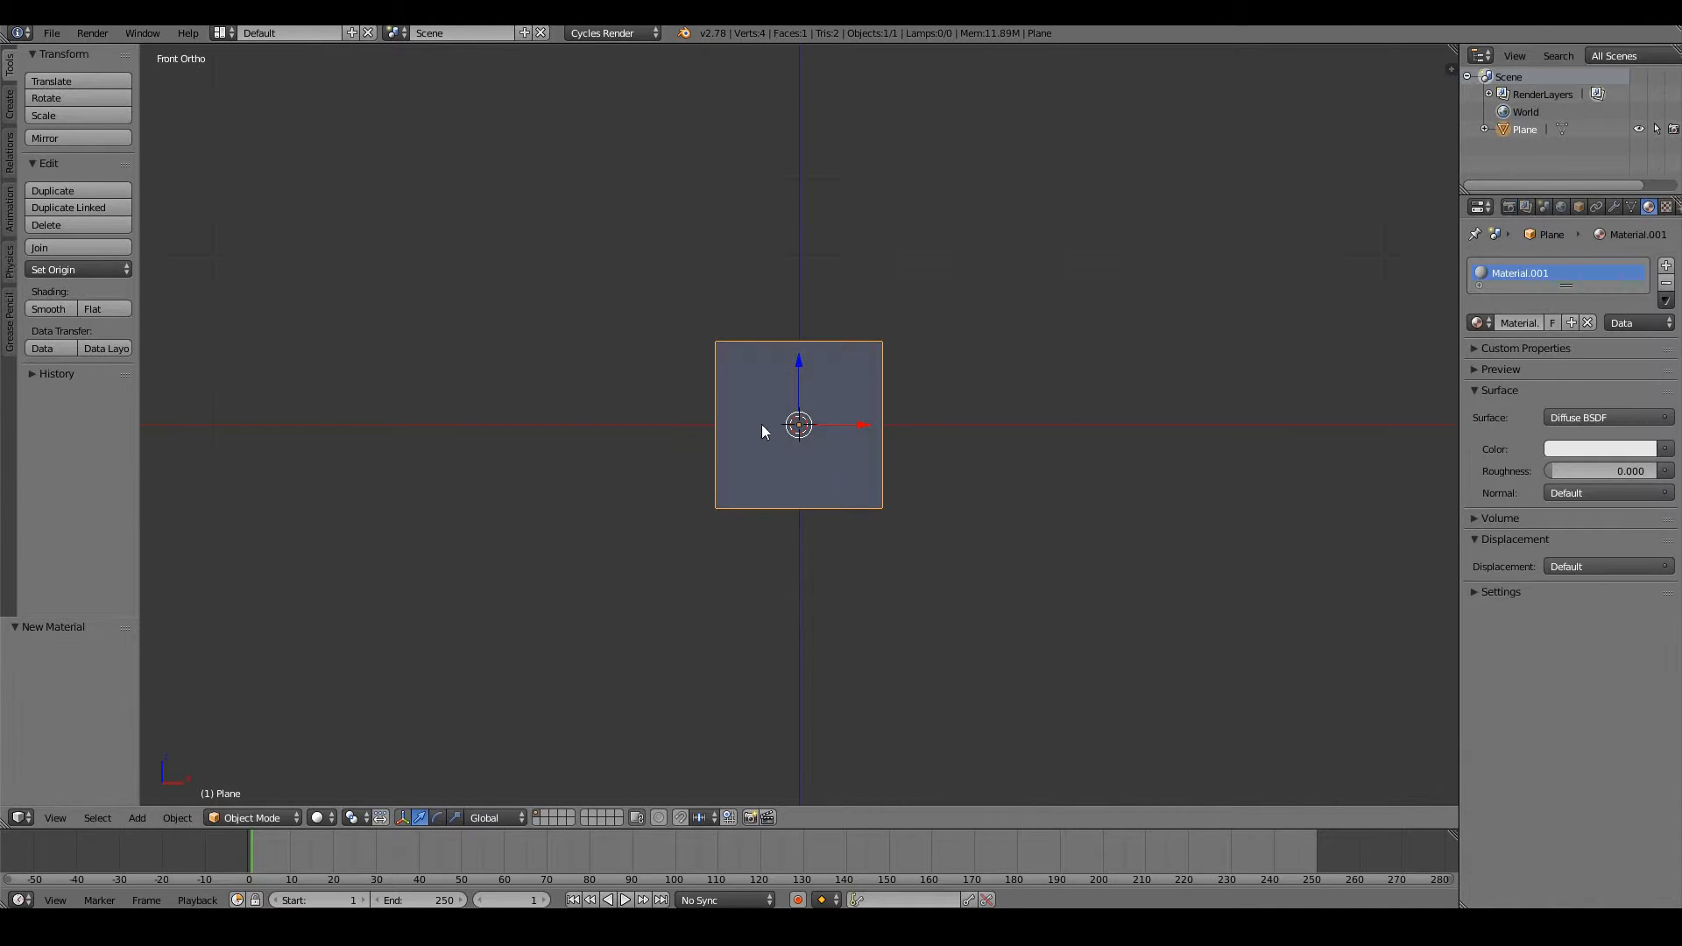
mouse_move(856, 473)
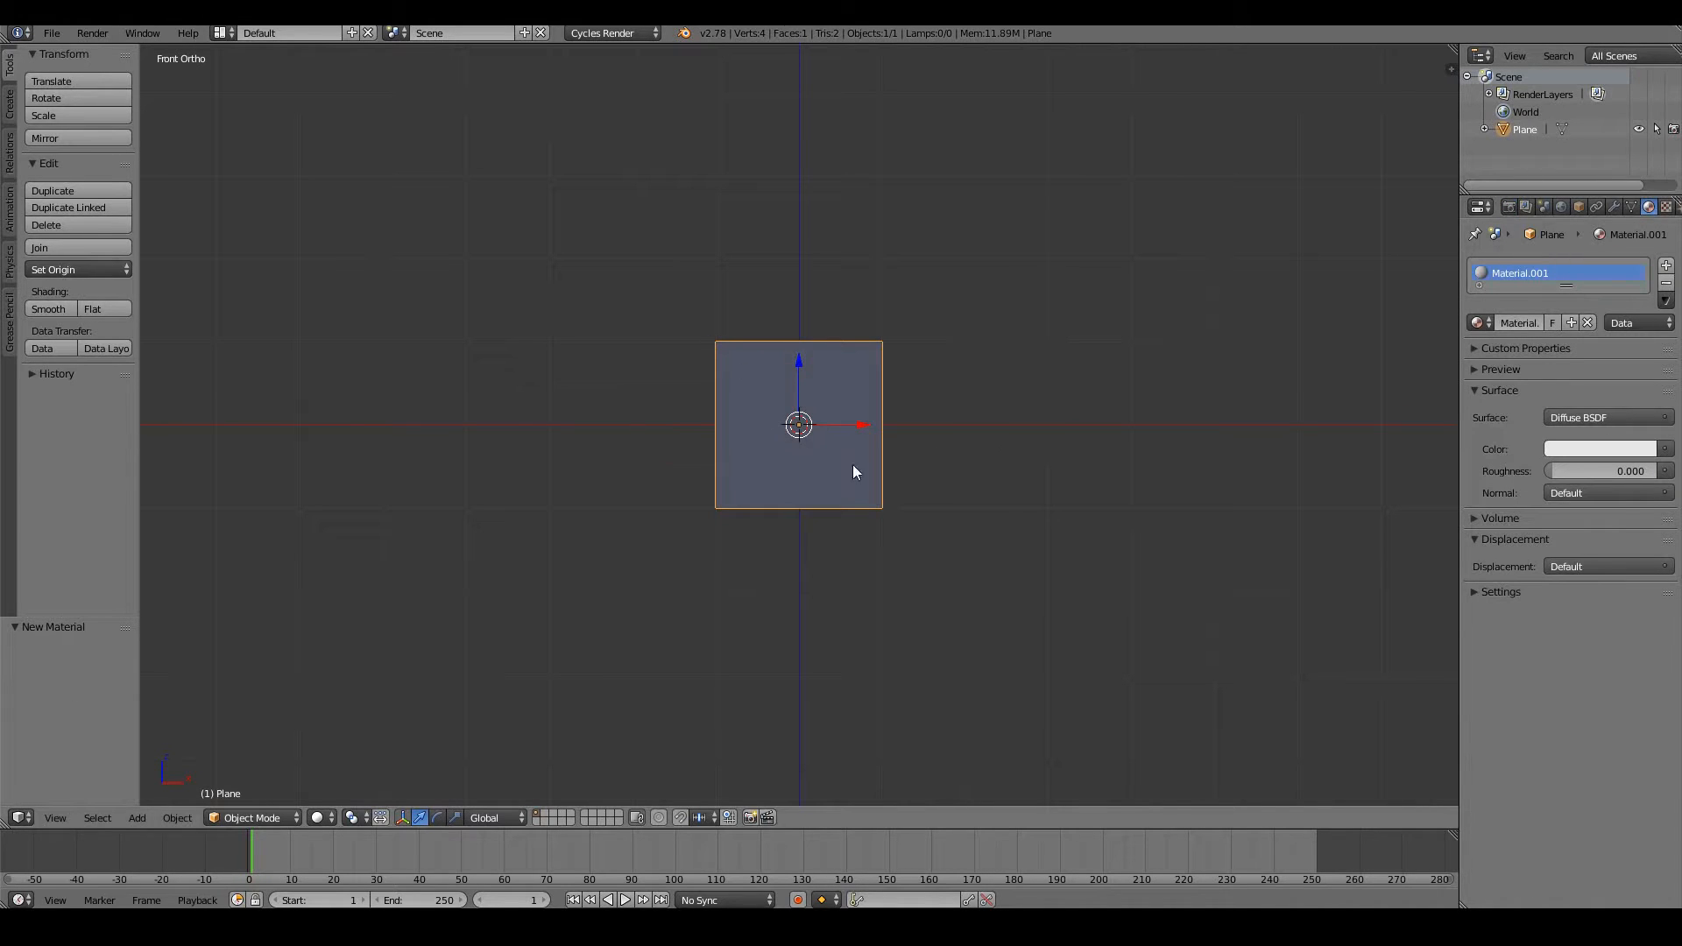
mouse_move(925, 455)
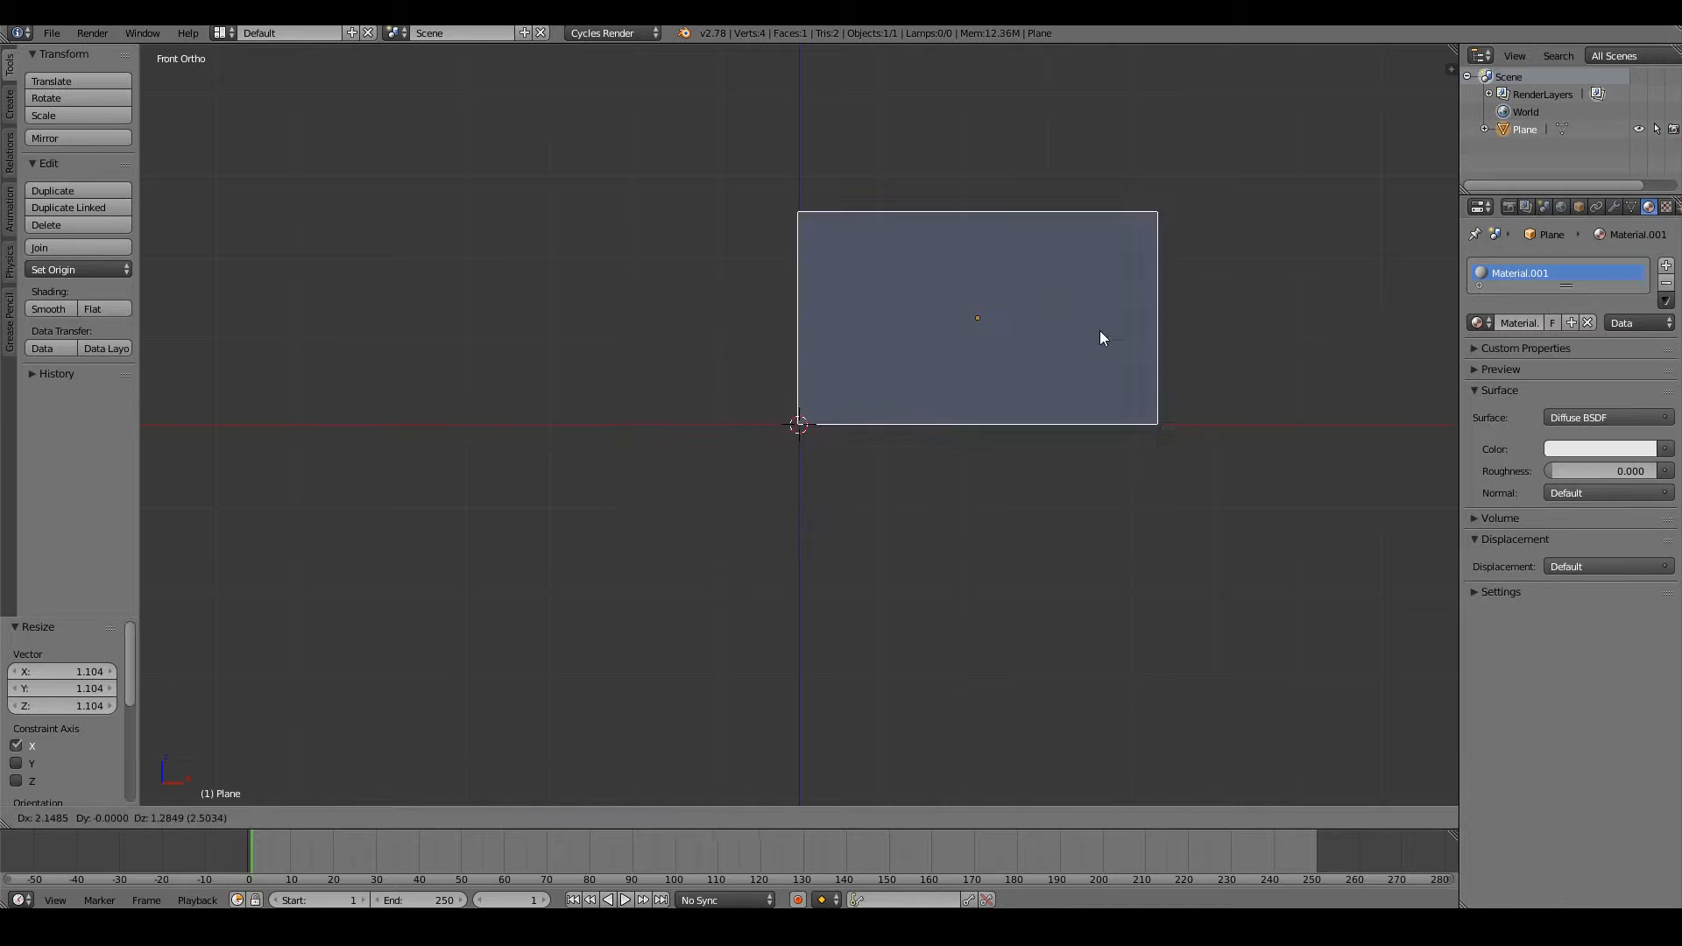
key(Tab)
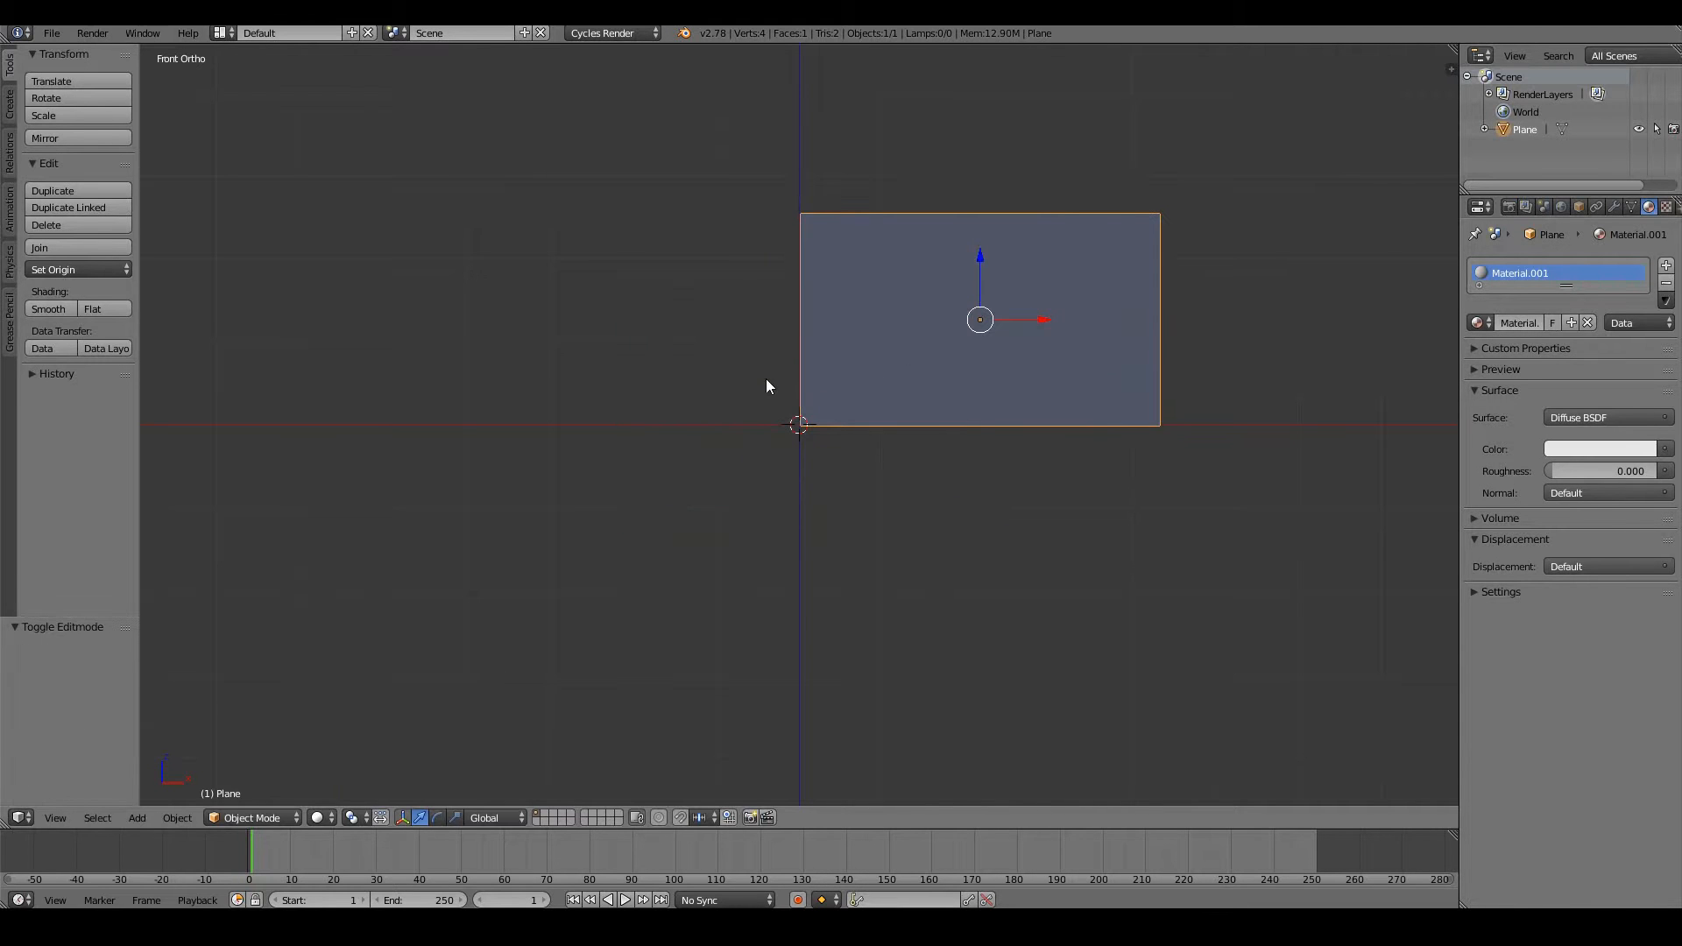
mouse_move(950, 344)
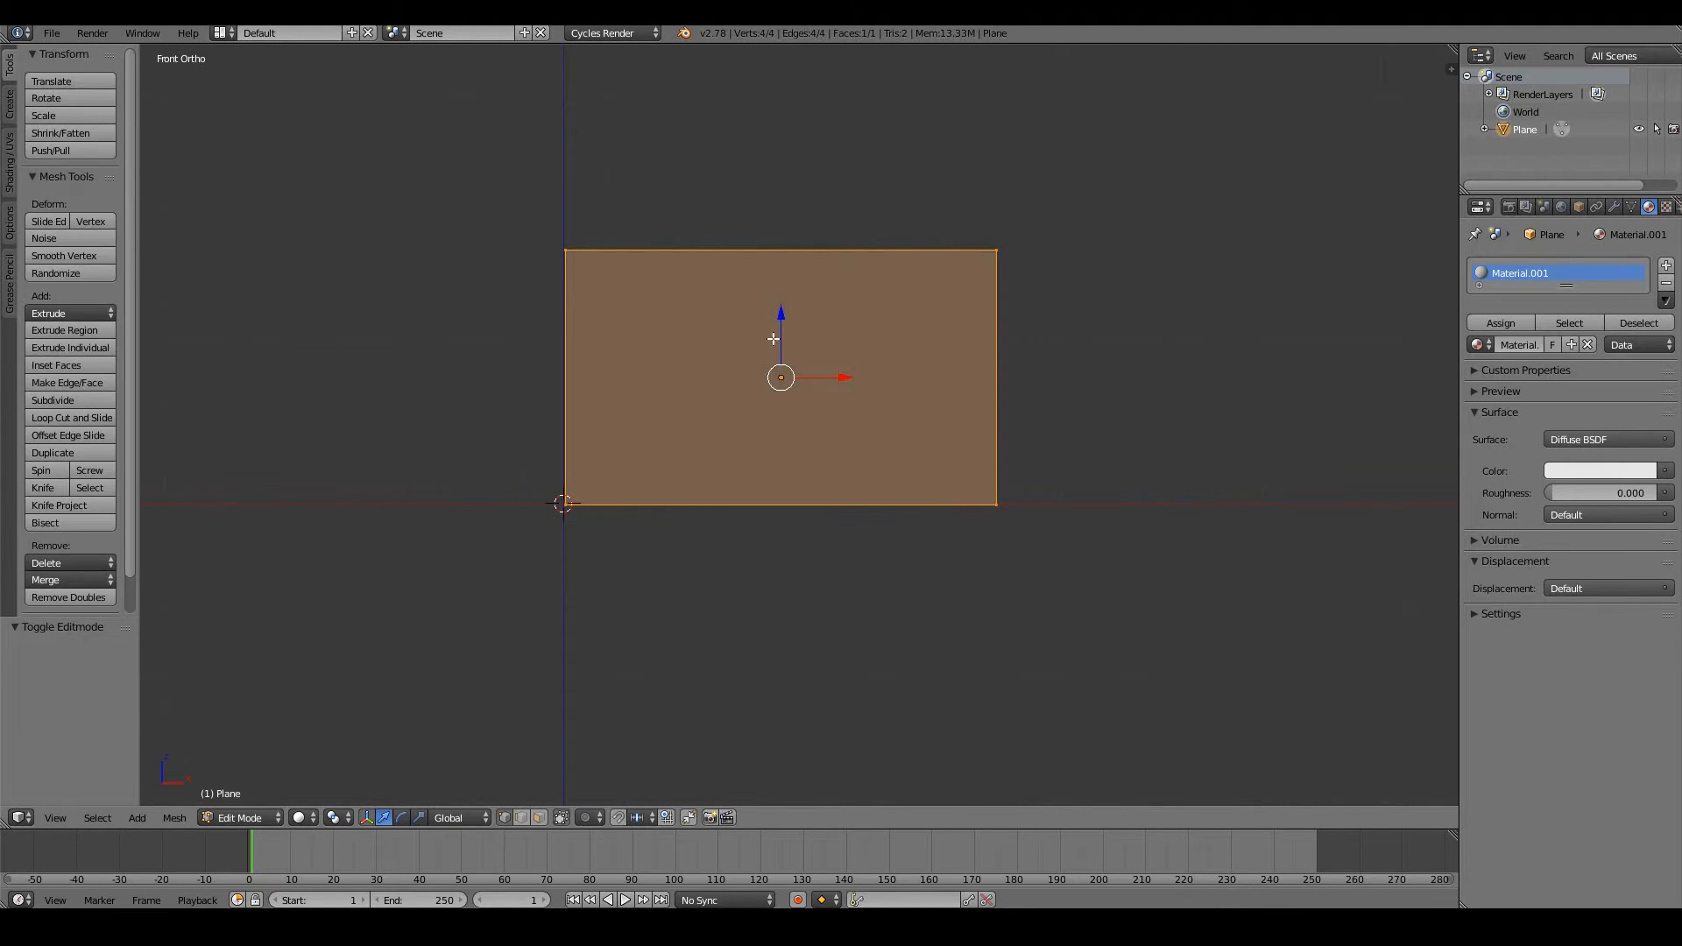
mouse_move(1048, 241)
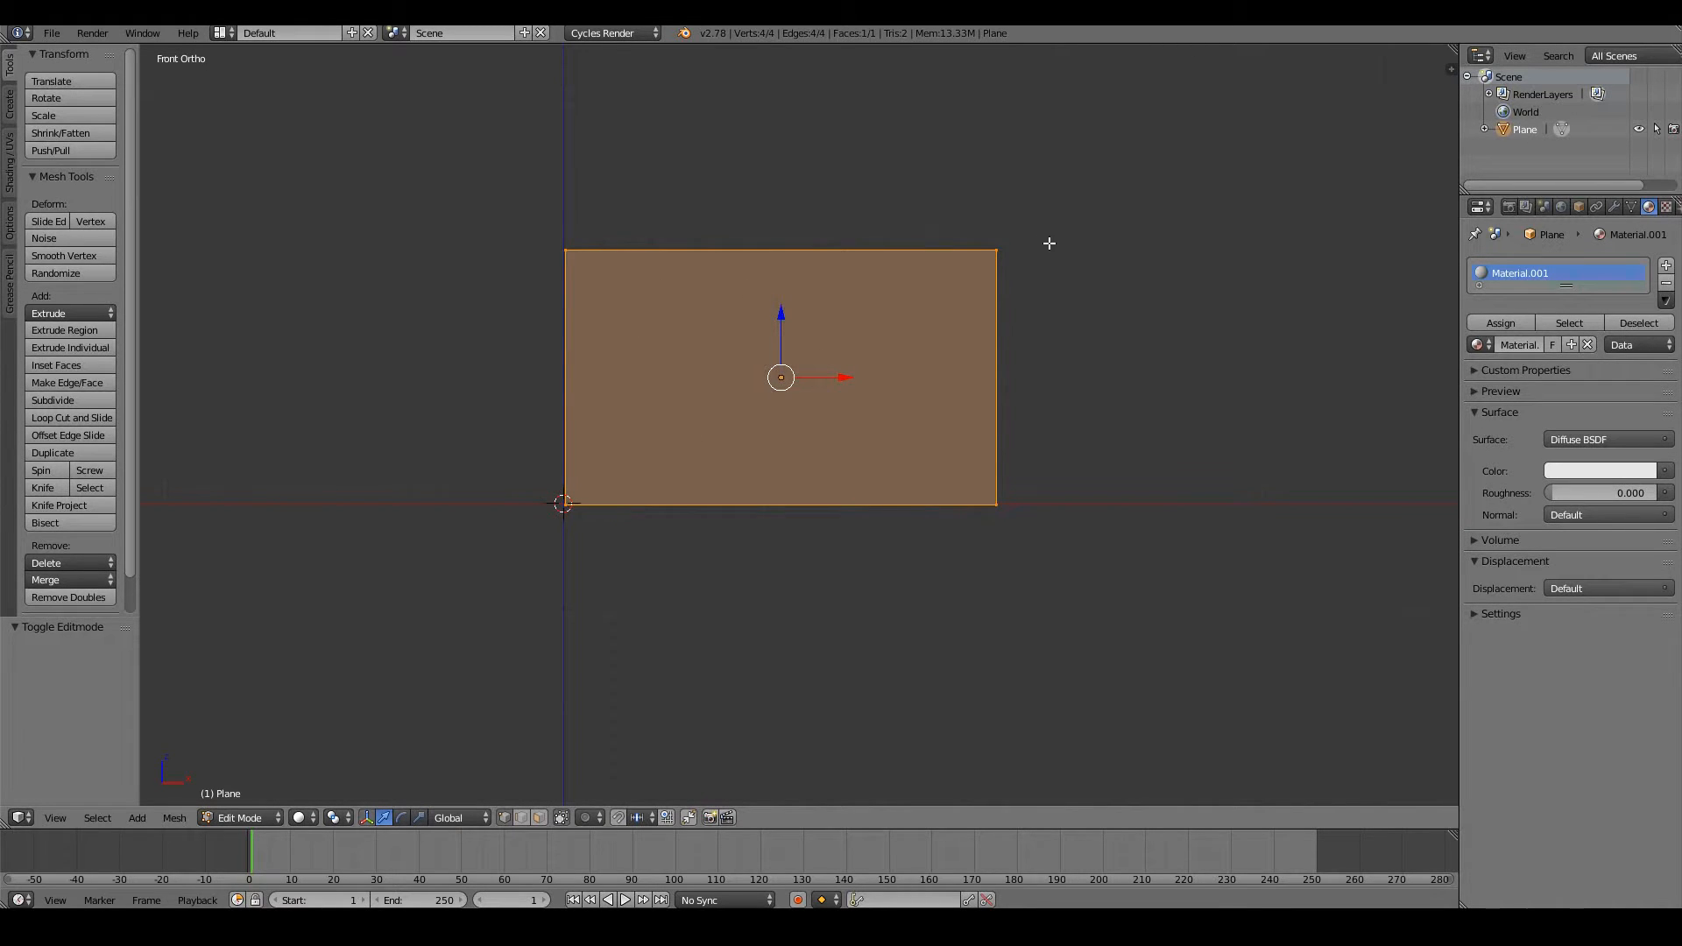
mouse_move(662, 357)
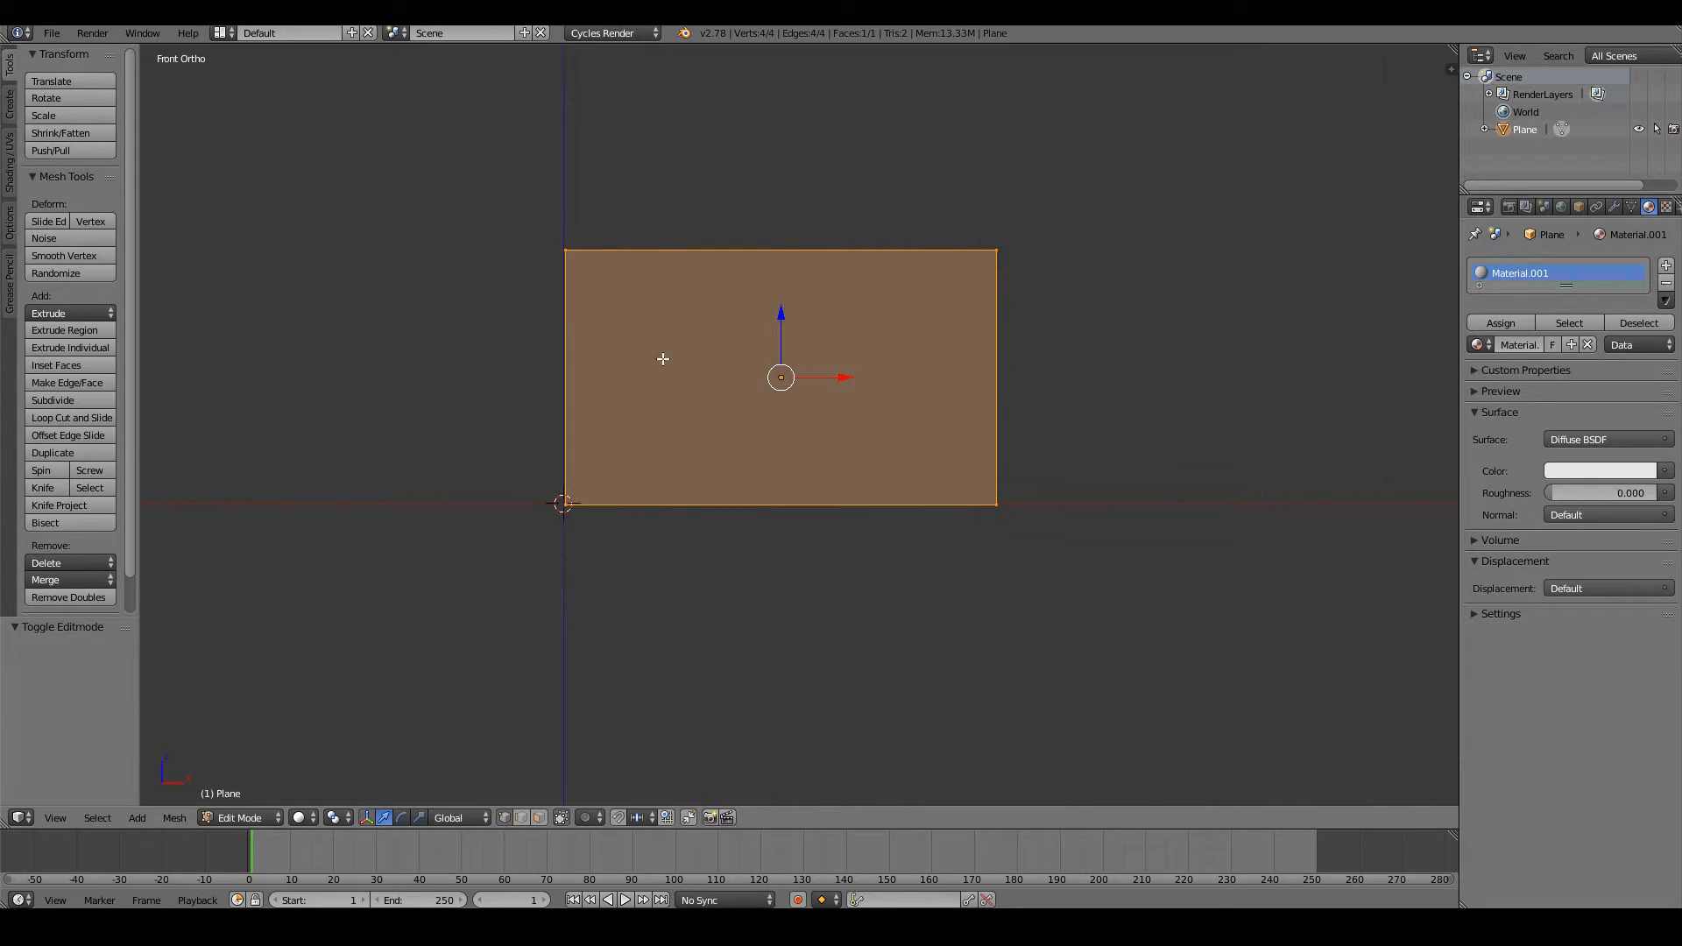
mouse_move(666, 325)
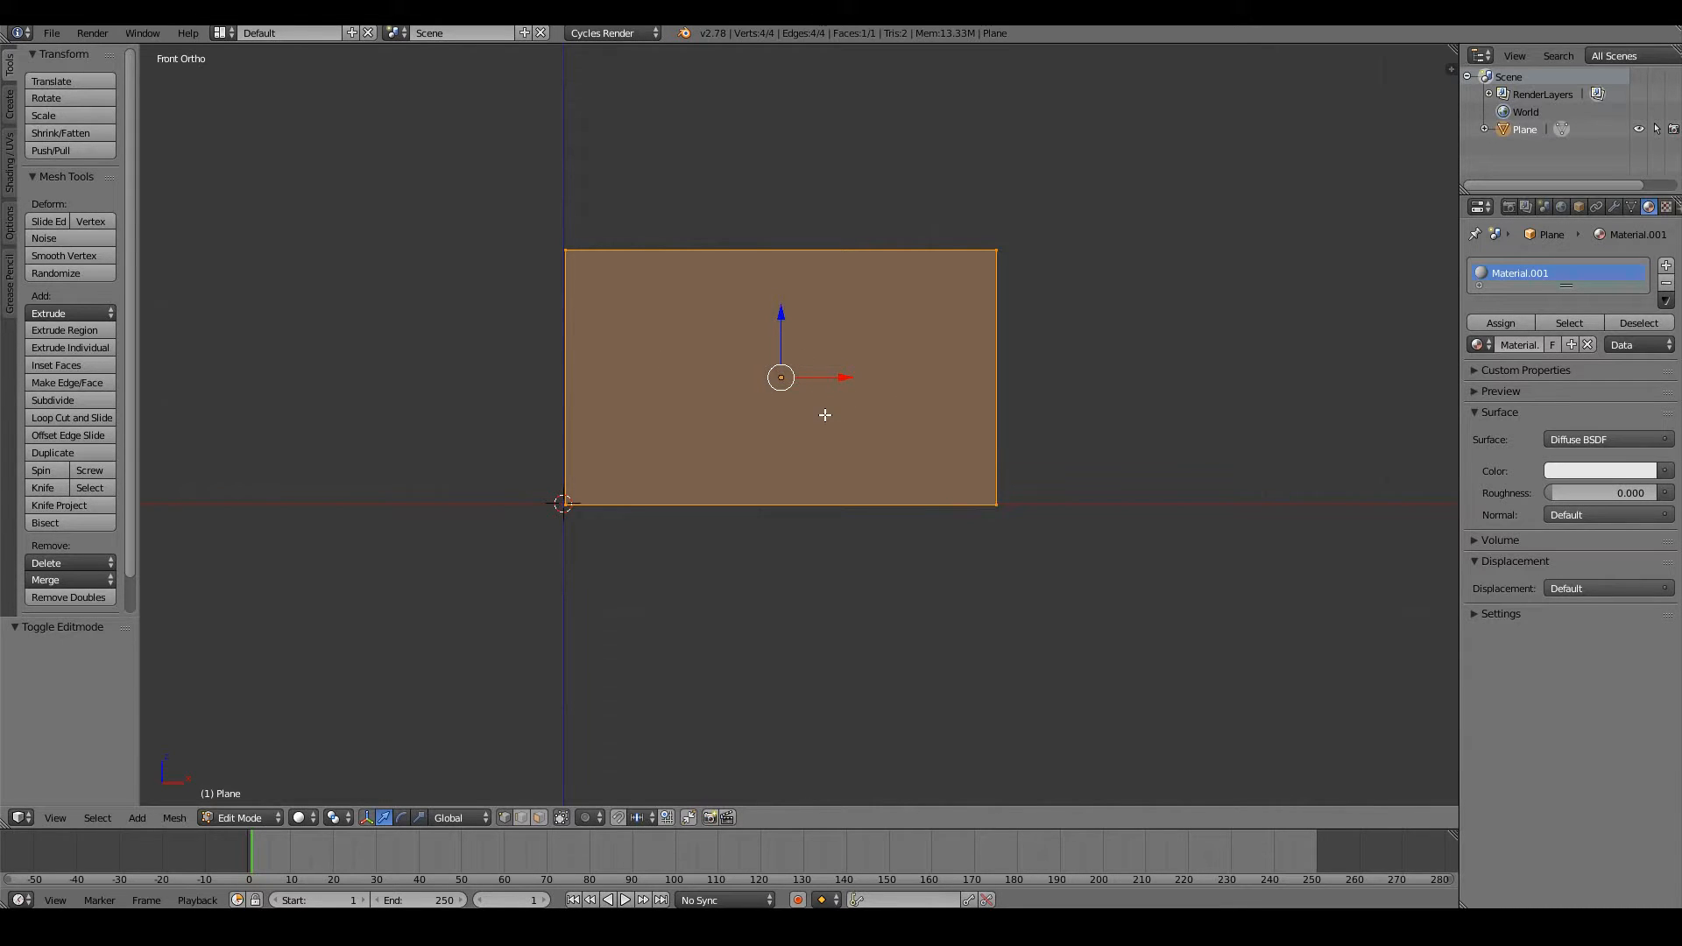
mouse_move(811, 450)
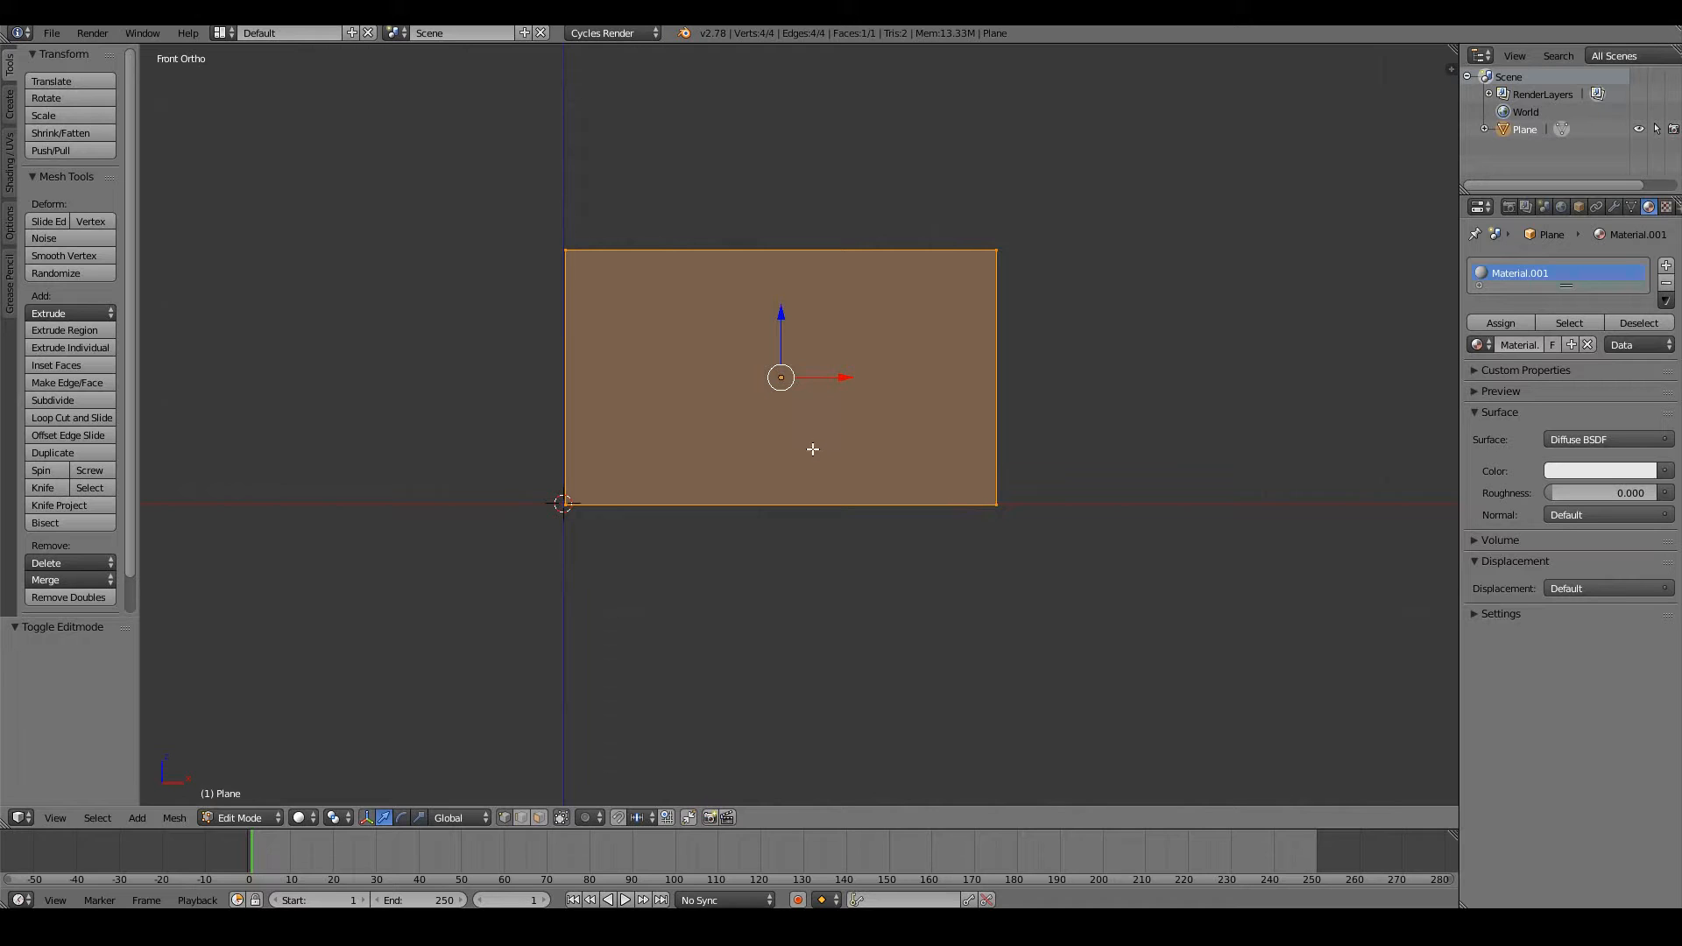
Cut the rectangle with a vertical loop and subdivide it once into four quads
click(70, 418)
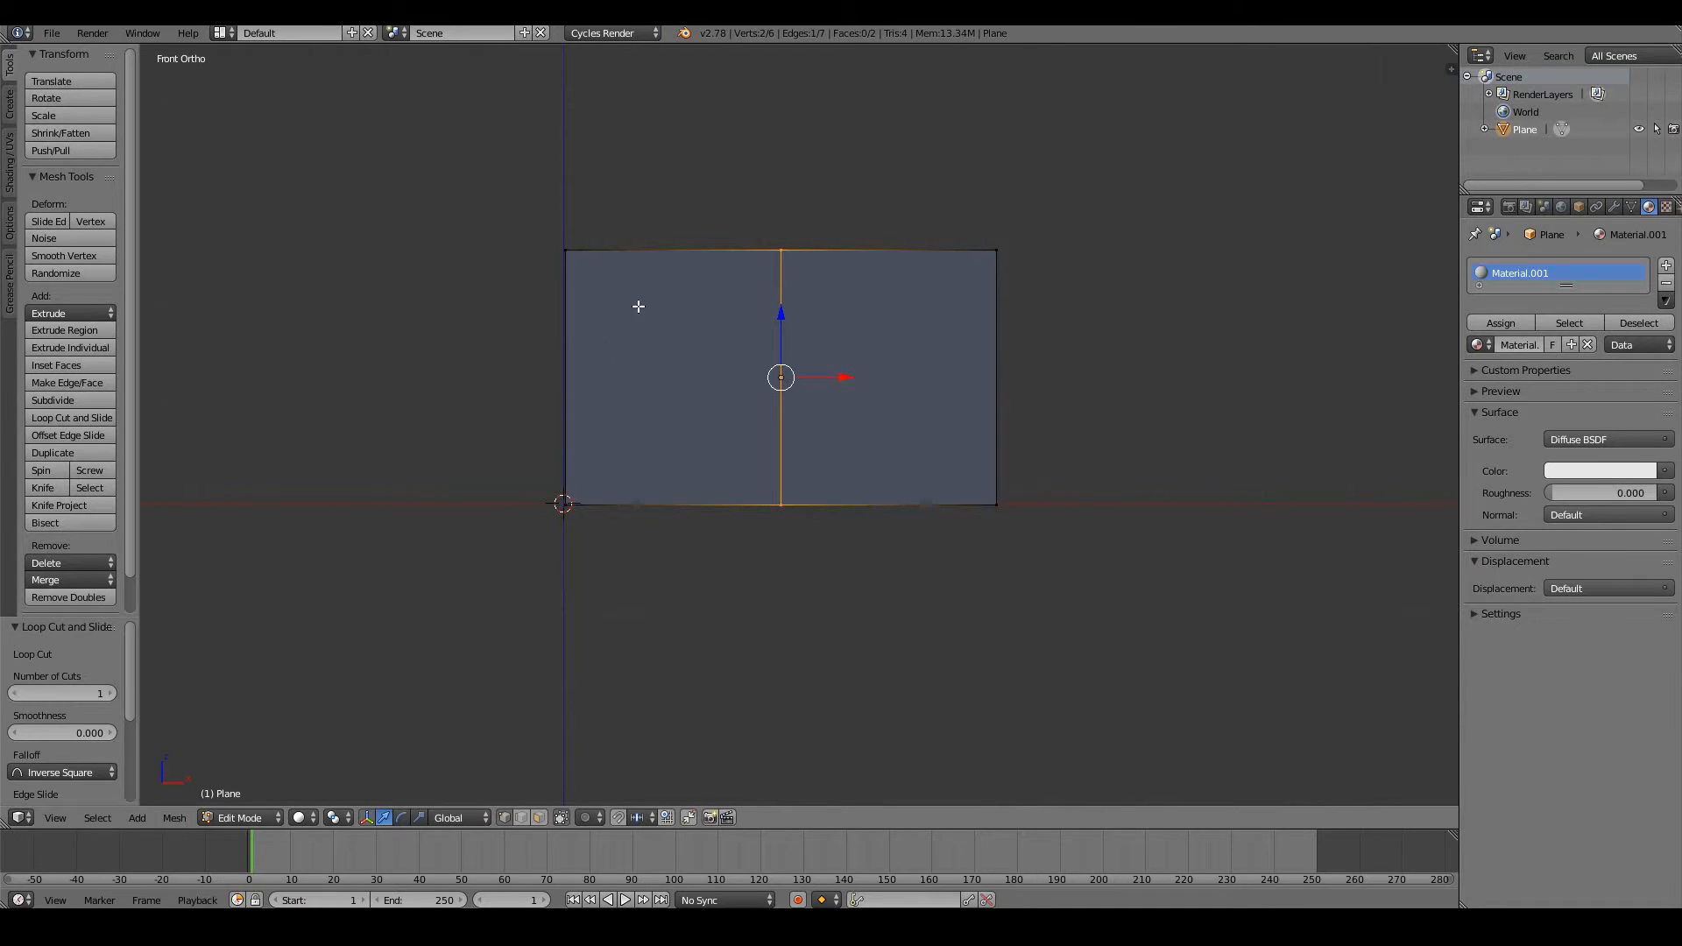
mouse_move(684, 343)
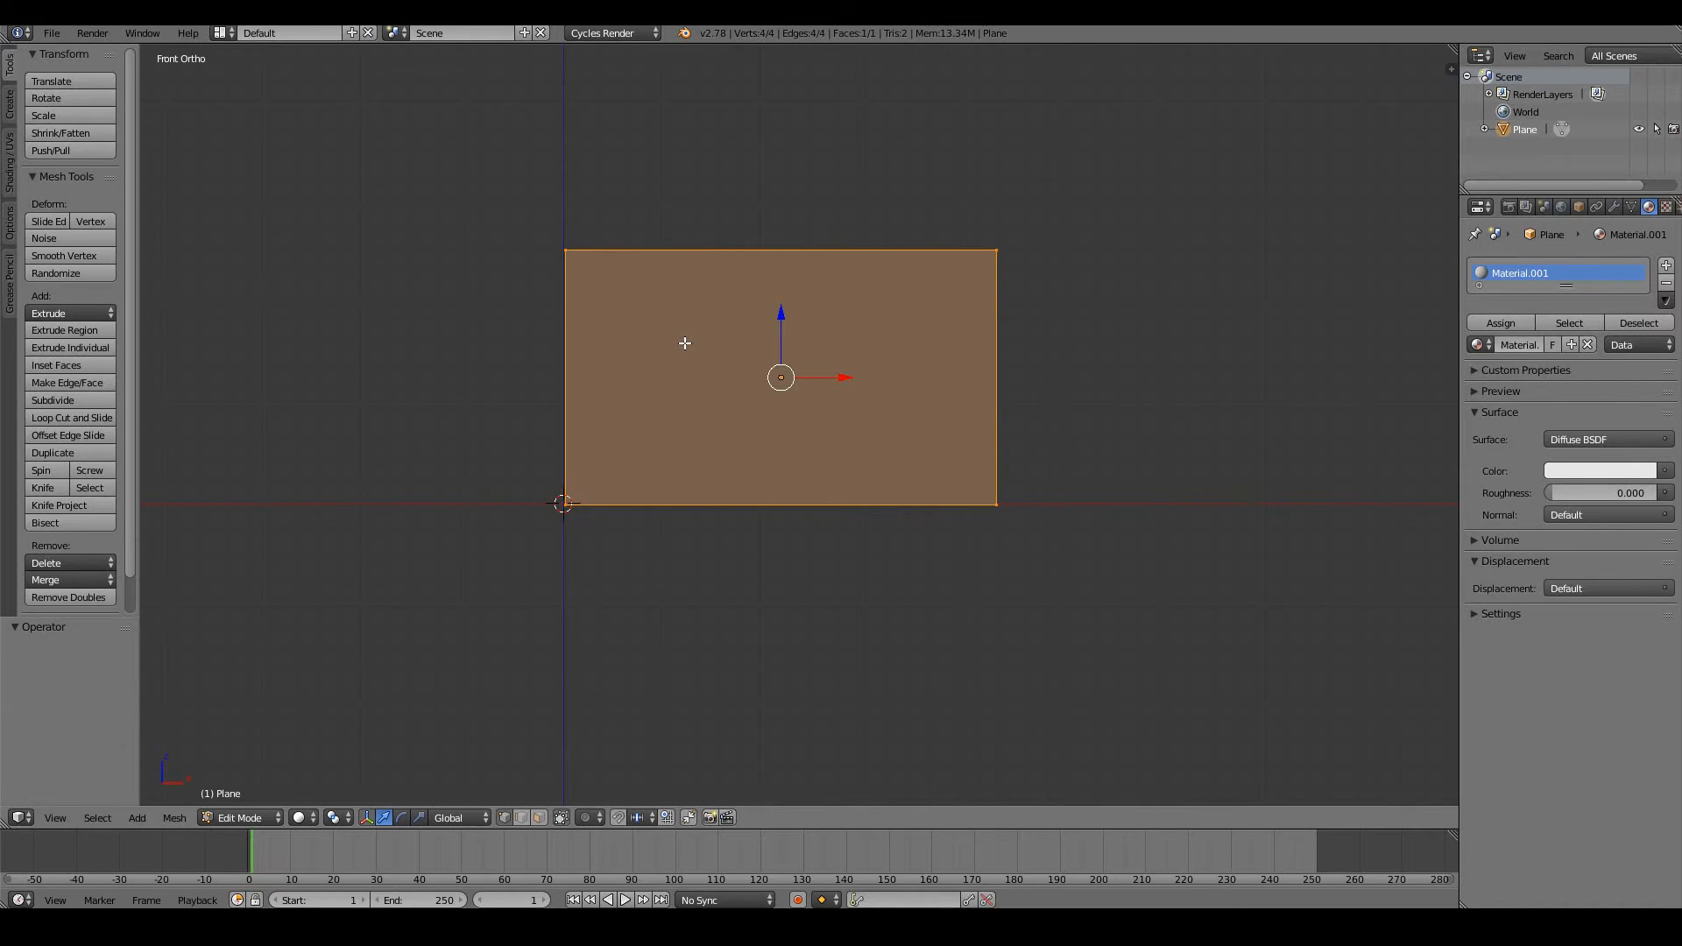
click(51, 400)
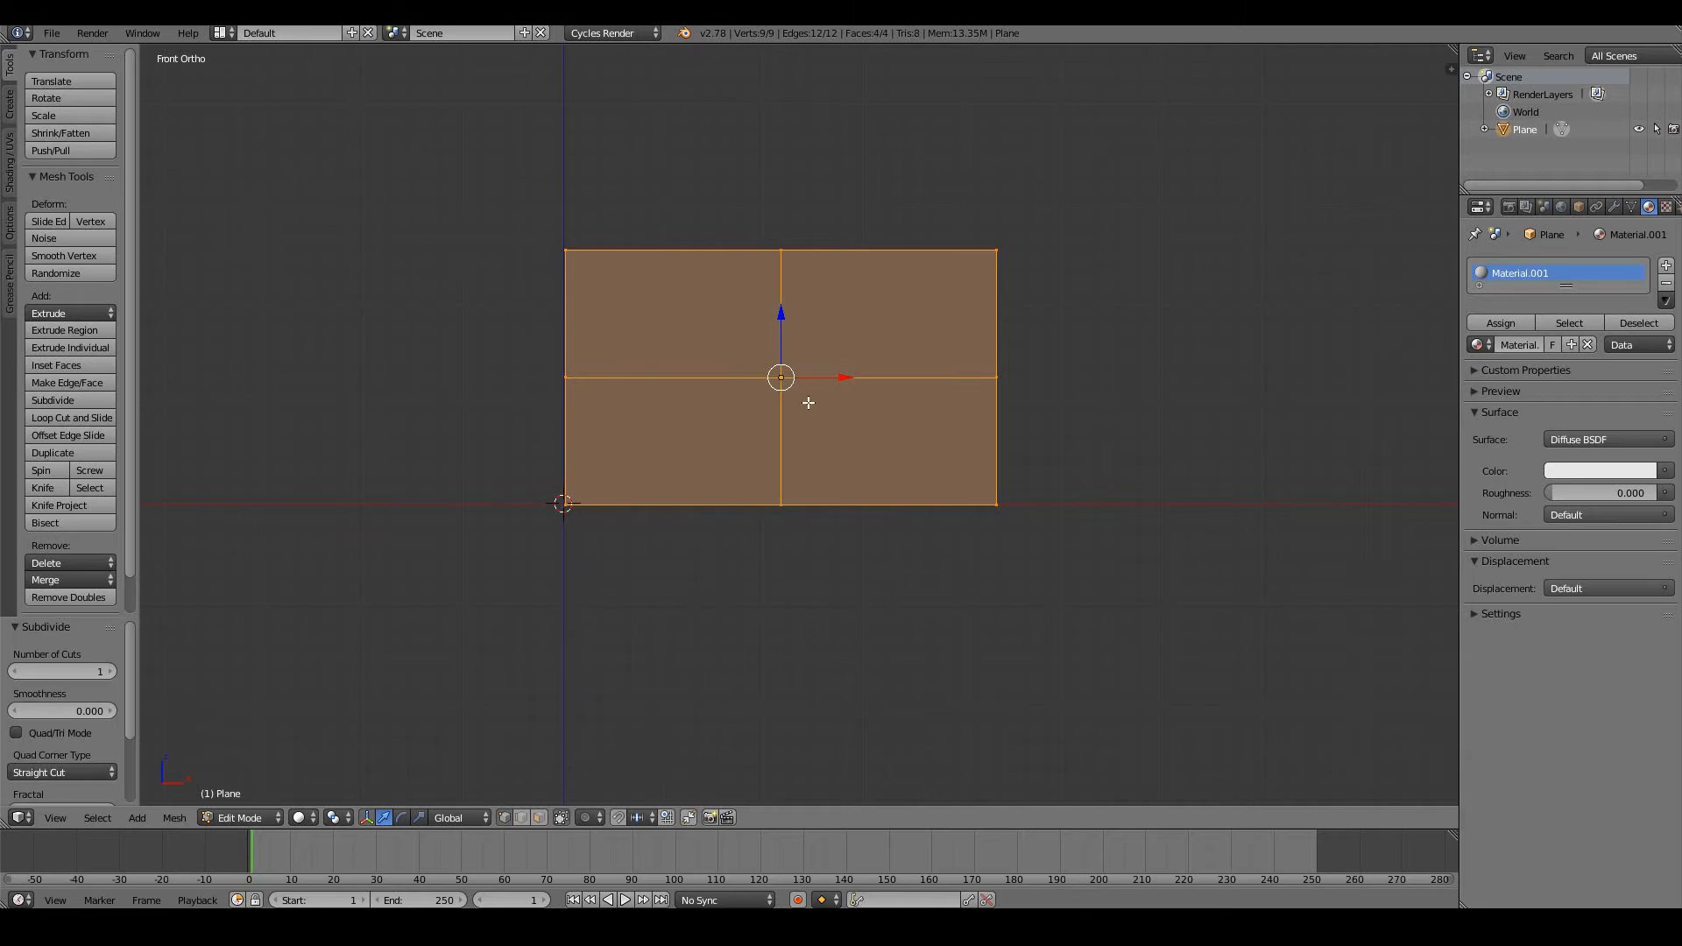
mouse_move(888, 351)
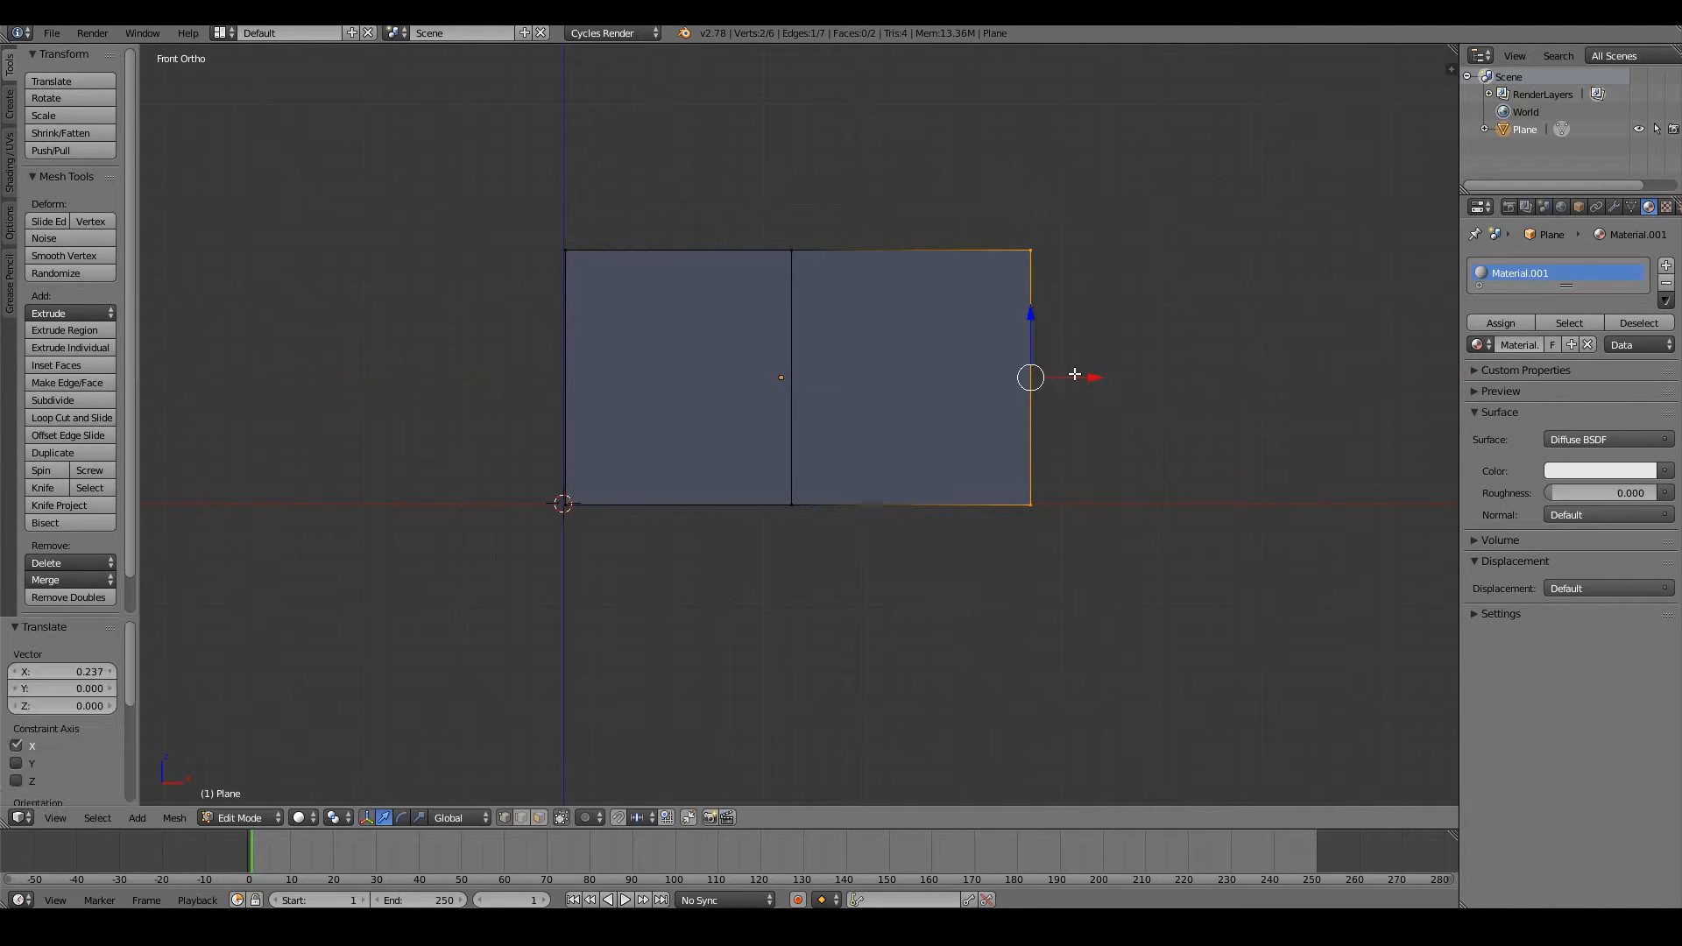
Subdivide the whole plane twice into a dense 968-face grid, then return to Object Mode
key(a)
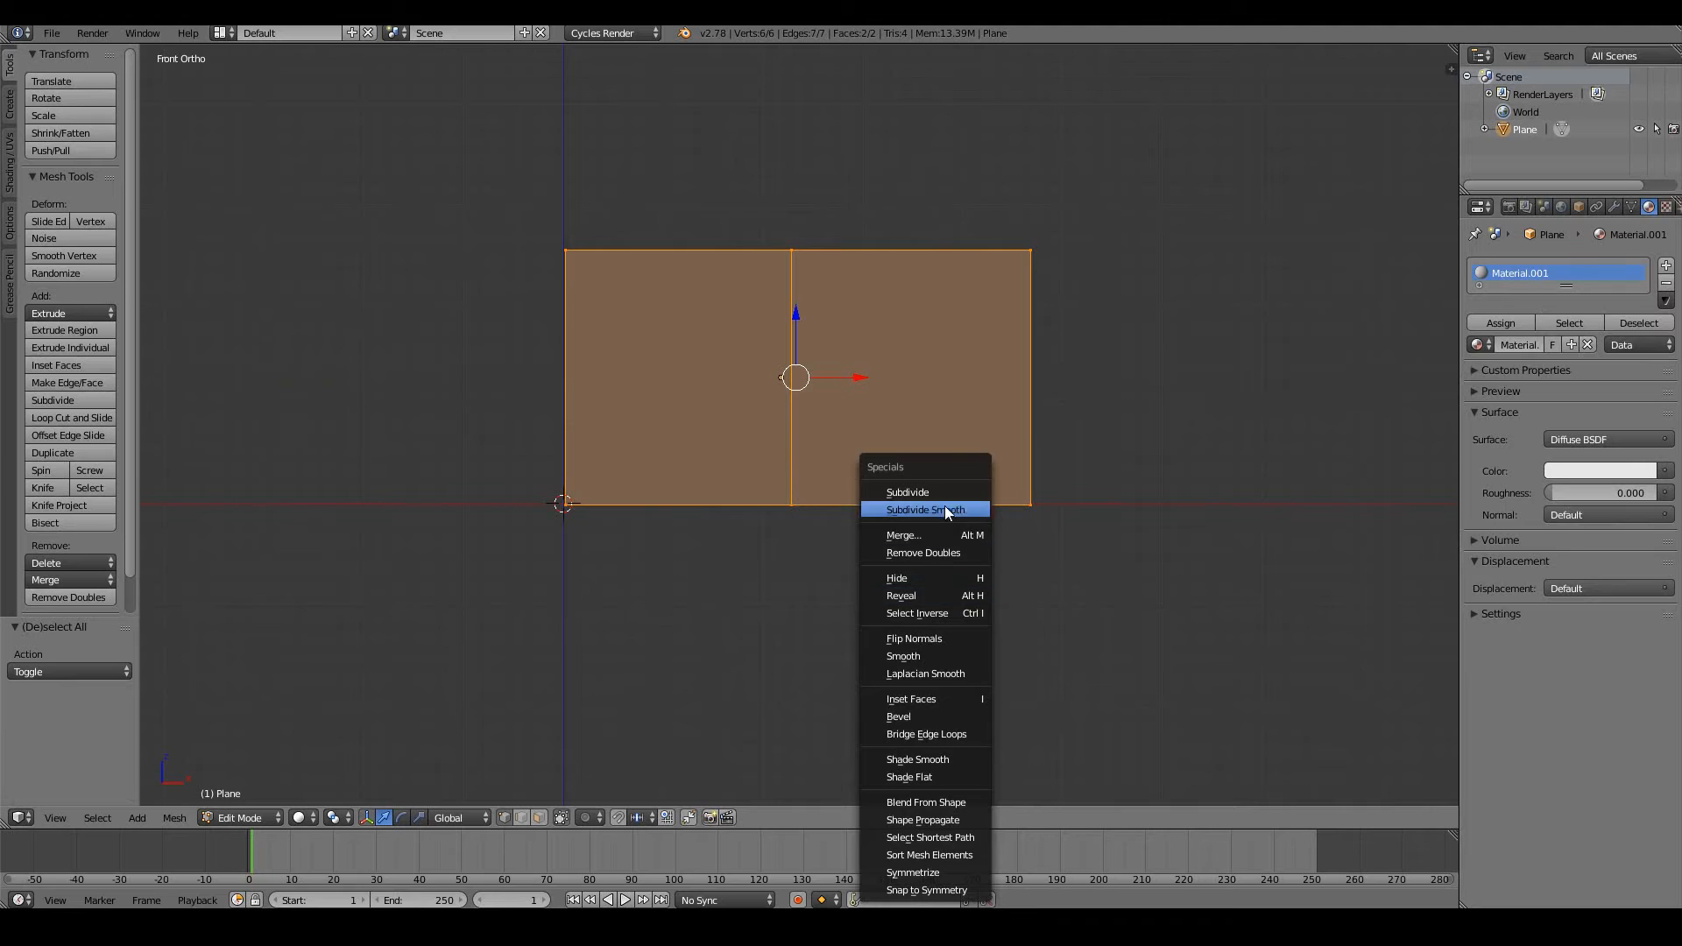
click(906, 491)
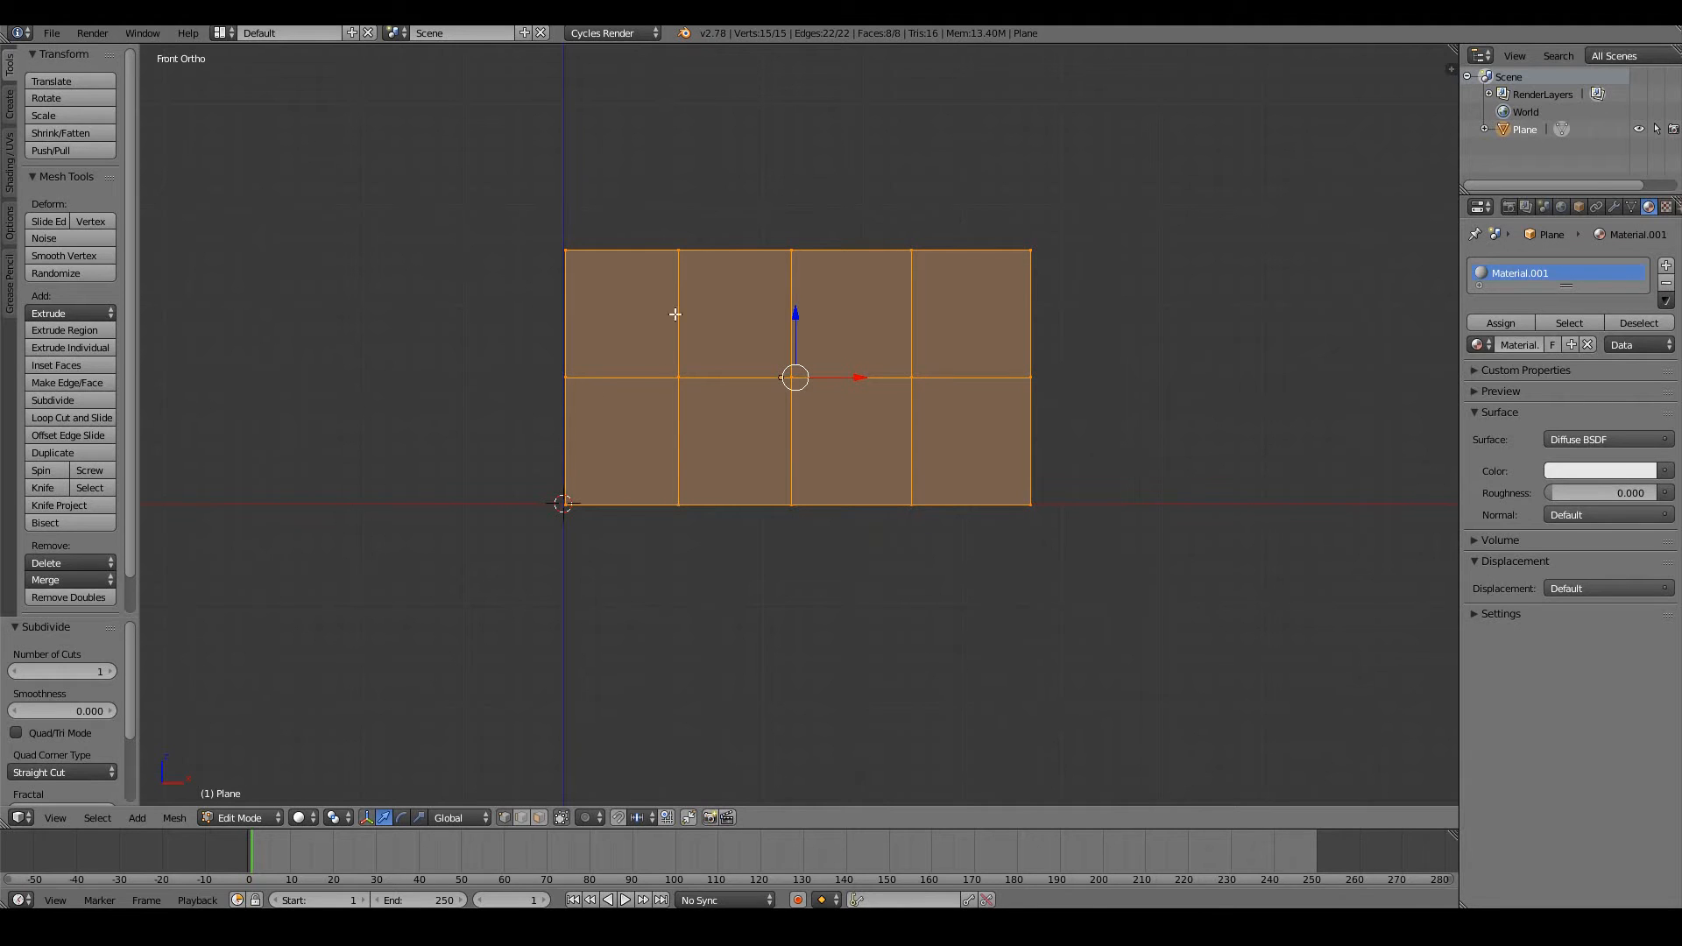
mouse_move(61, 671)
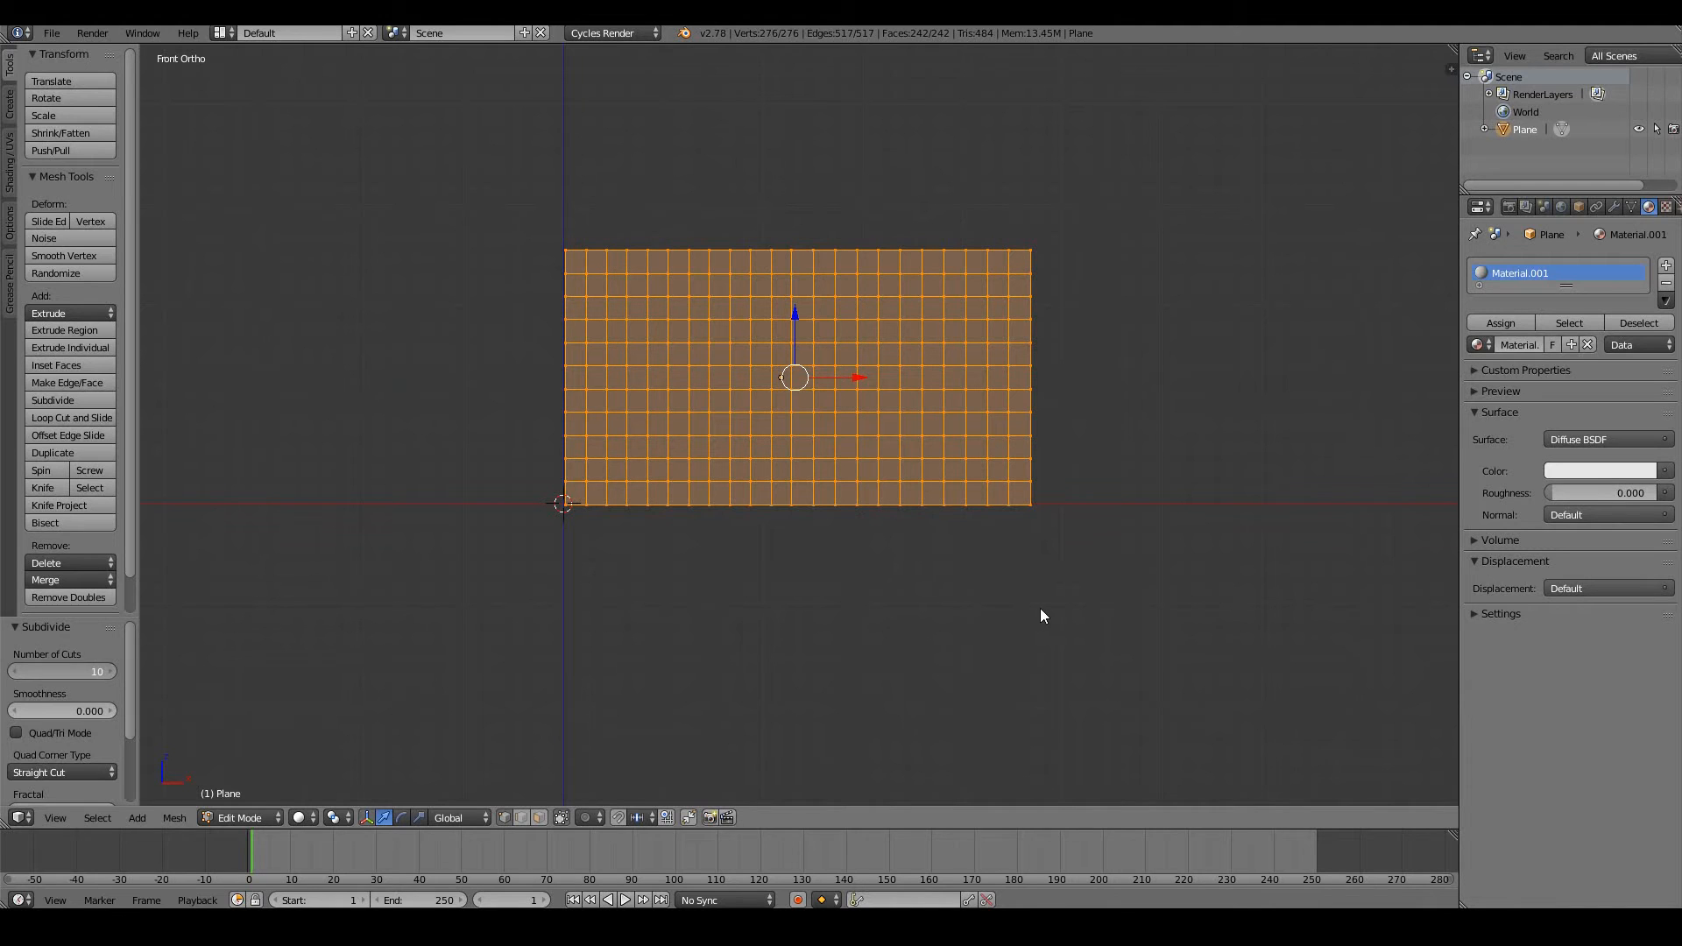
mouse_move(619, 661)
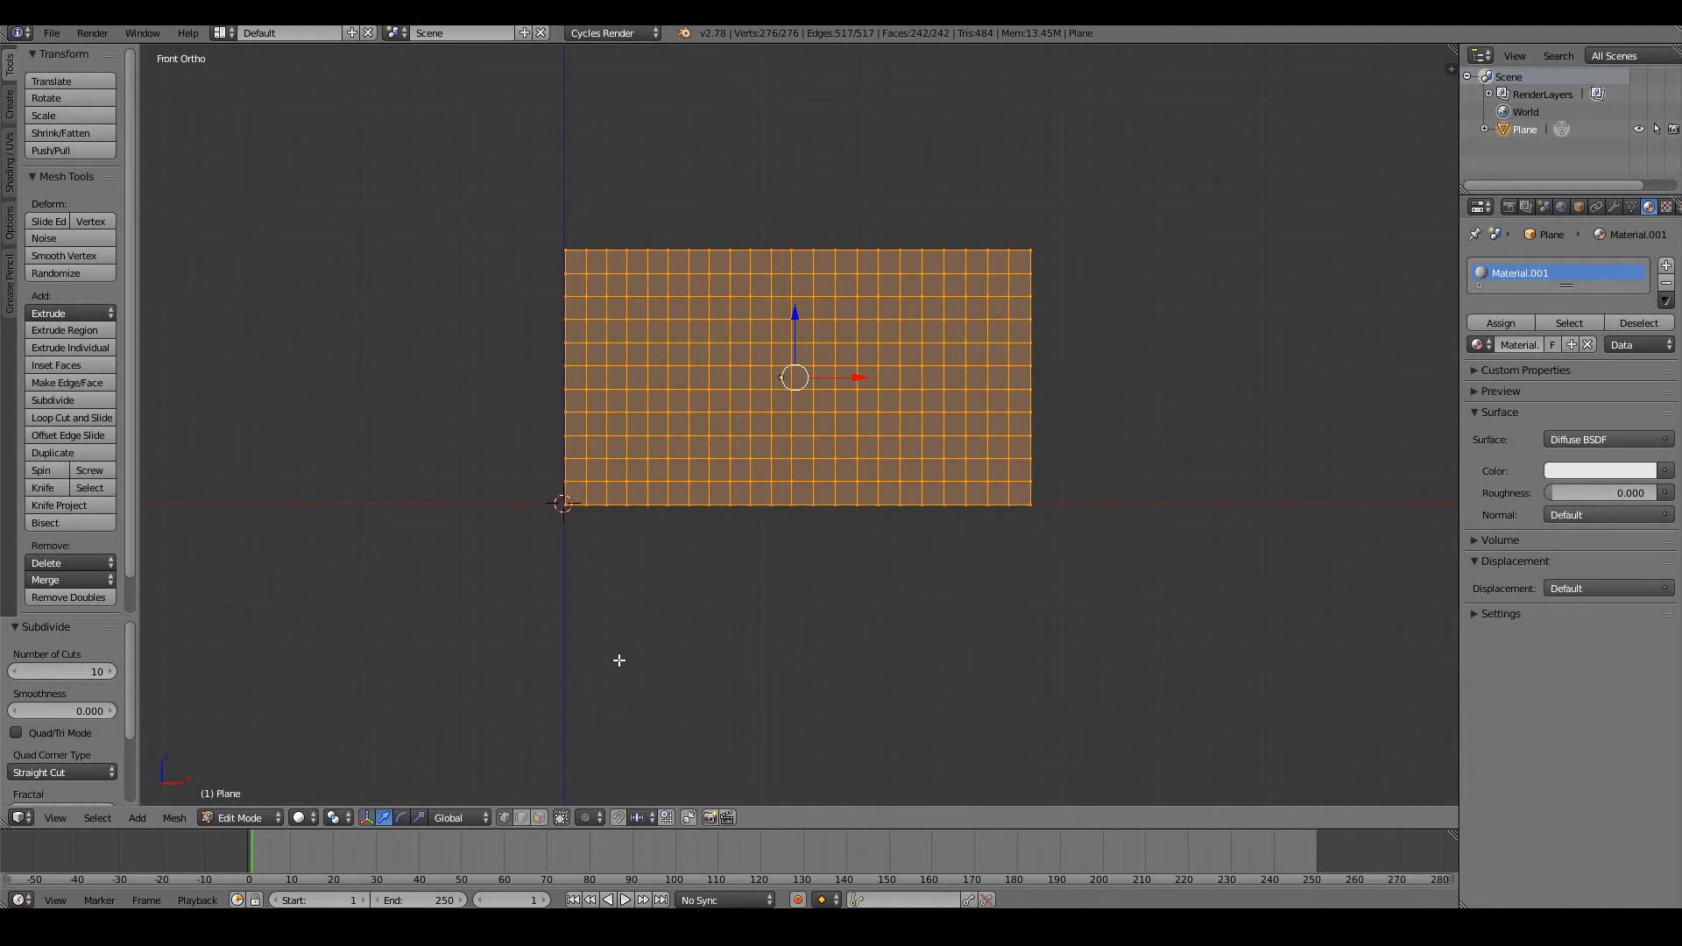
mouse_move(734, 601)
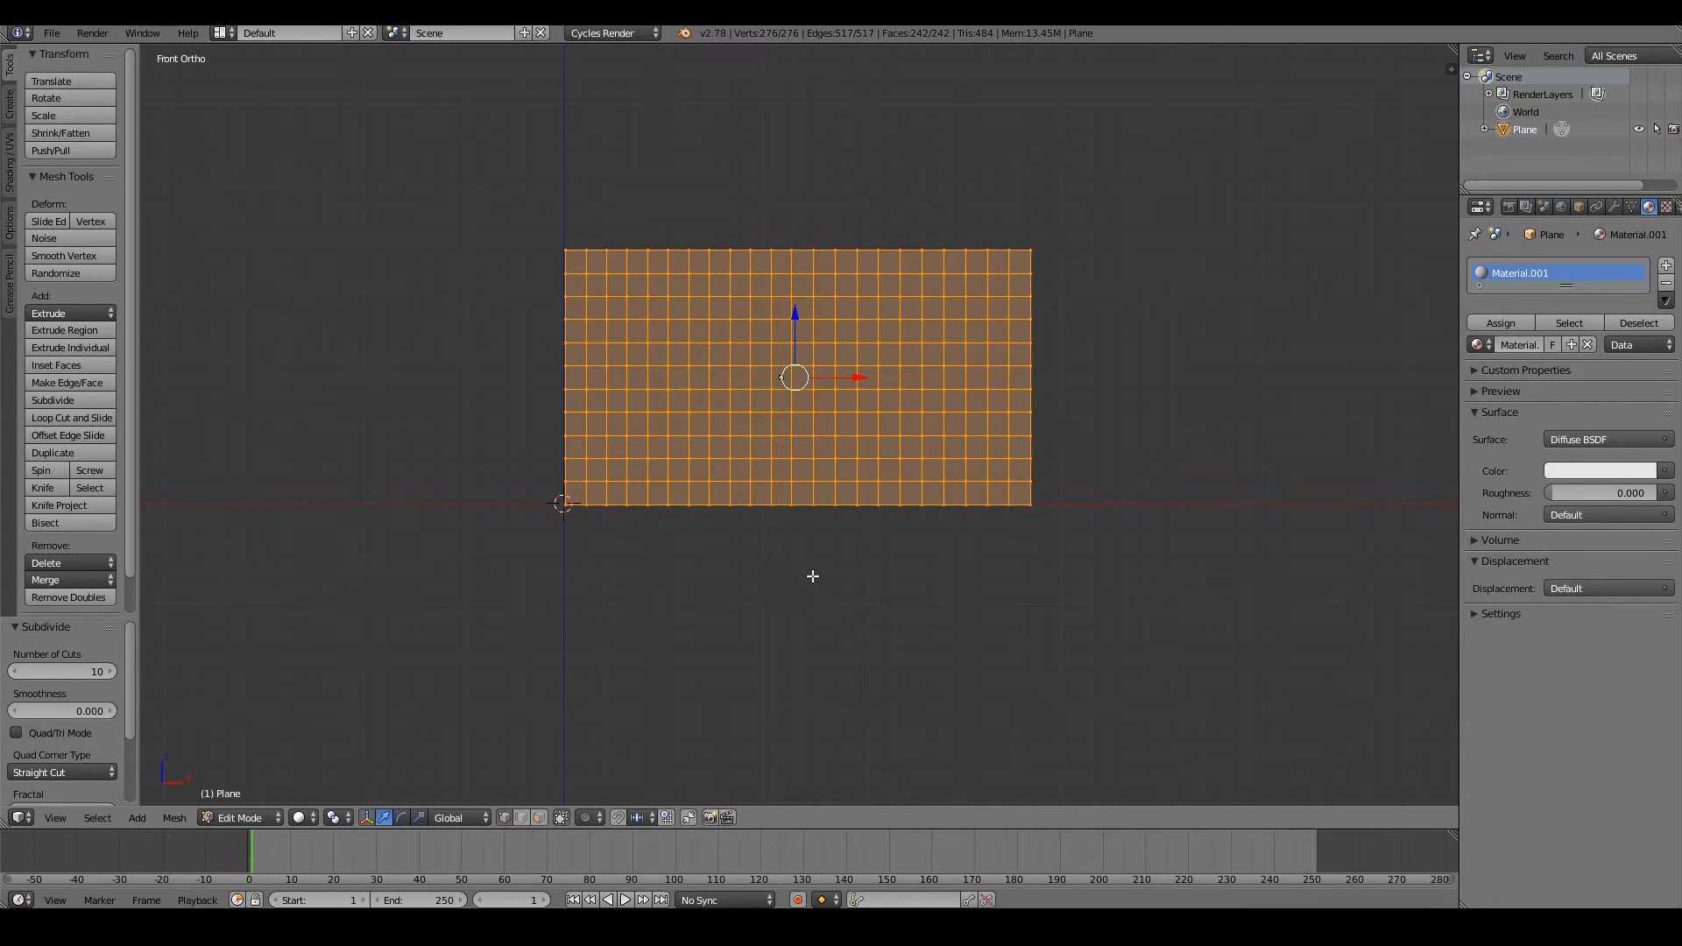
key(w)
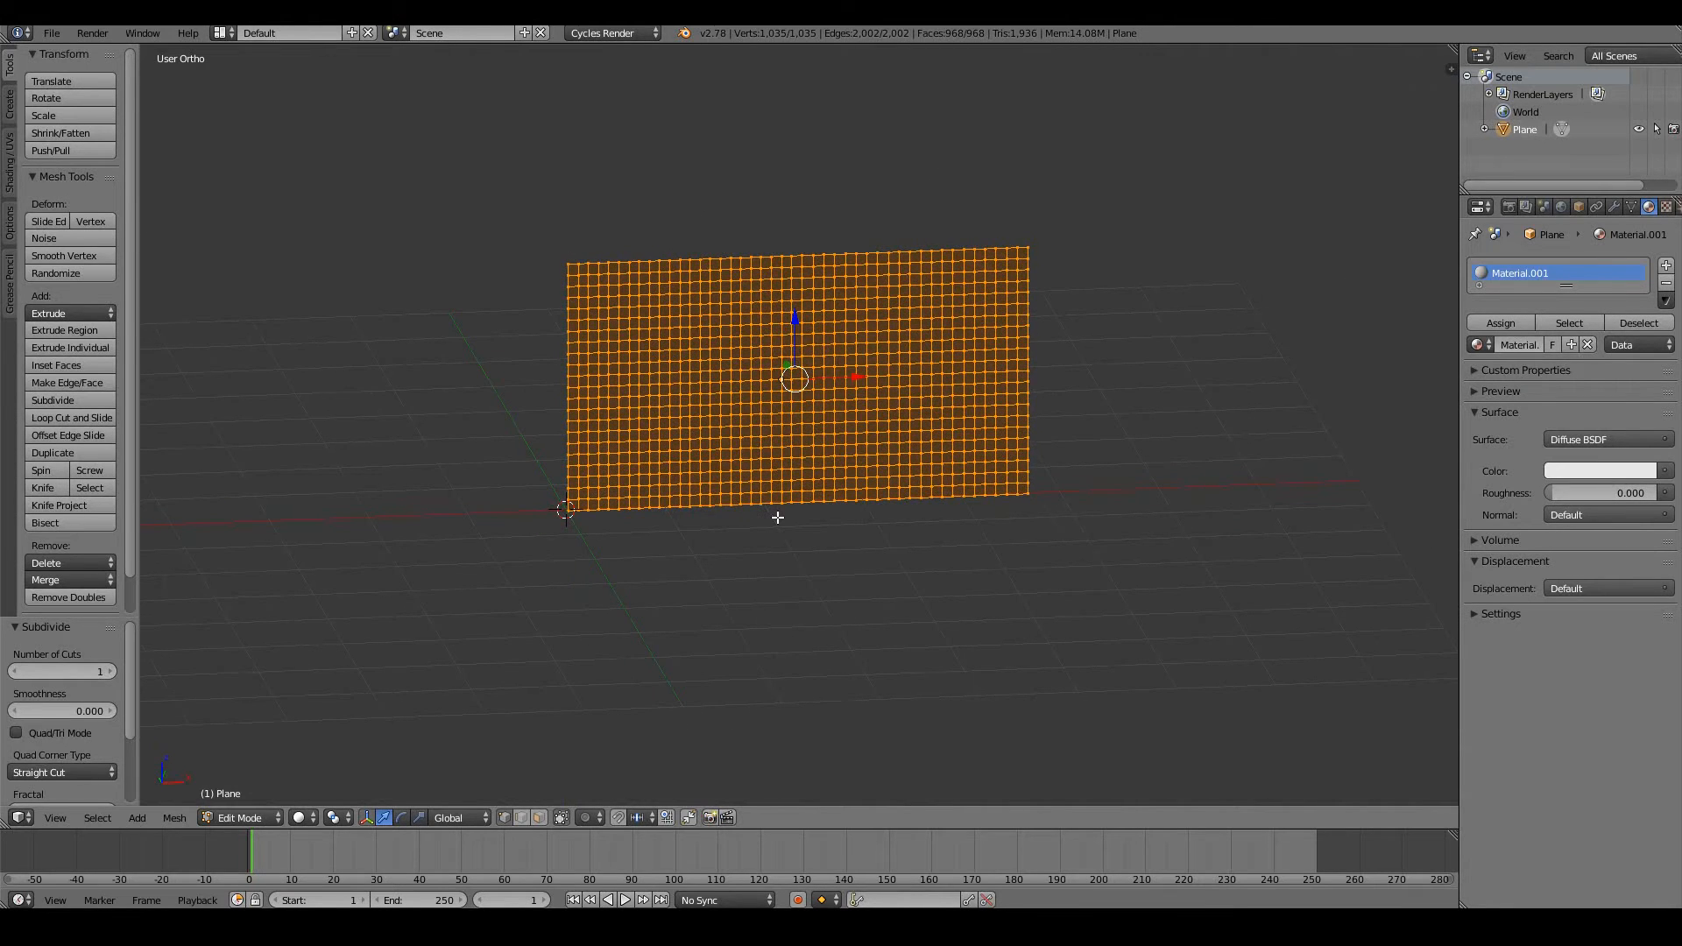
key(Tab)
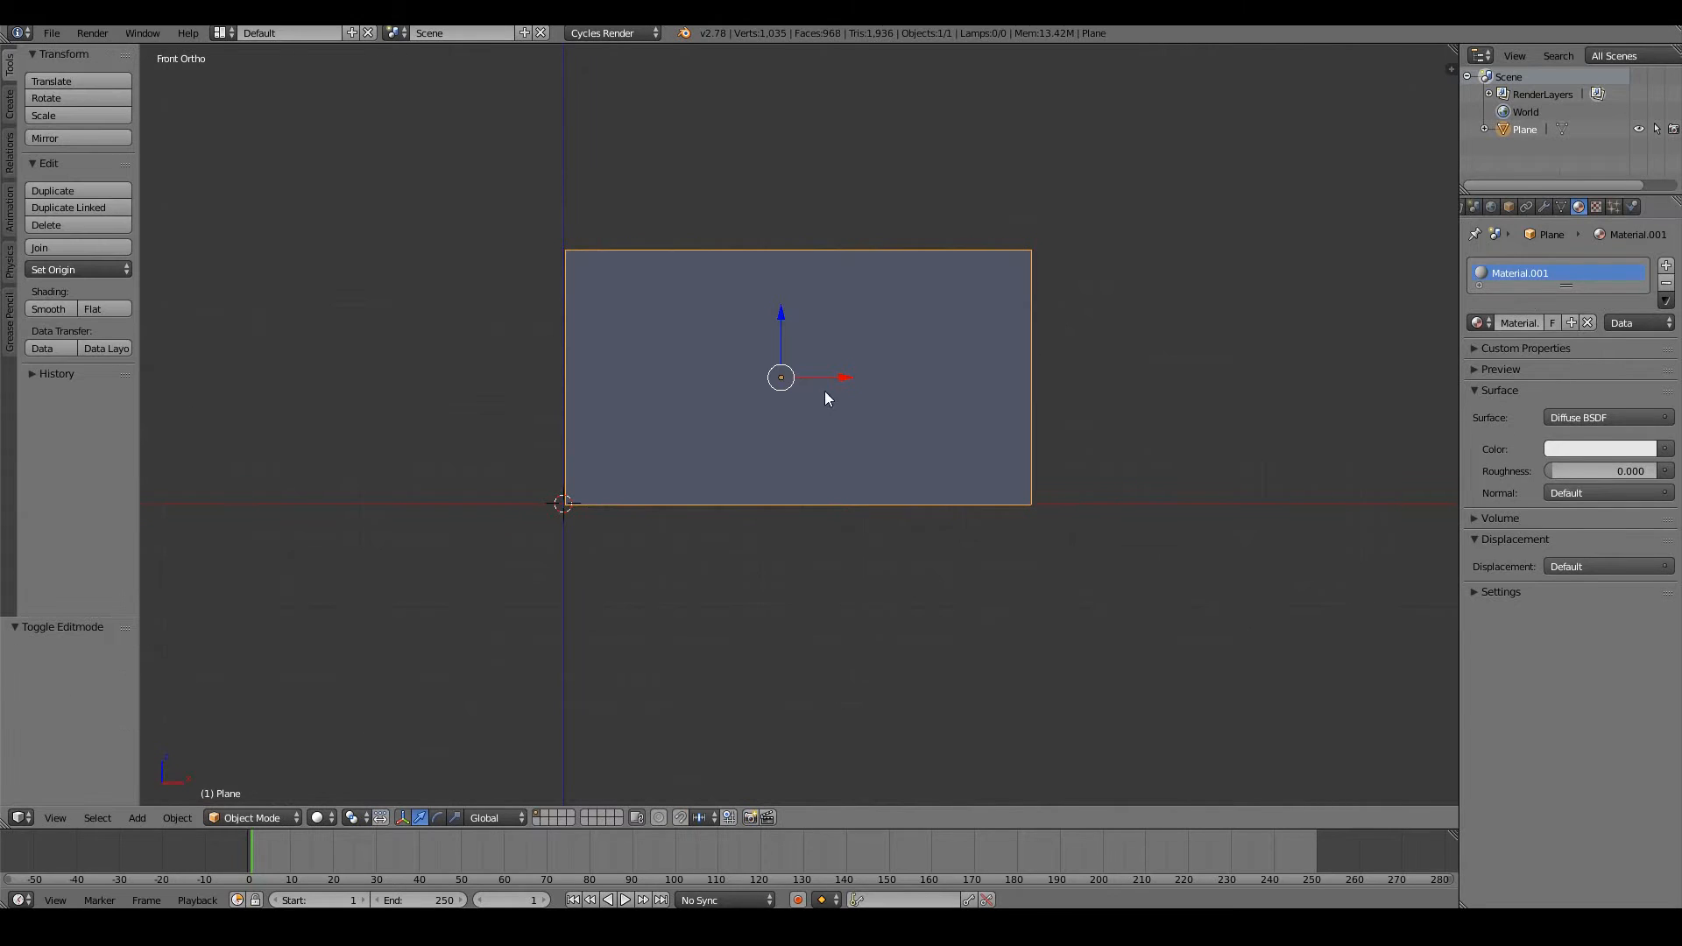
mouse_move(698, 384)
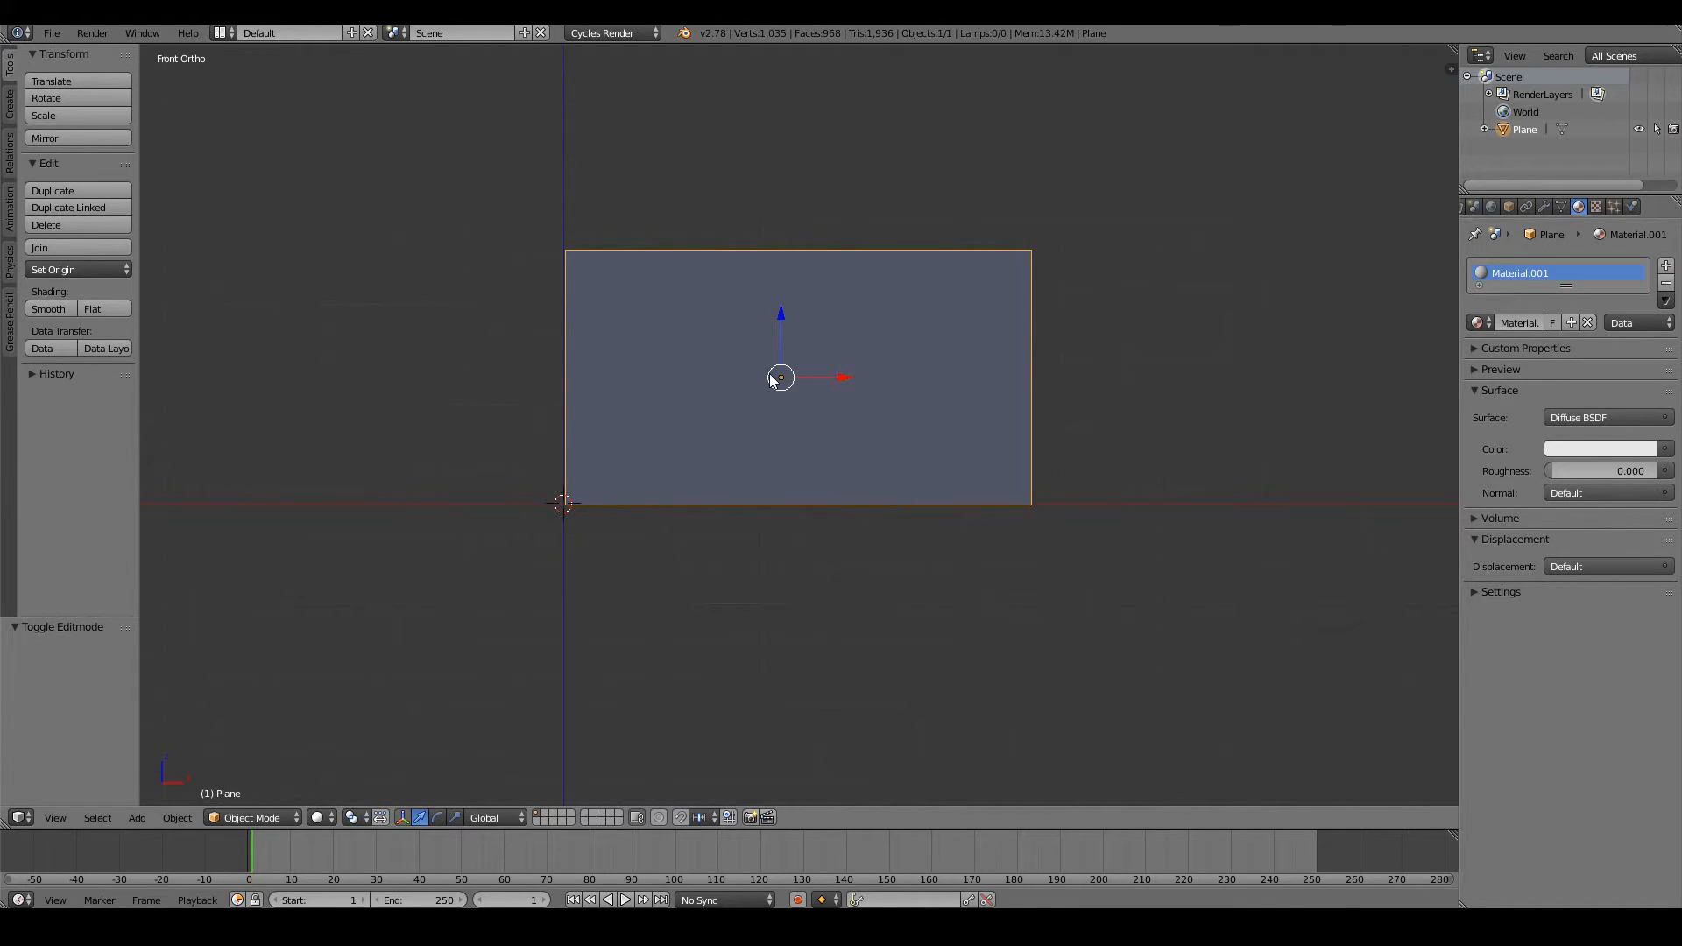
Rename the plane 'flag' and enable Cloth physics on it
double_click(1528, 128)
text(flag)
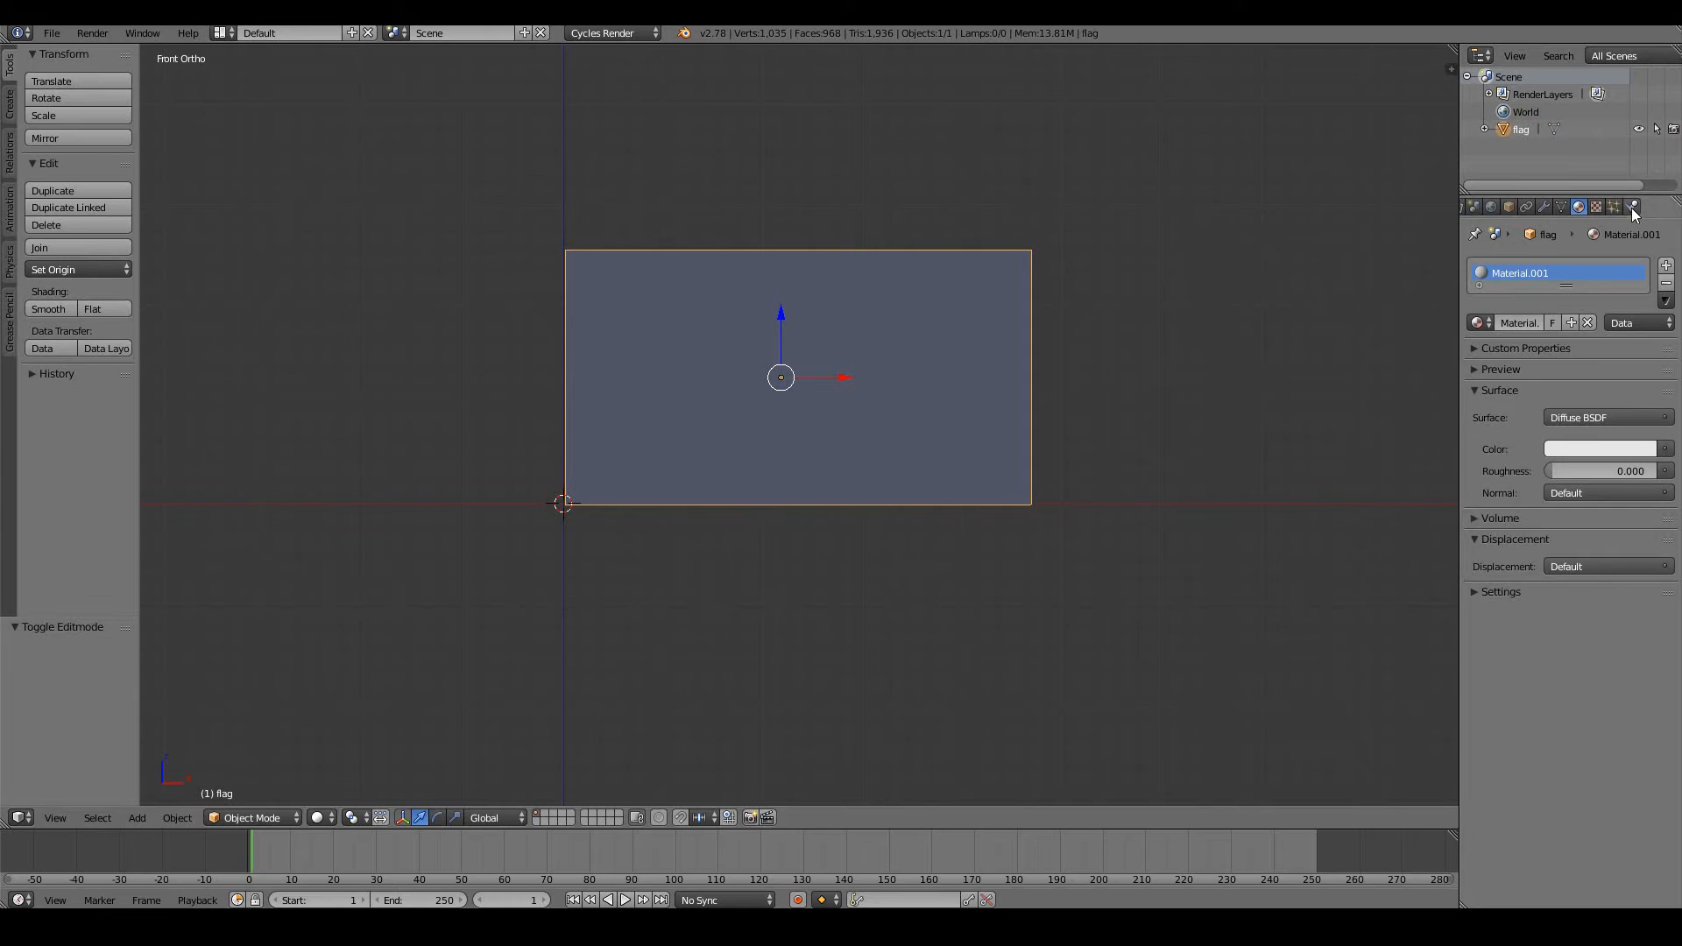
click(1634, 207)
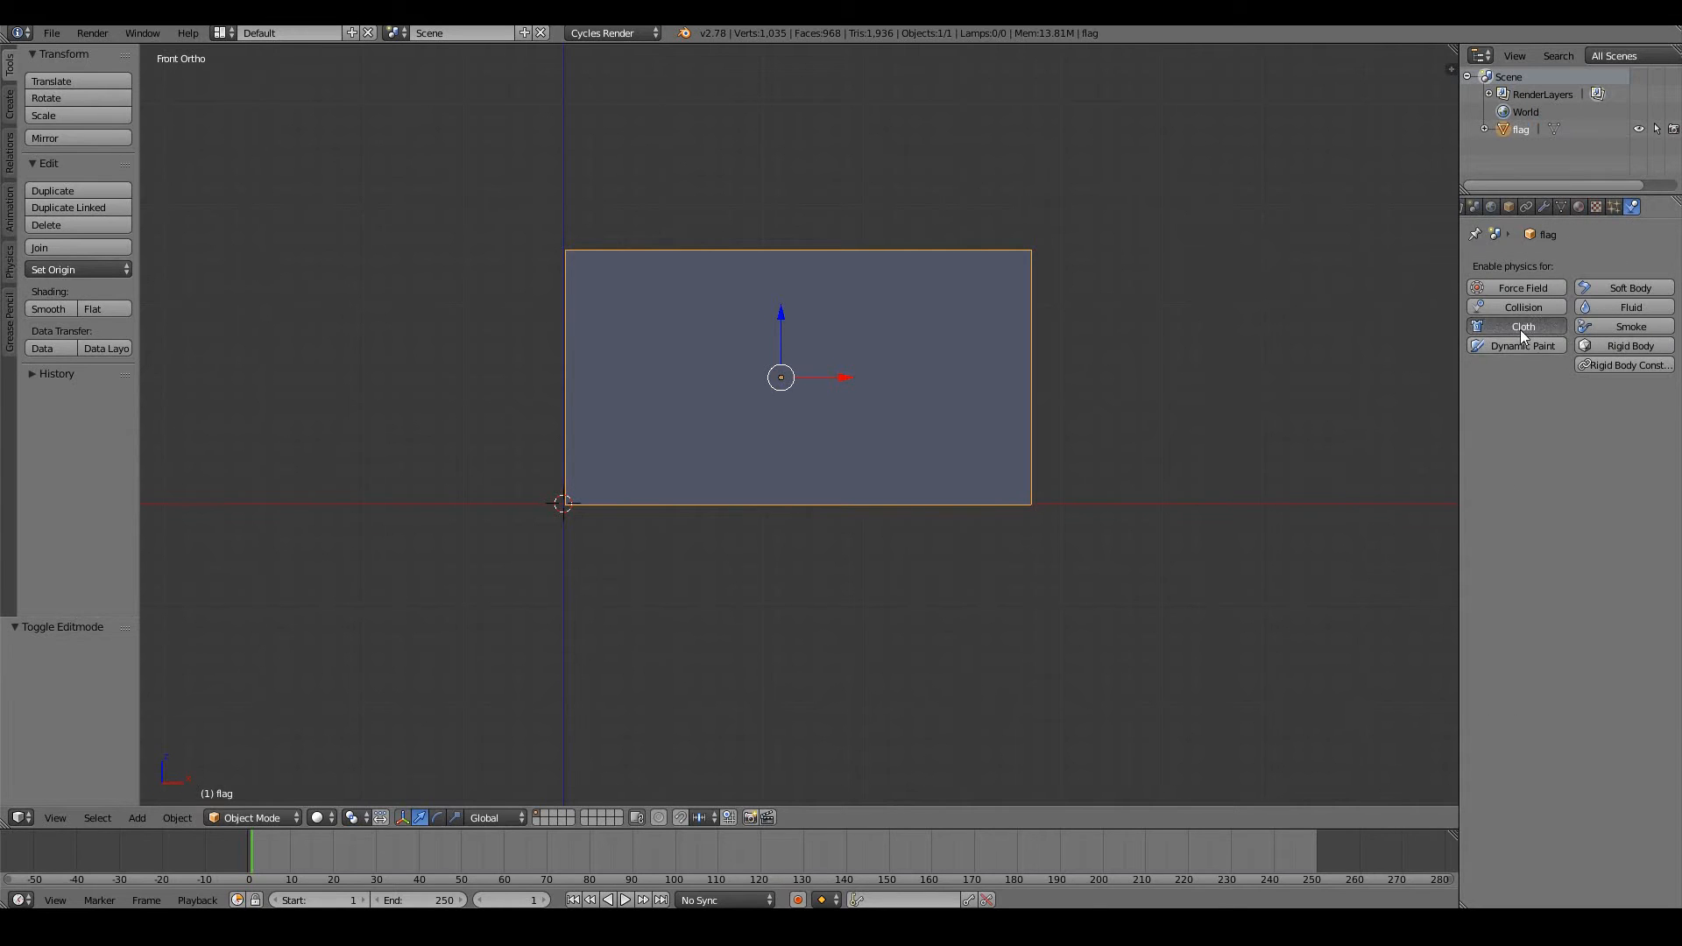
click(1521, 326)
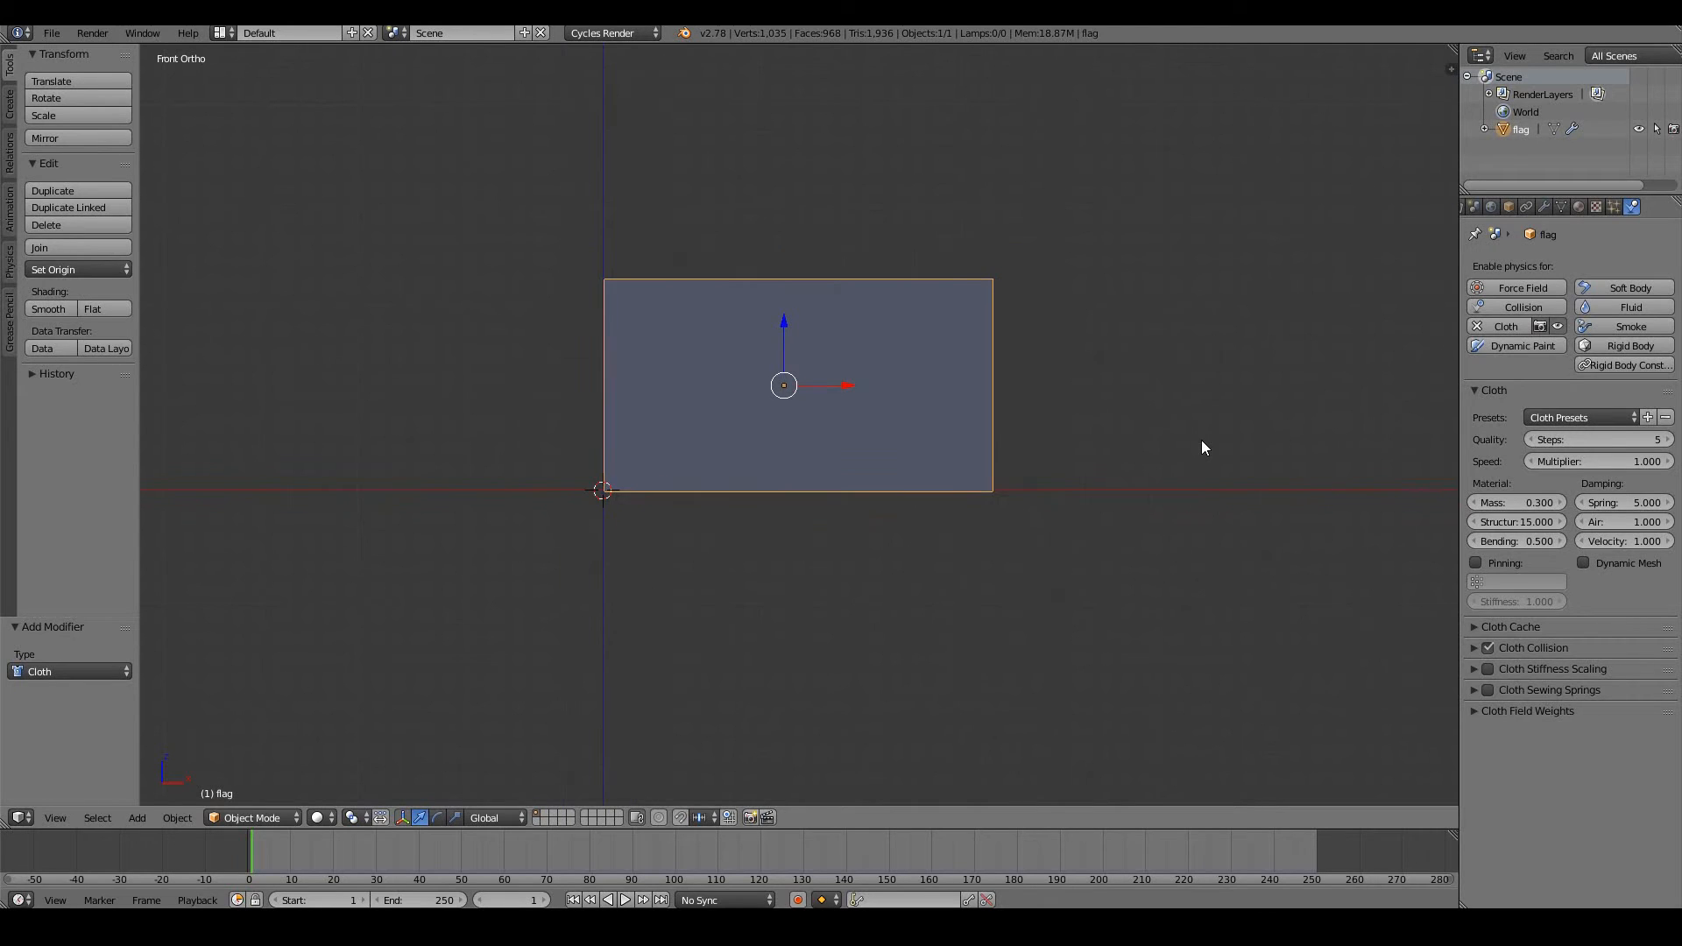
click(626, 899)
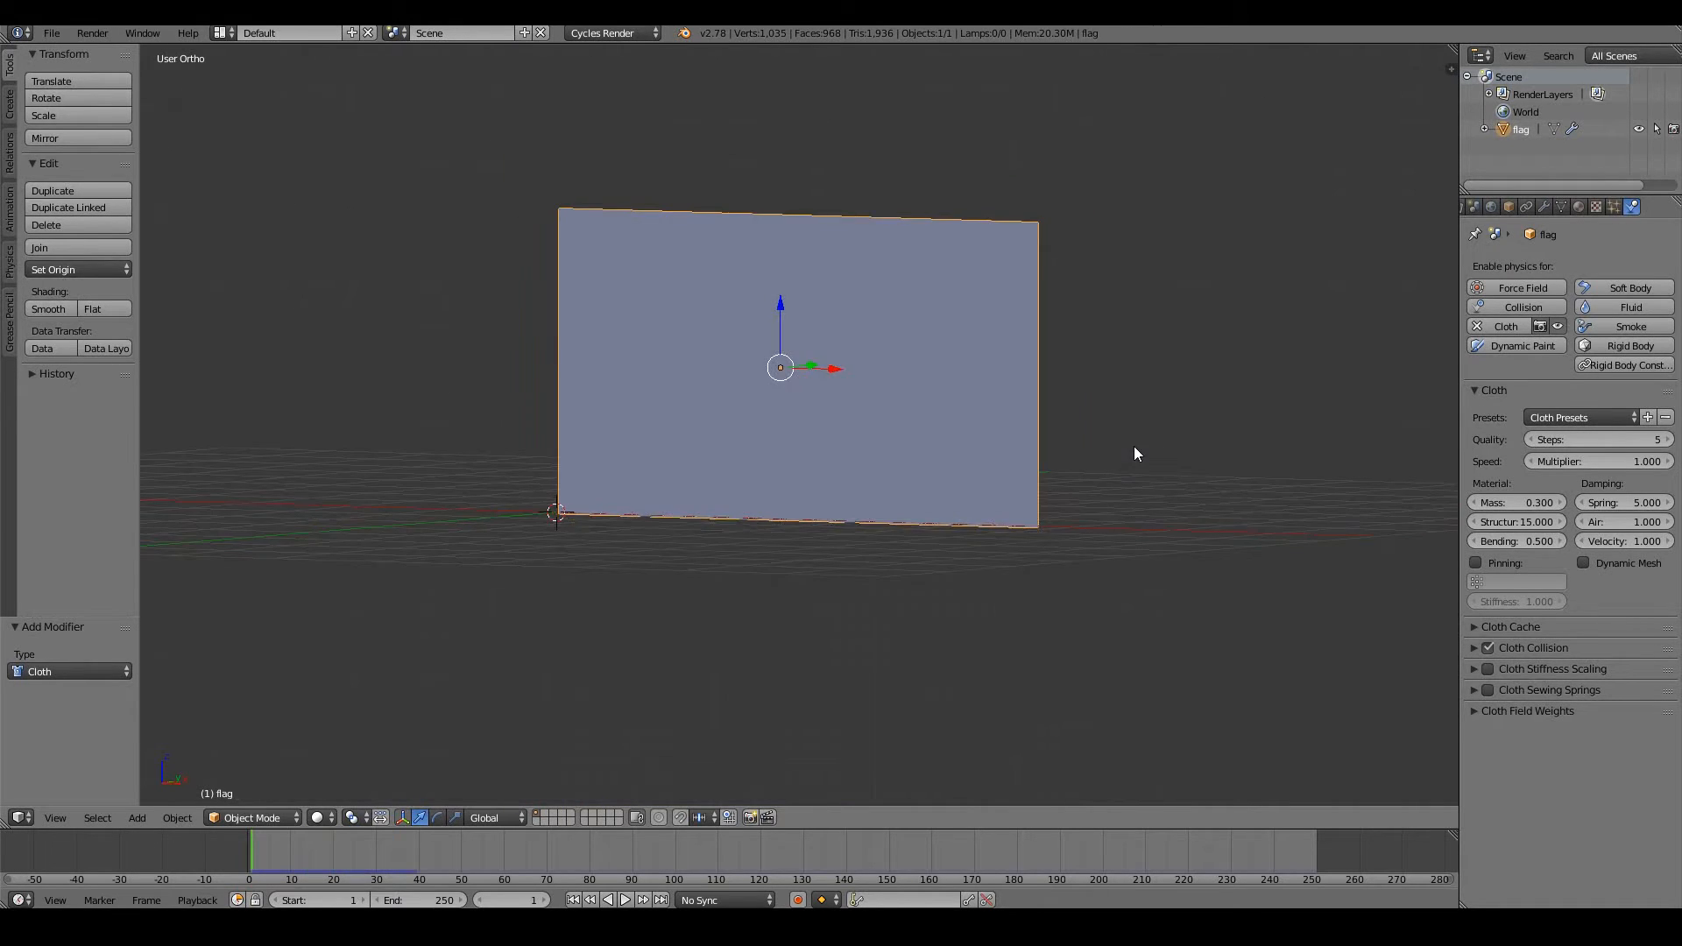
click(605, 899)
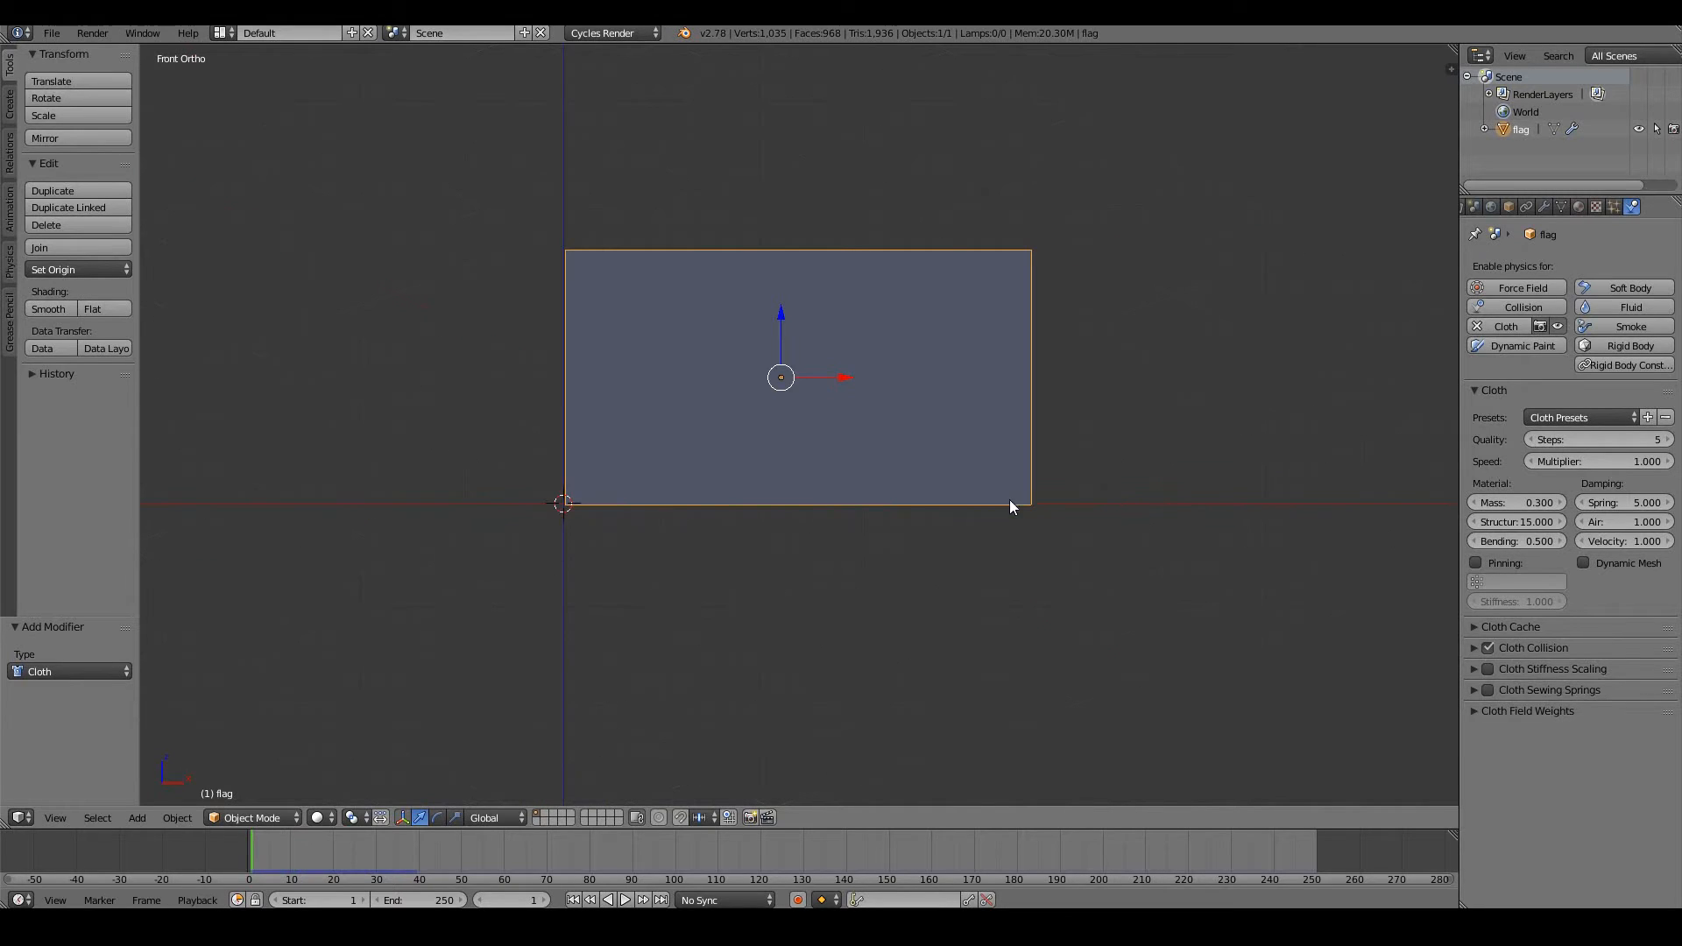
mouse_move(566, 328)
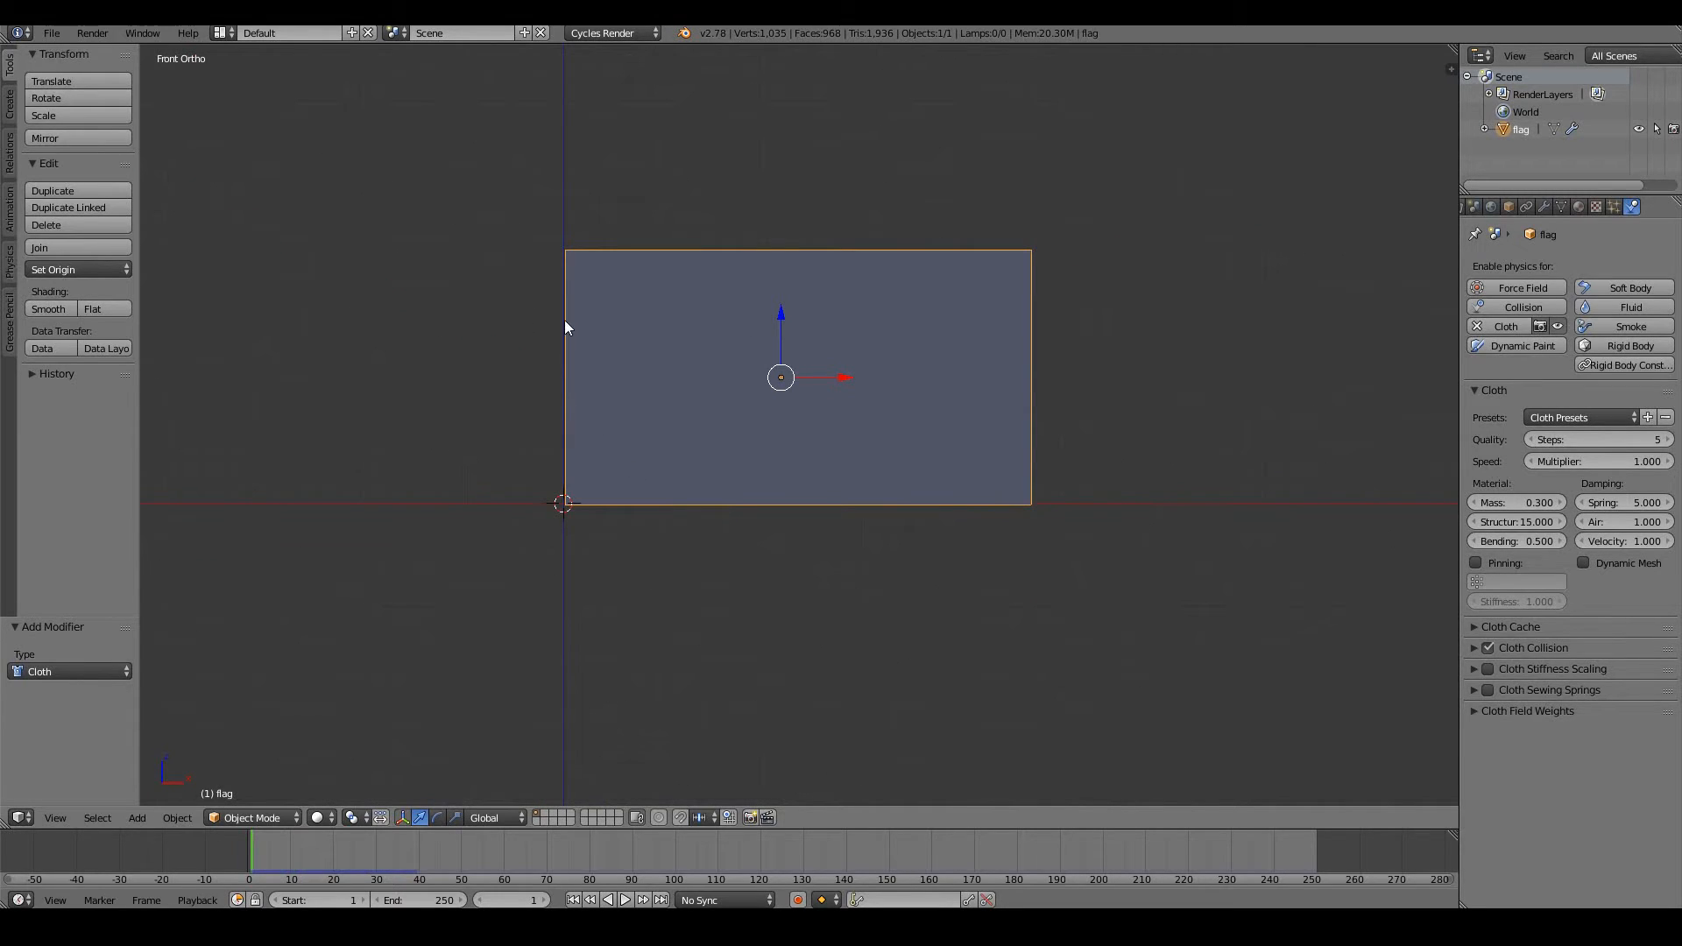
mouse_move(1034, 763)
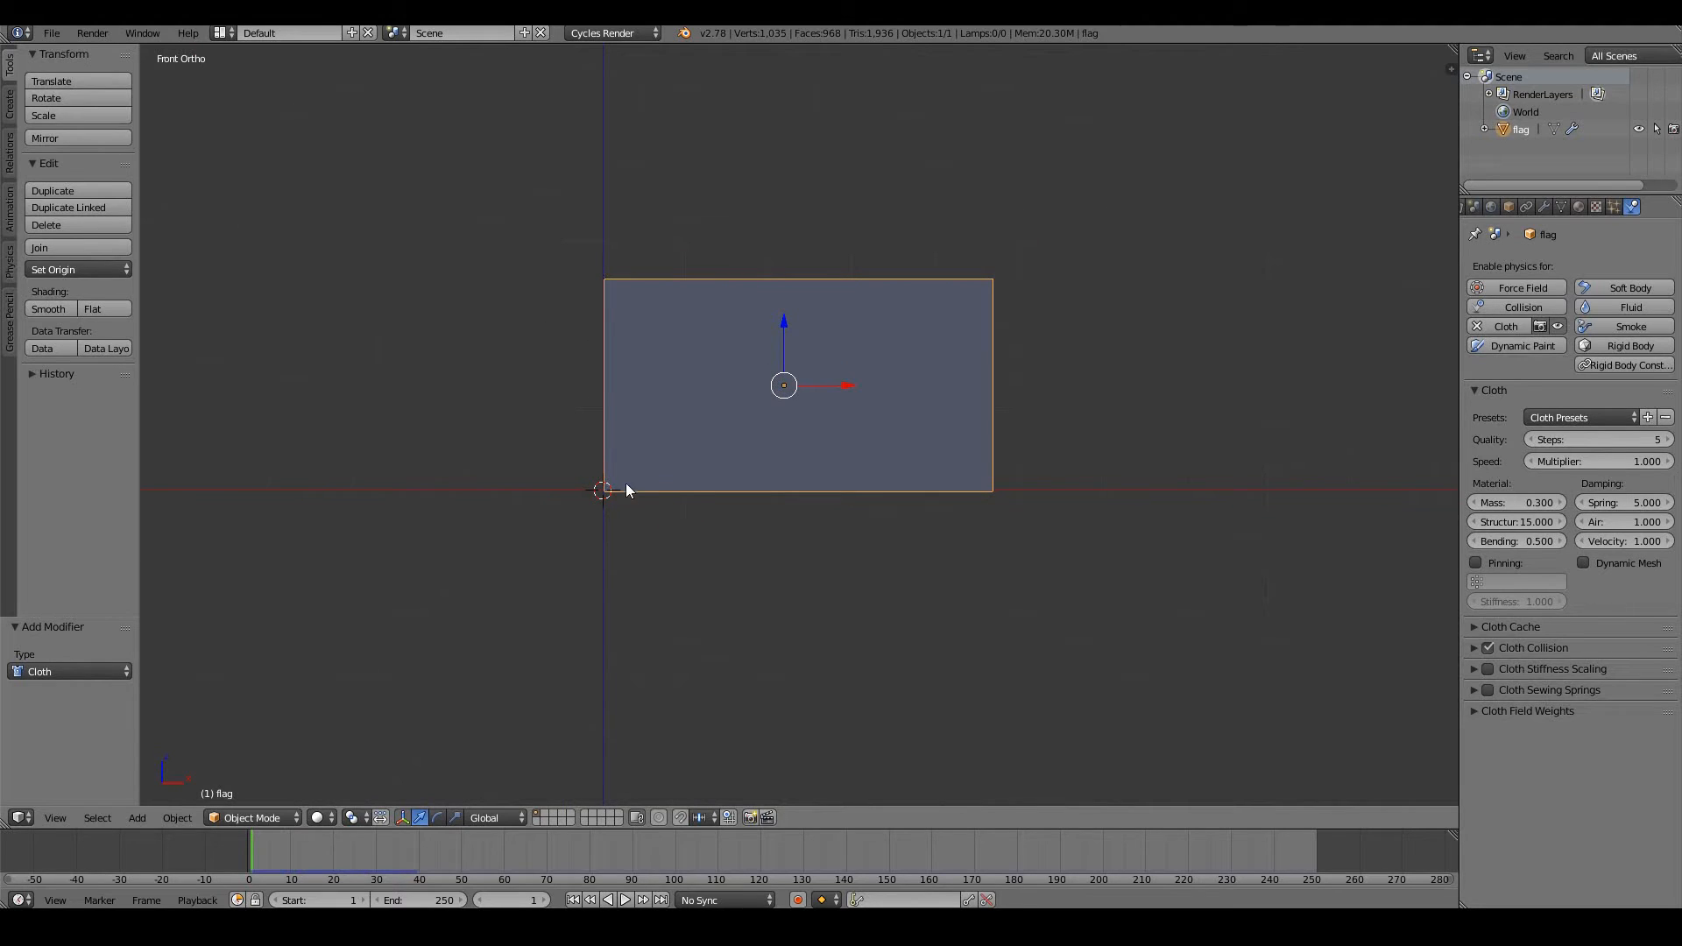
mouse_move(618, 529)
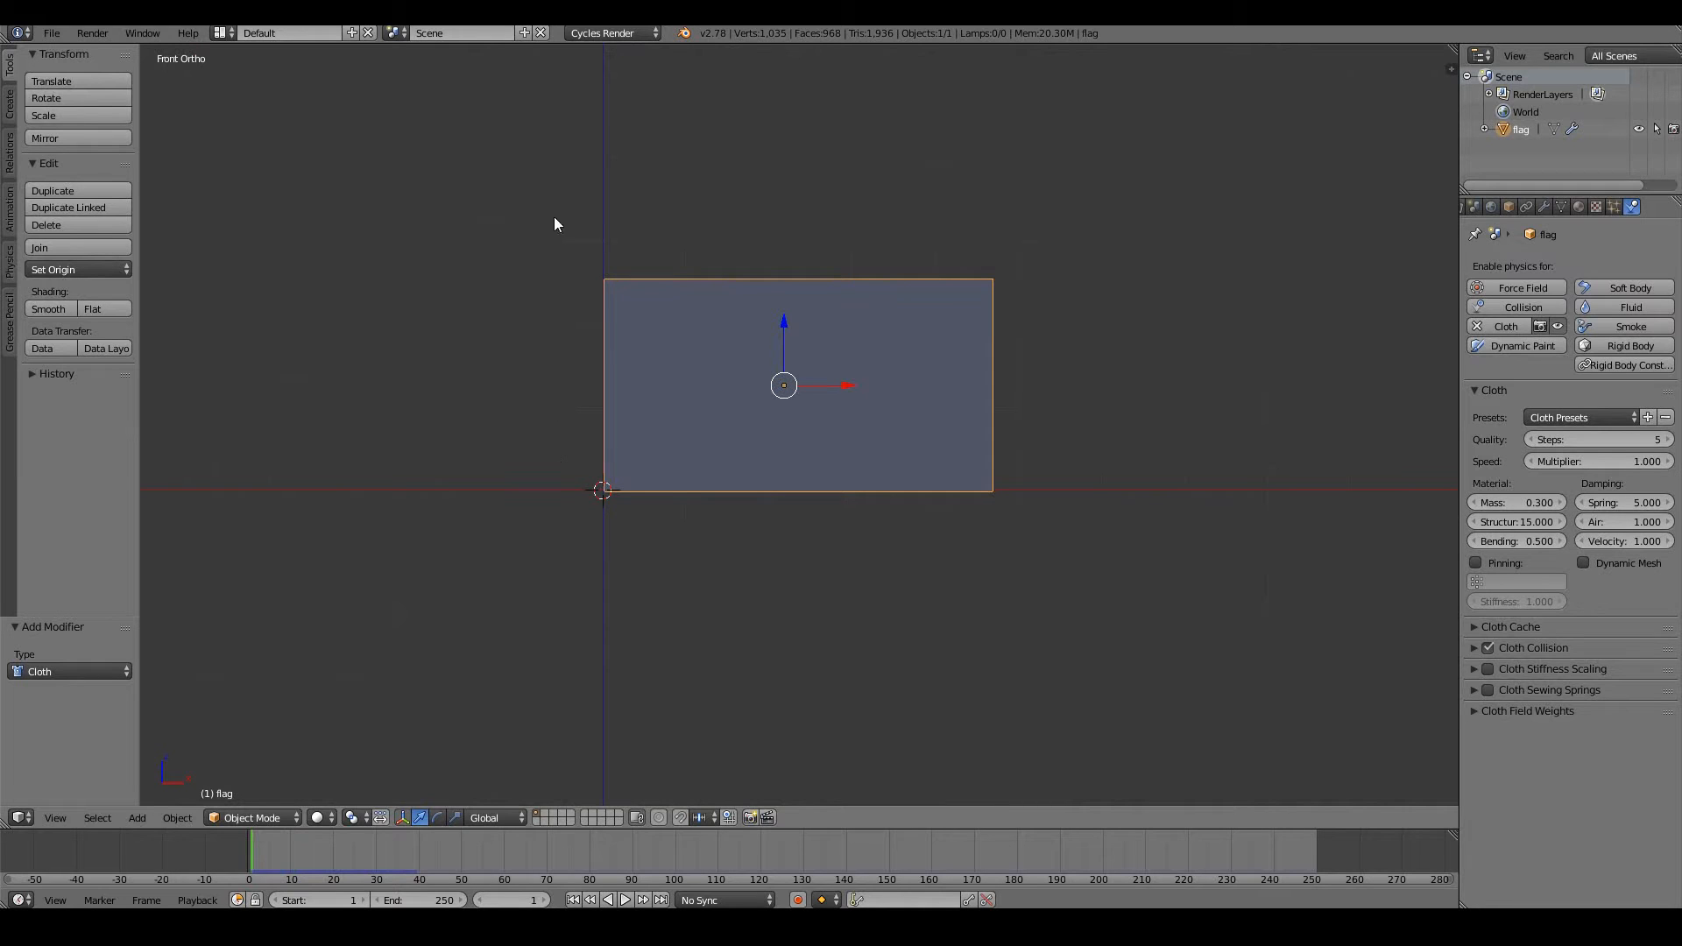
mouse_move(680, 427)
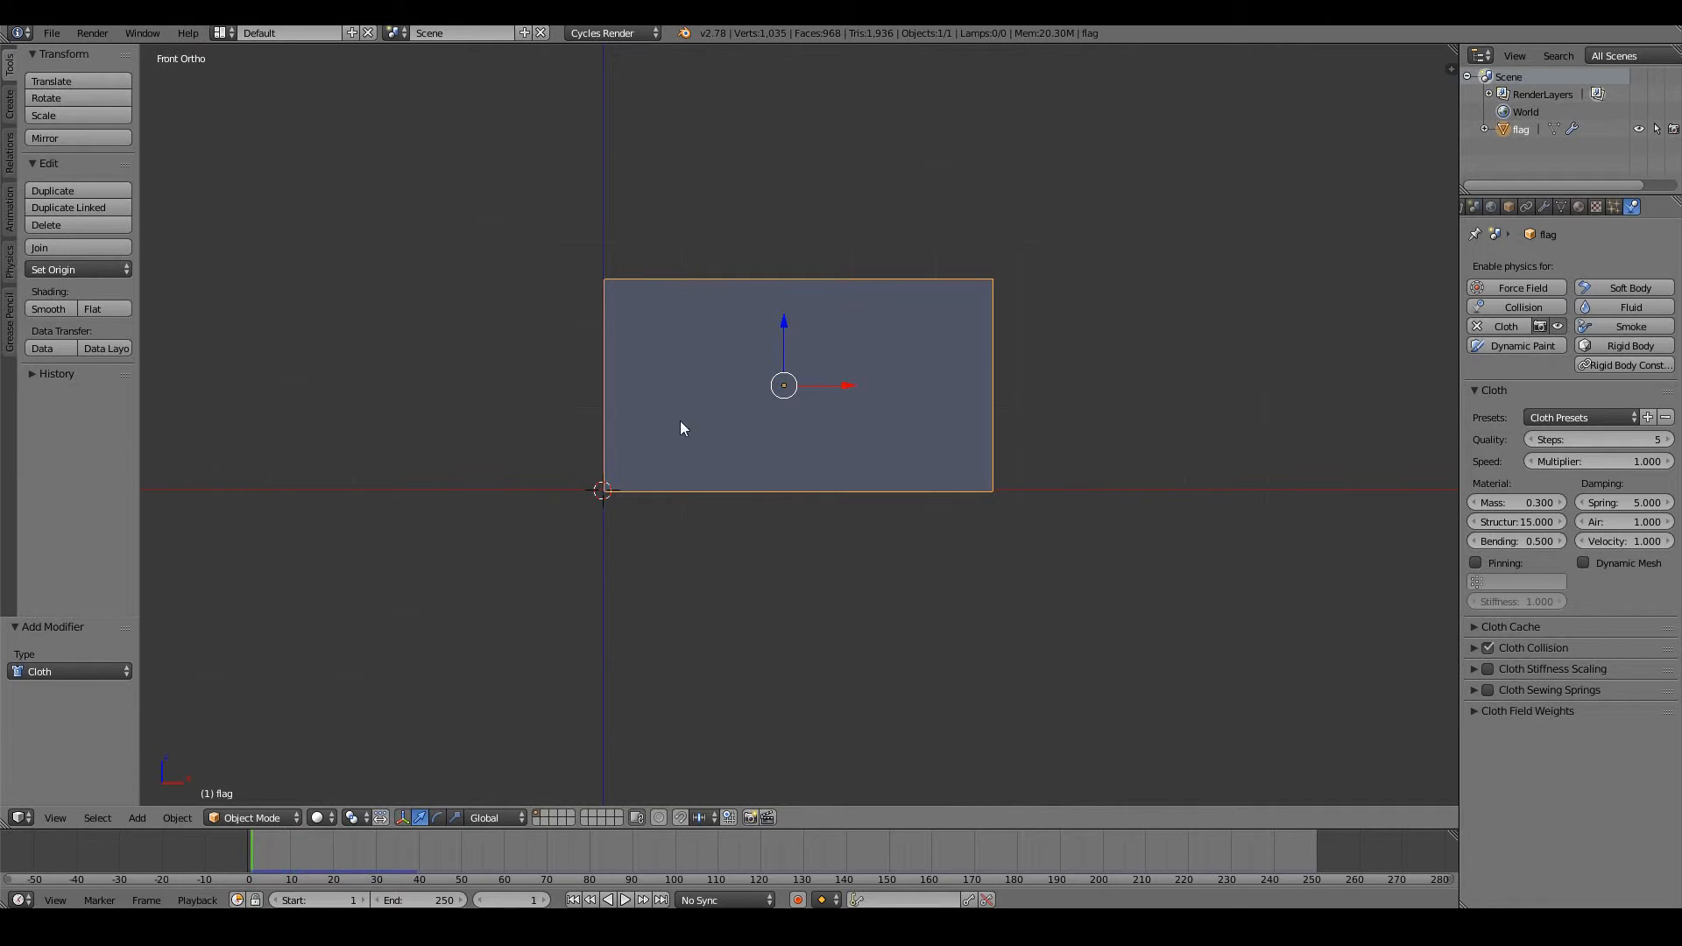
mouse_move(729, 478)
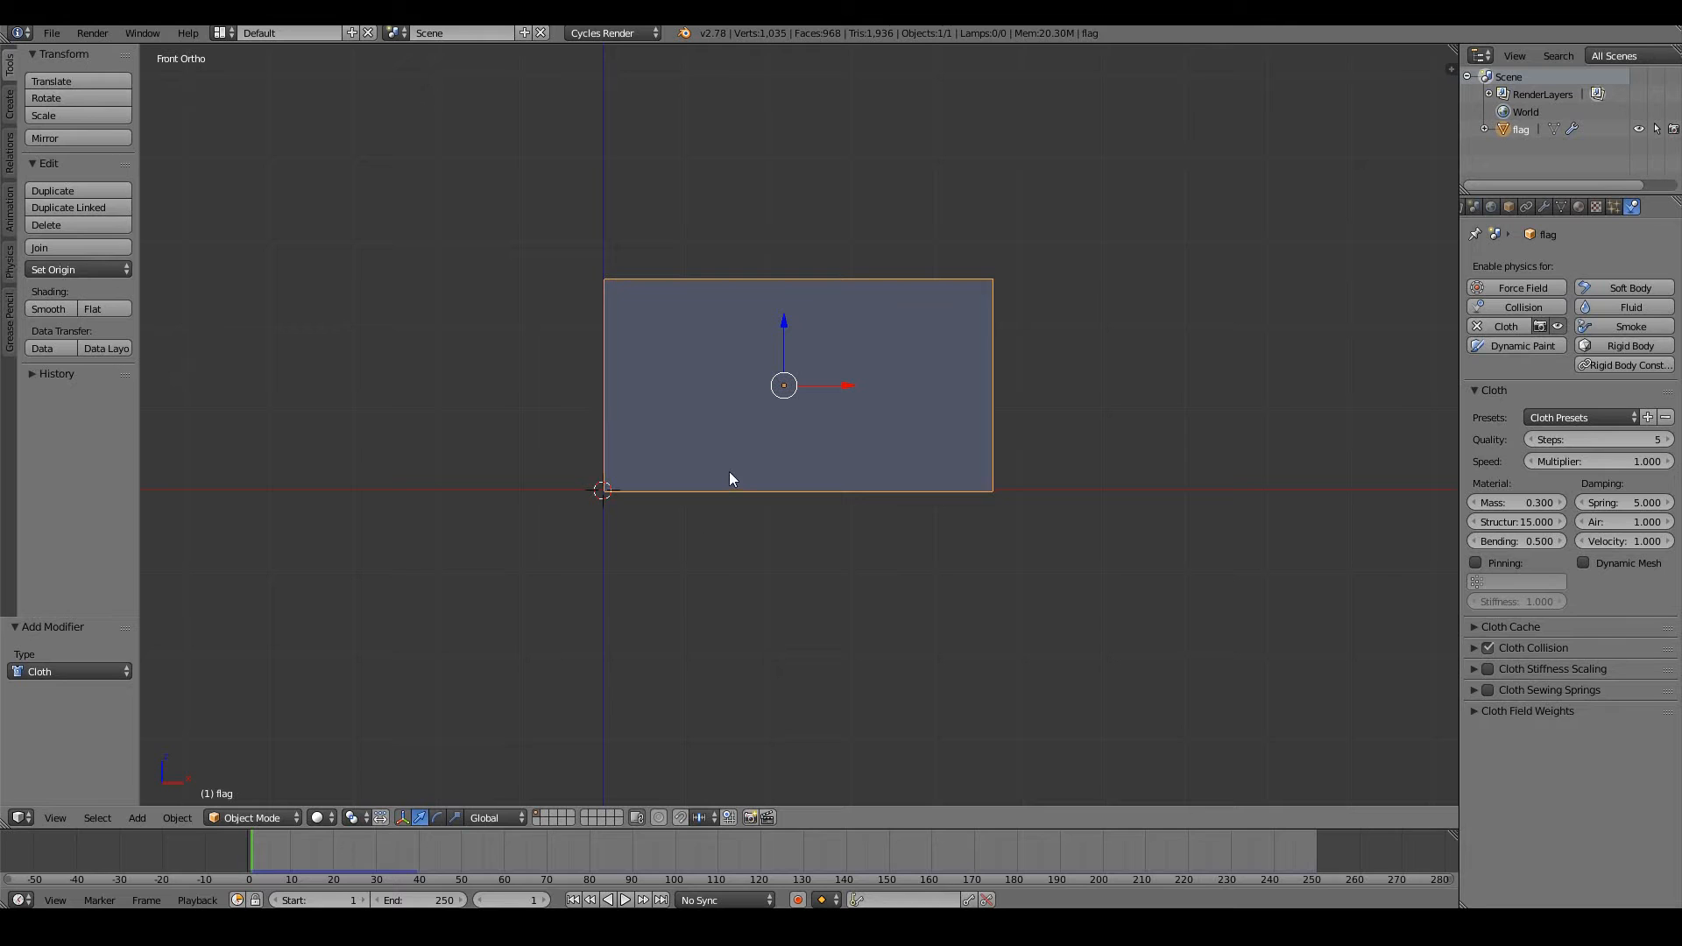
Select only the flag's left-edge column of vertices in Edit Mode
key(Tab)
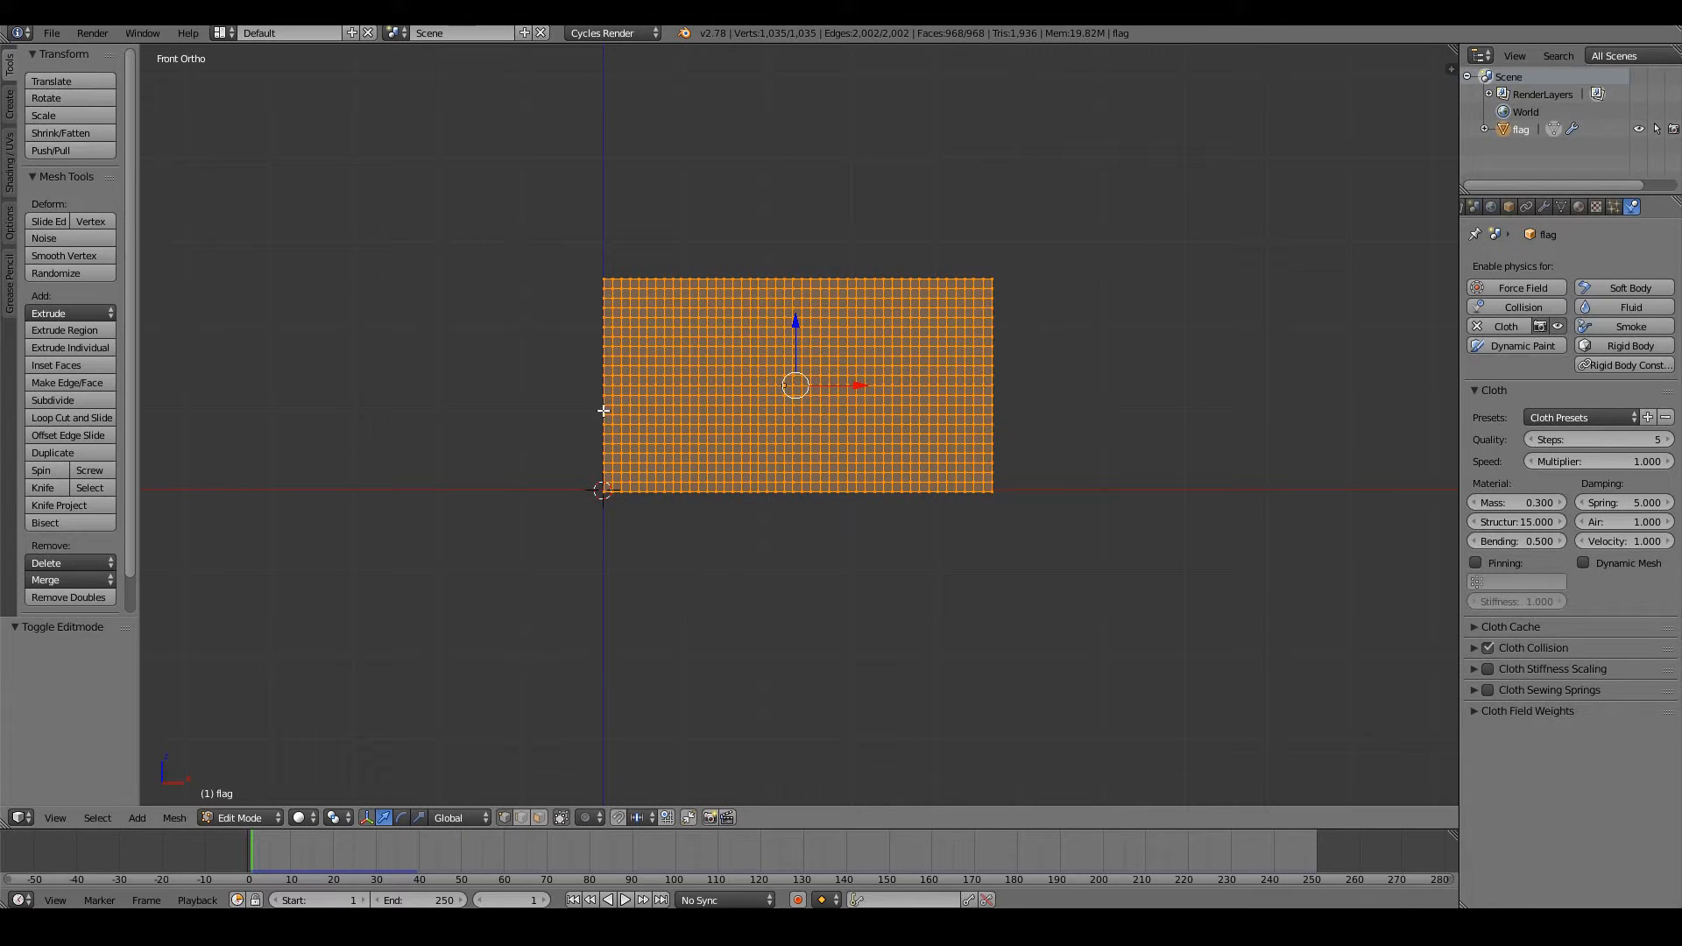
key(a)
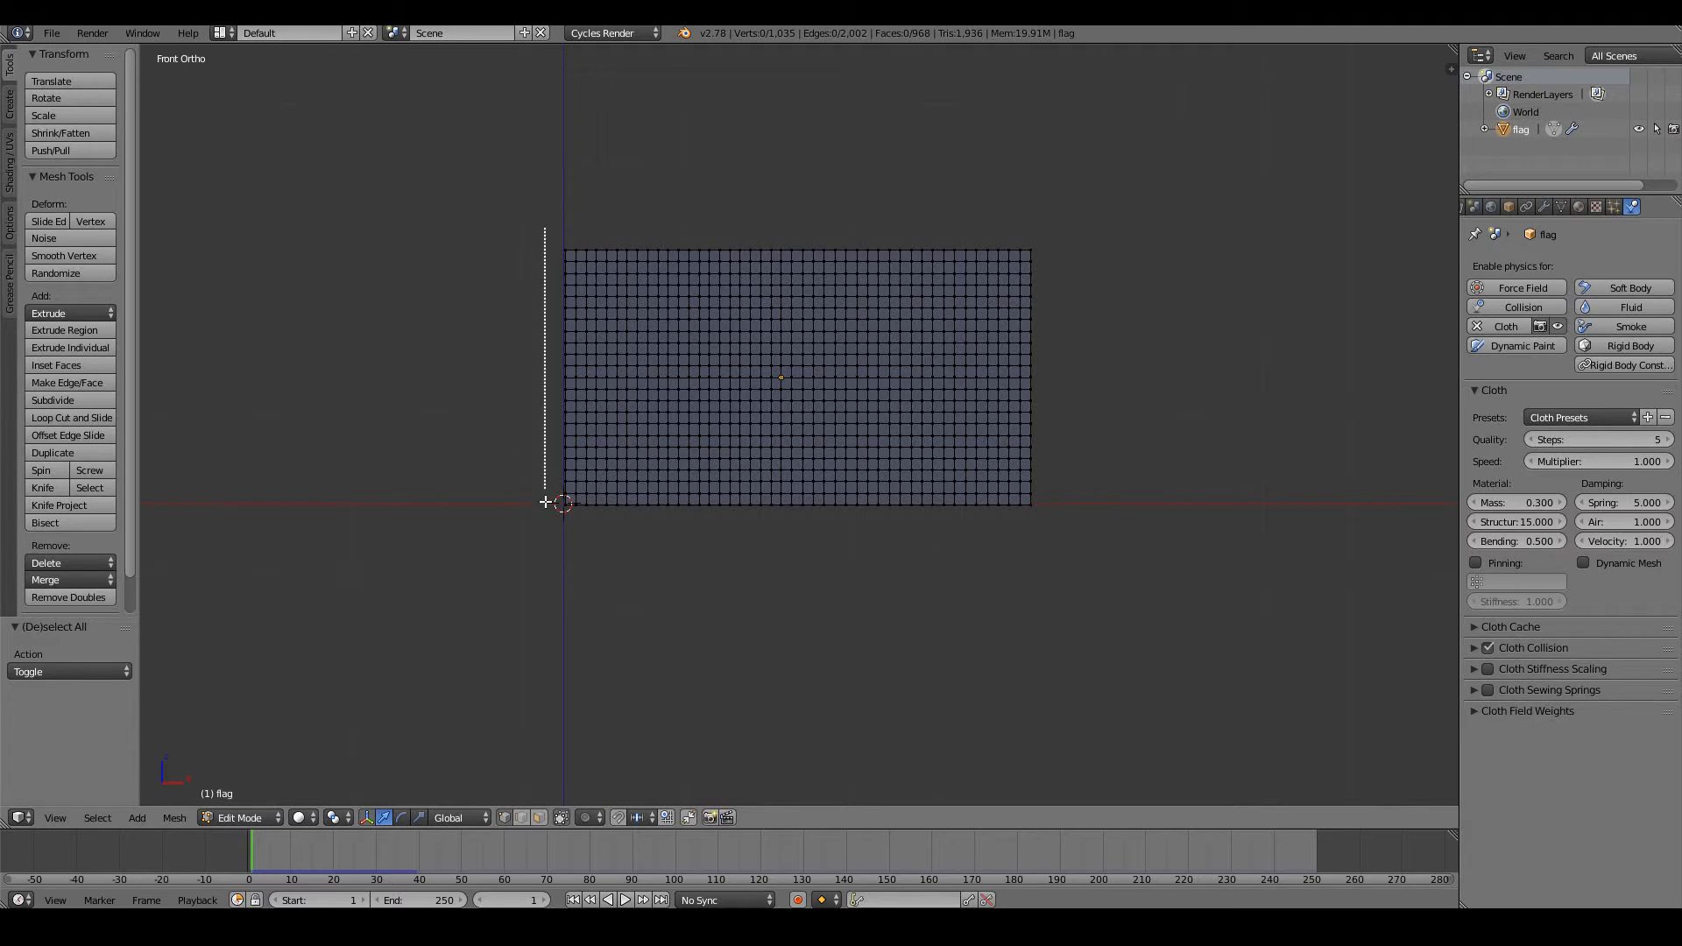
click(566, 378)
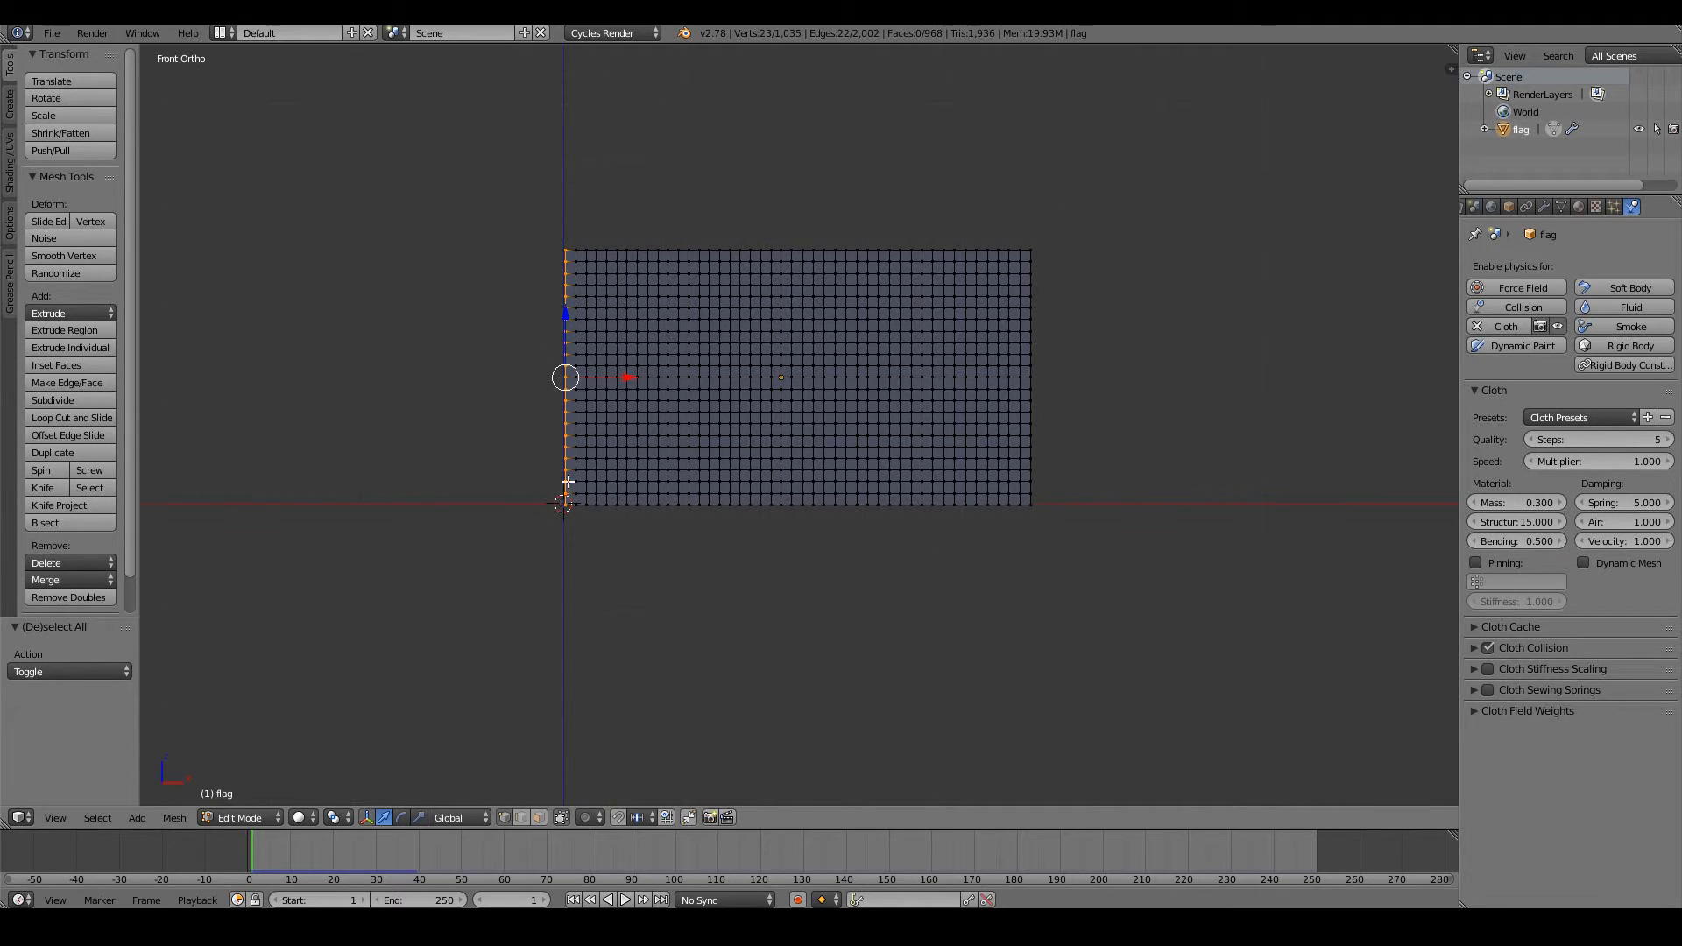
mouse_move(1457, 222)
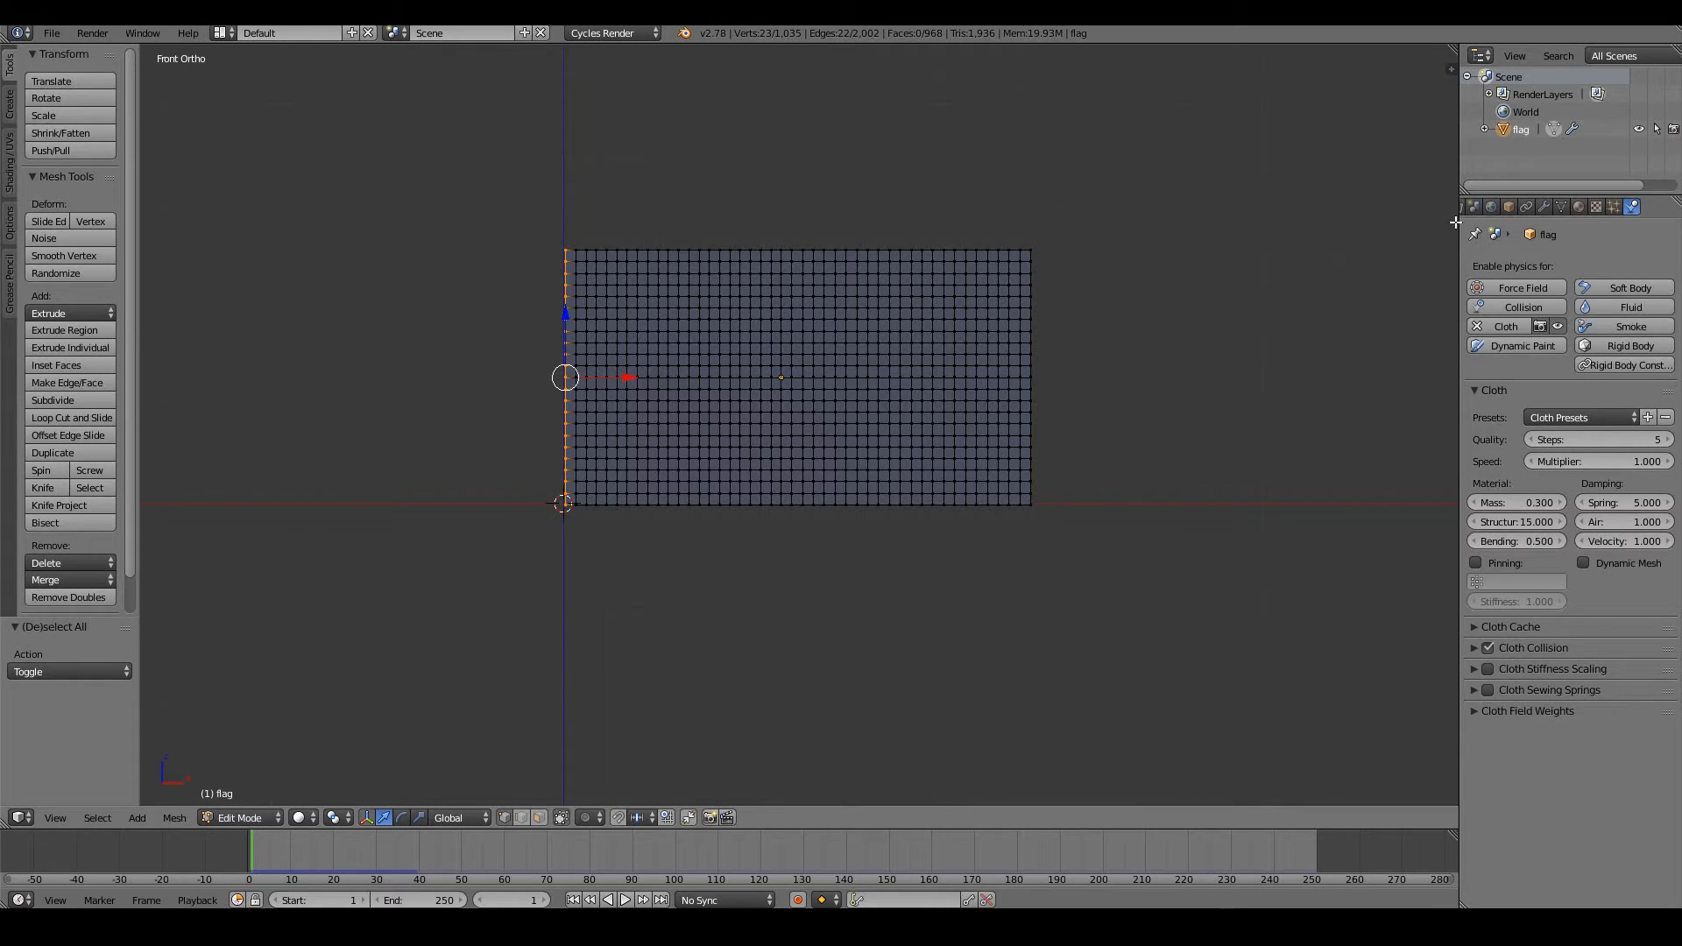
mouse_move(471, 538)
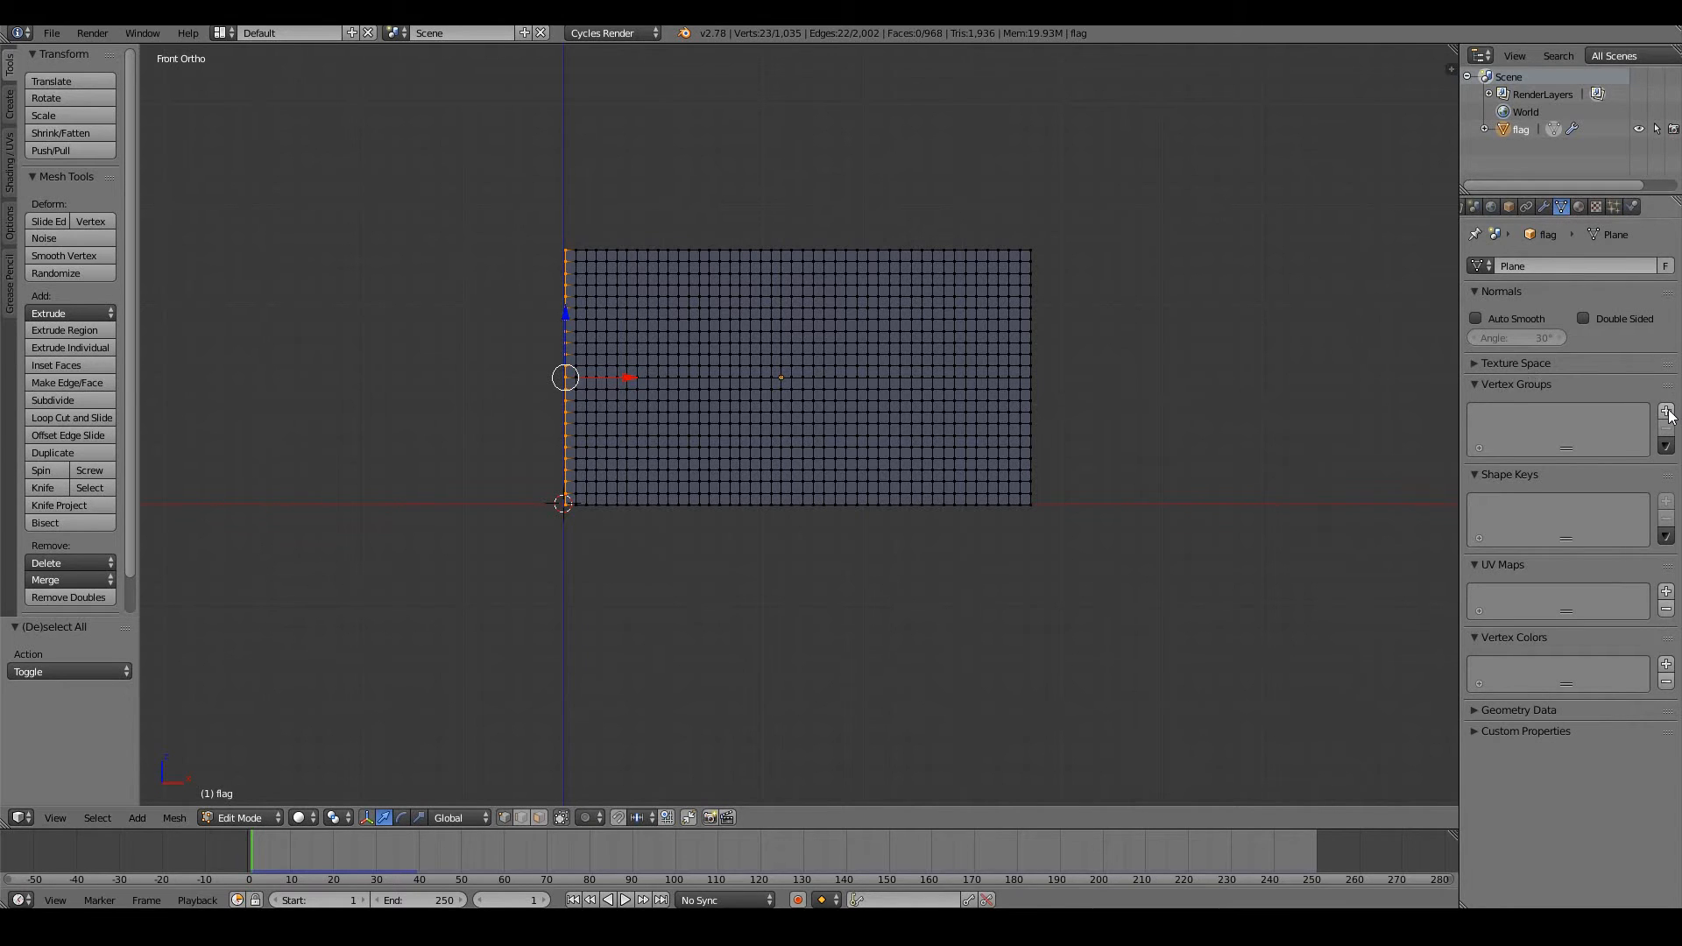
Create a vertex group named 'pinned' from the left-edge vertices and reselect it
click(1667, 408)
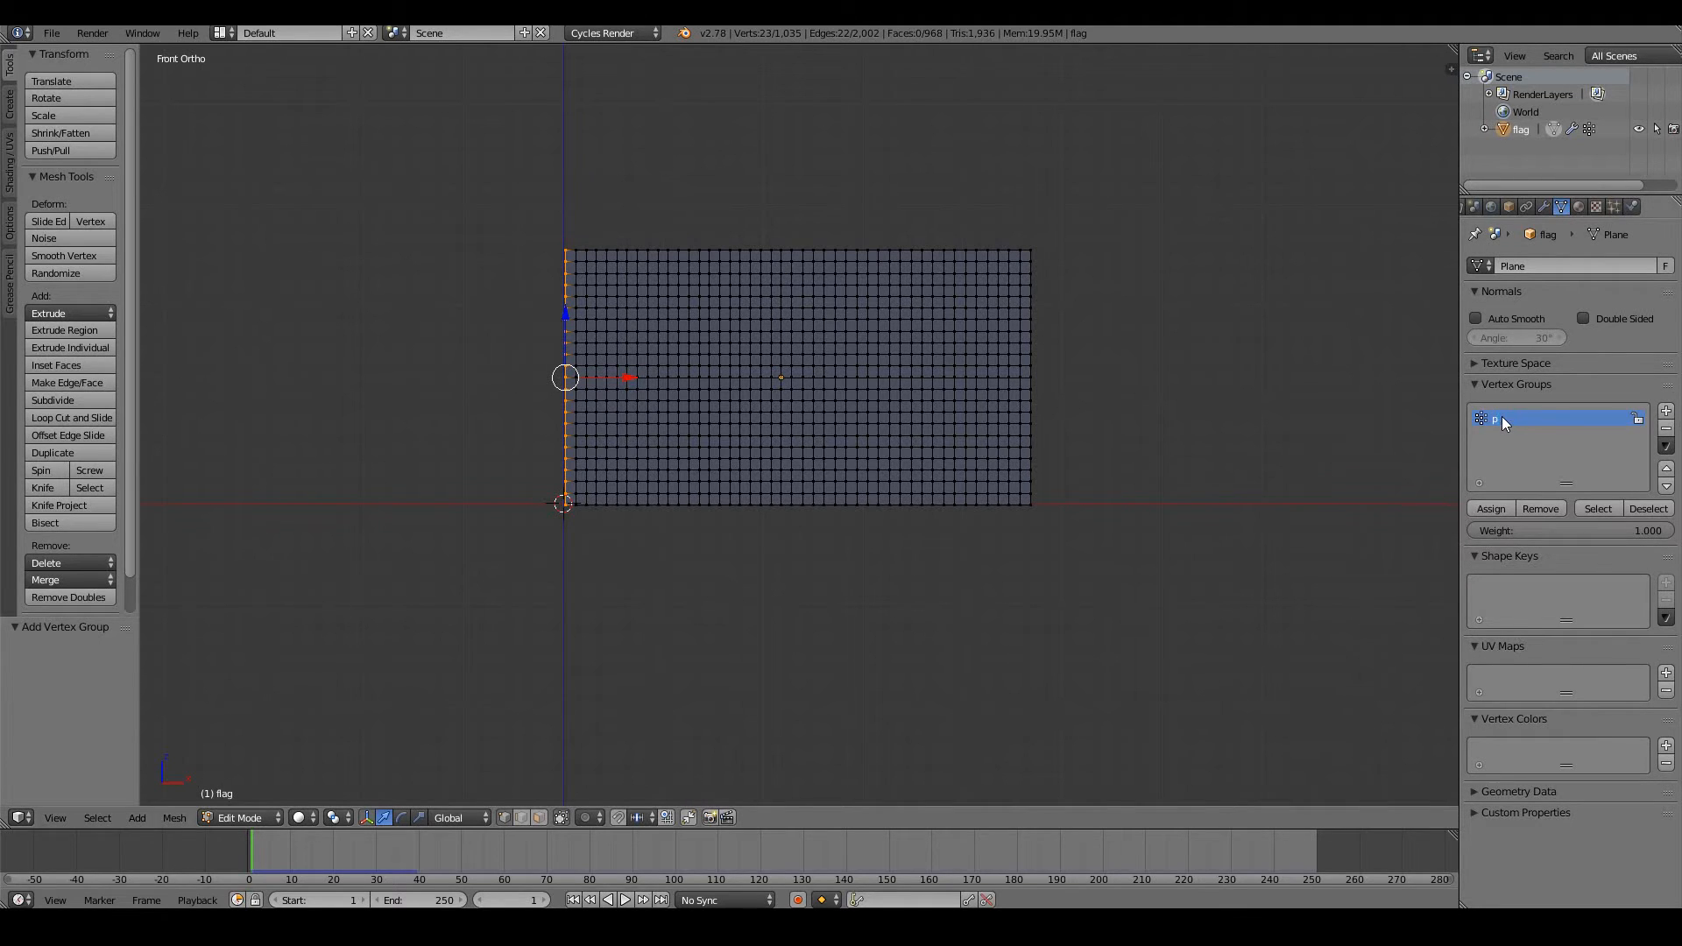
text(pinned)
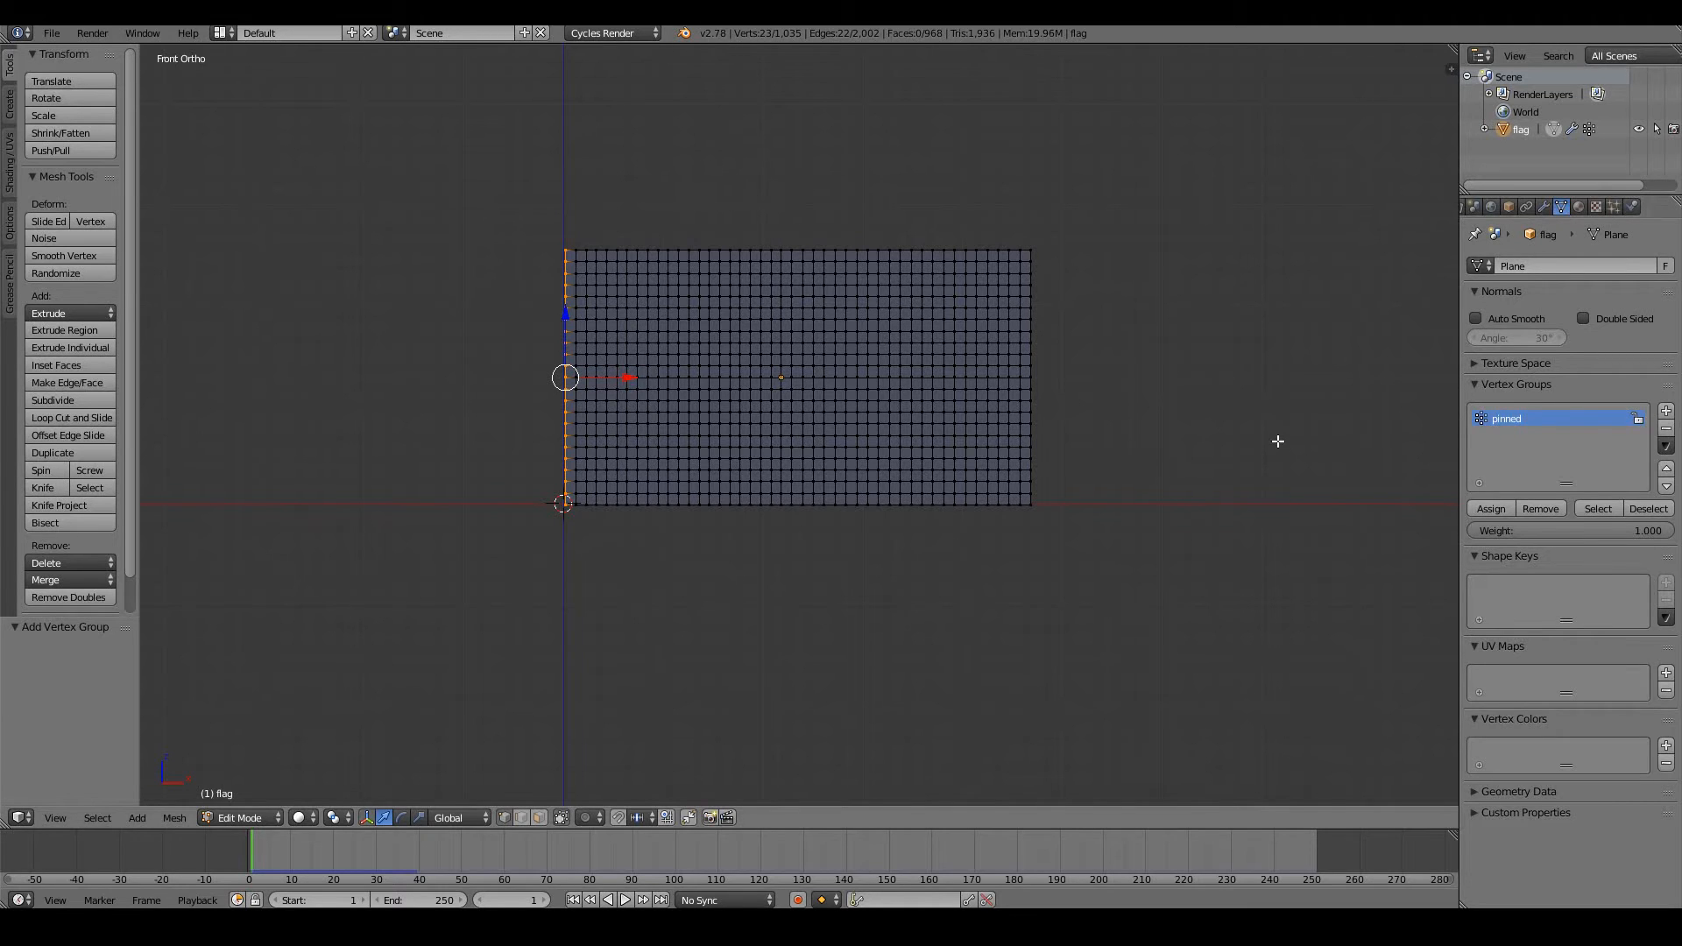
mouse_move(1476, 531)
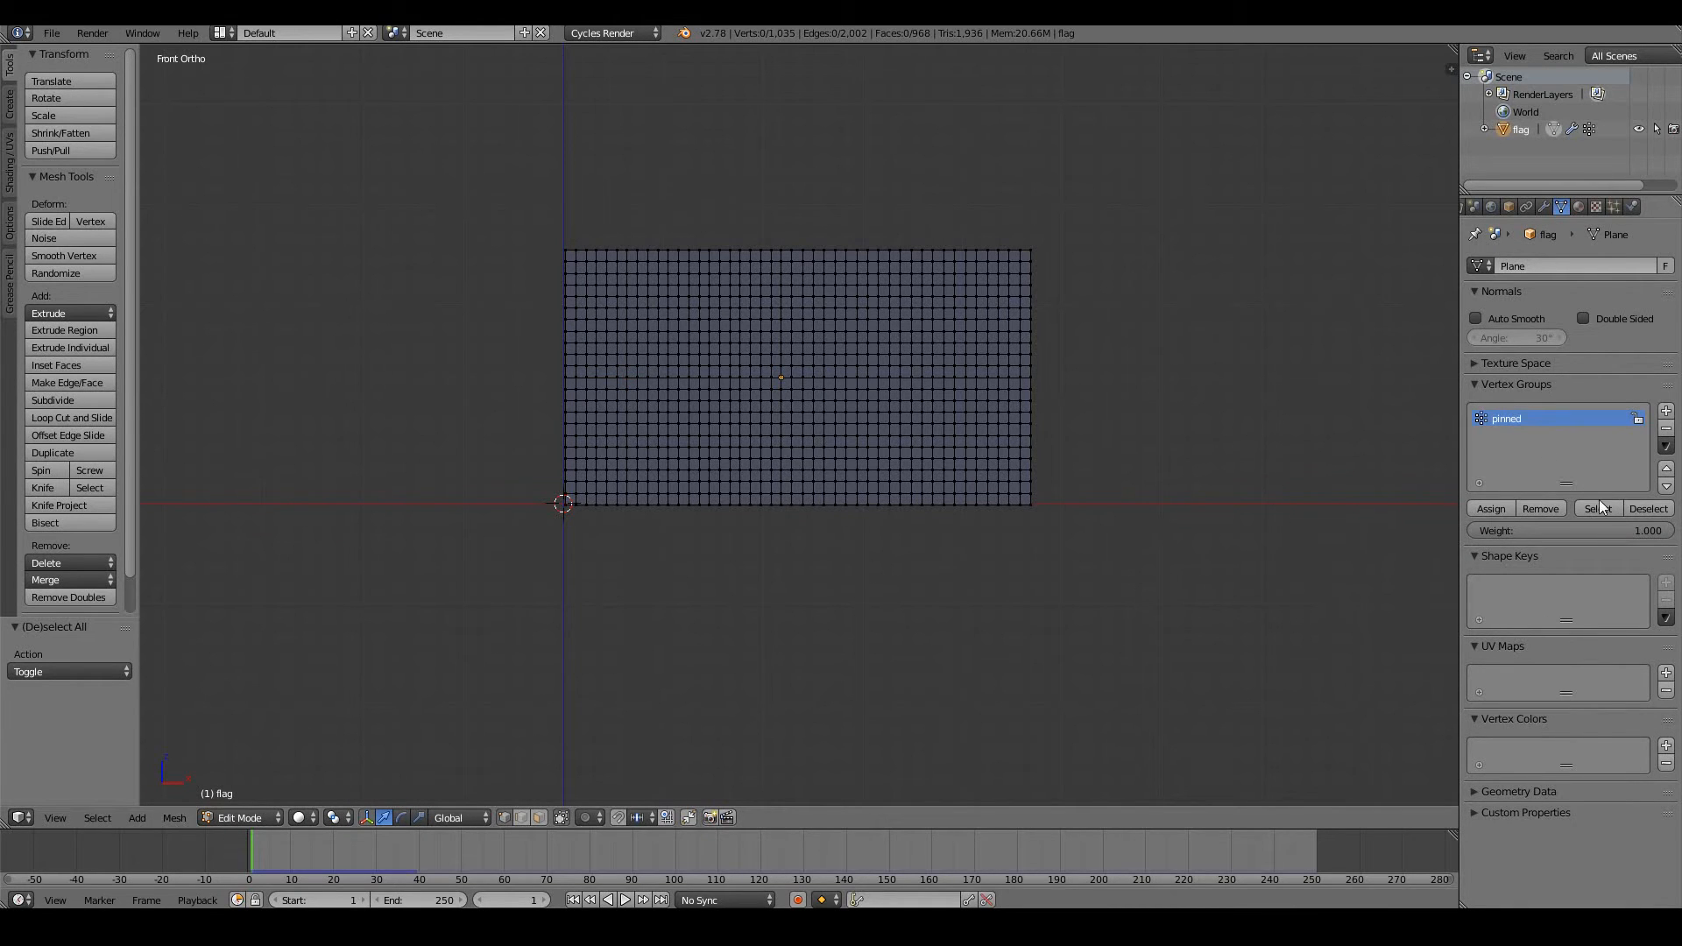
click(1598, 509)
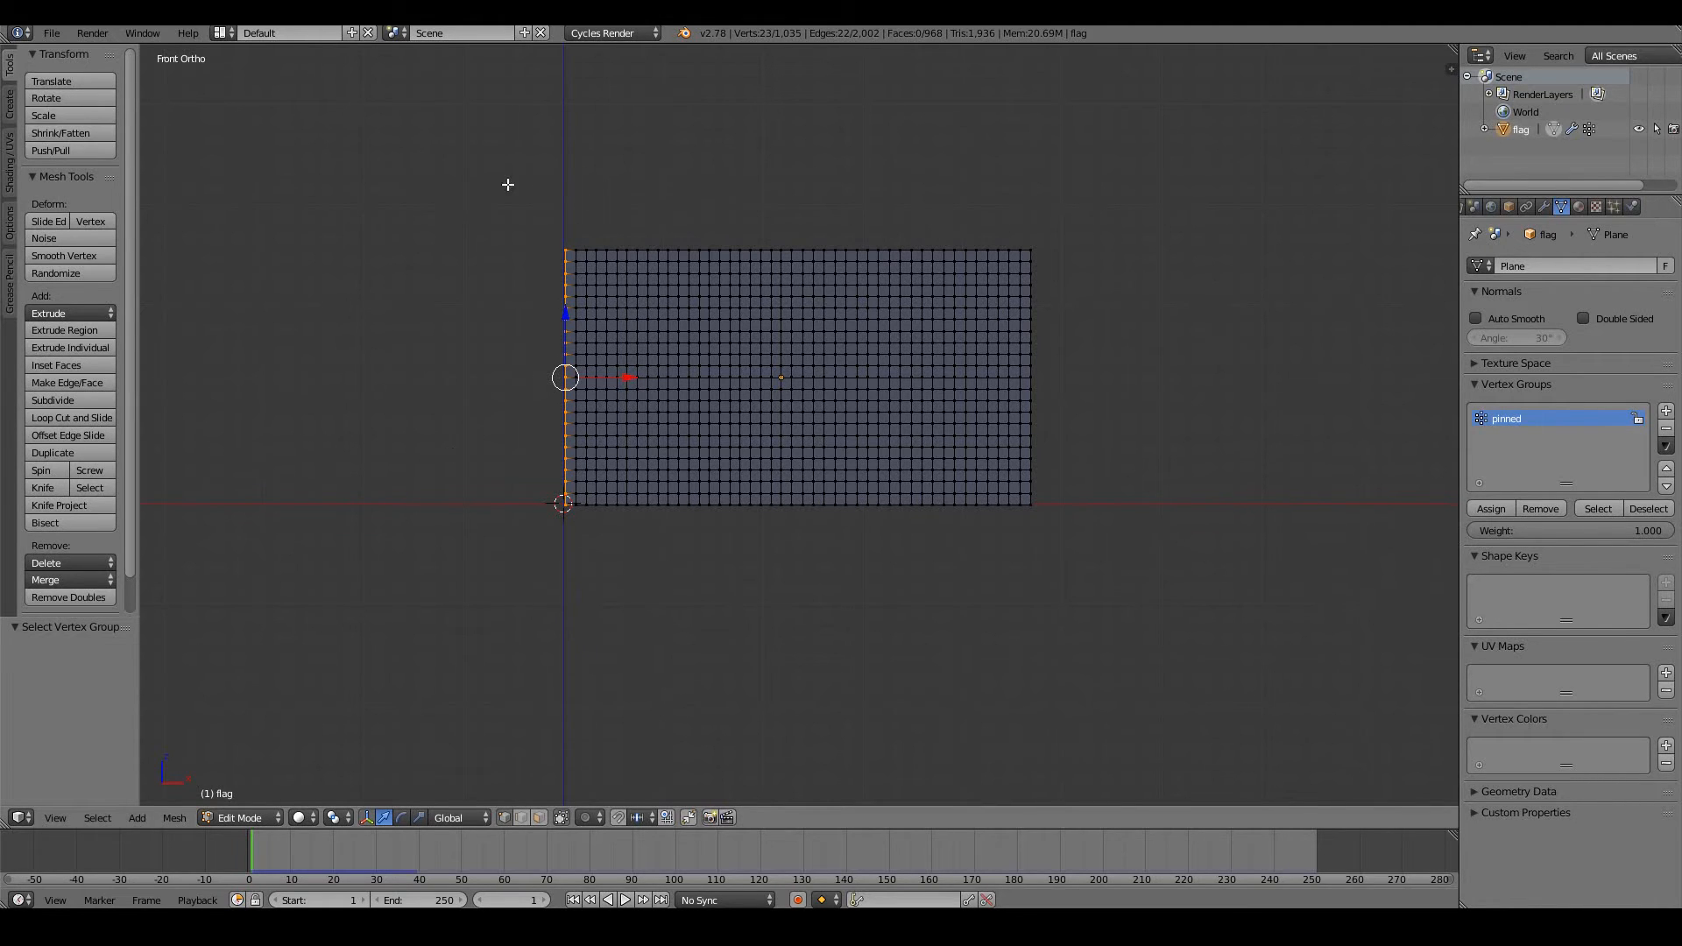
mouse_move(966, 507)
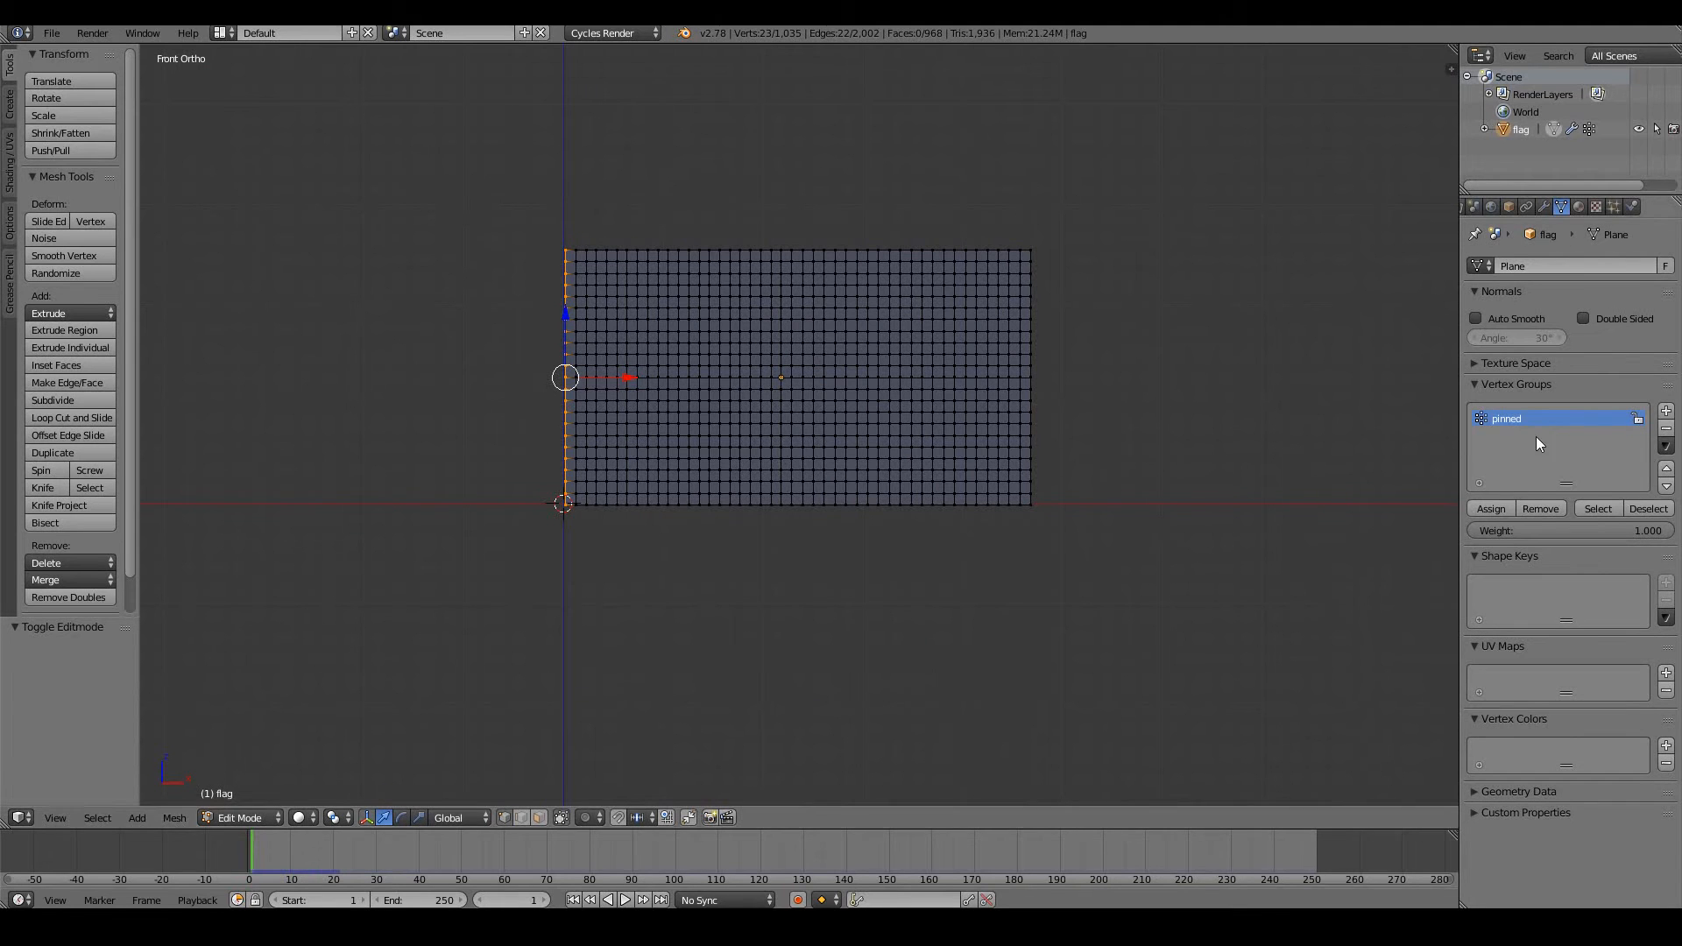
Enable cloth Pinning on the flag using the 'pinned' vertex group
click(242, 819)
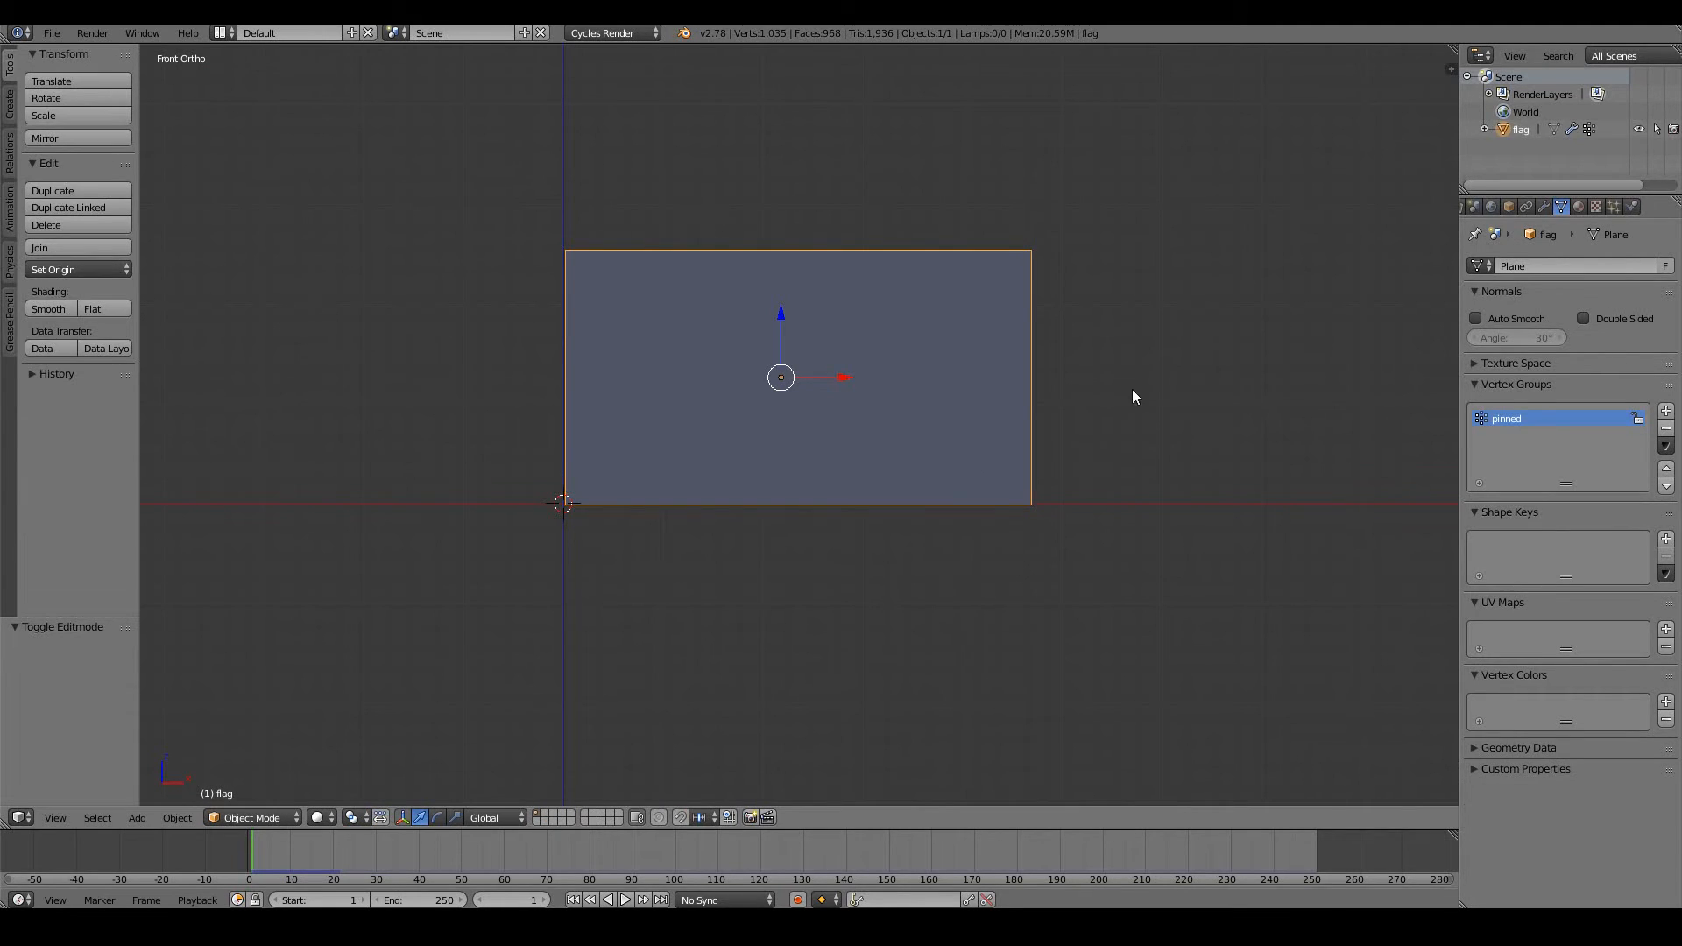
mouse_move(811, 301)
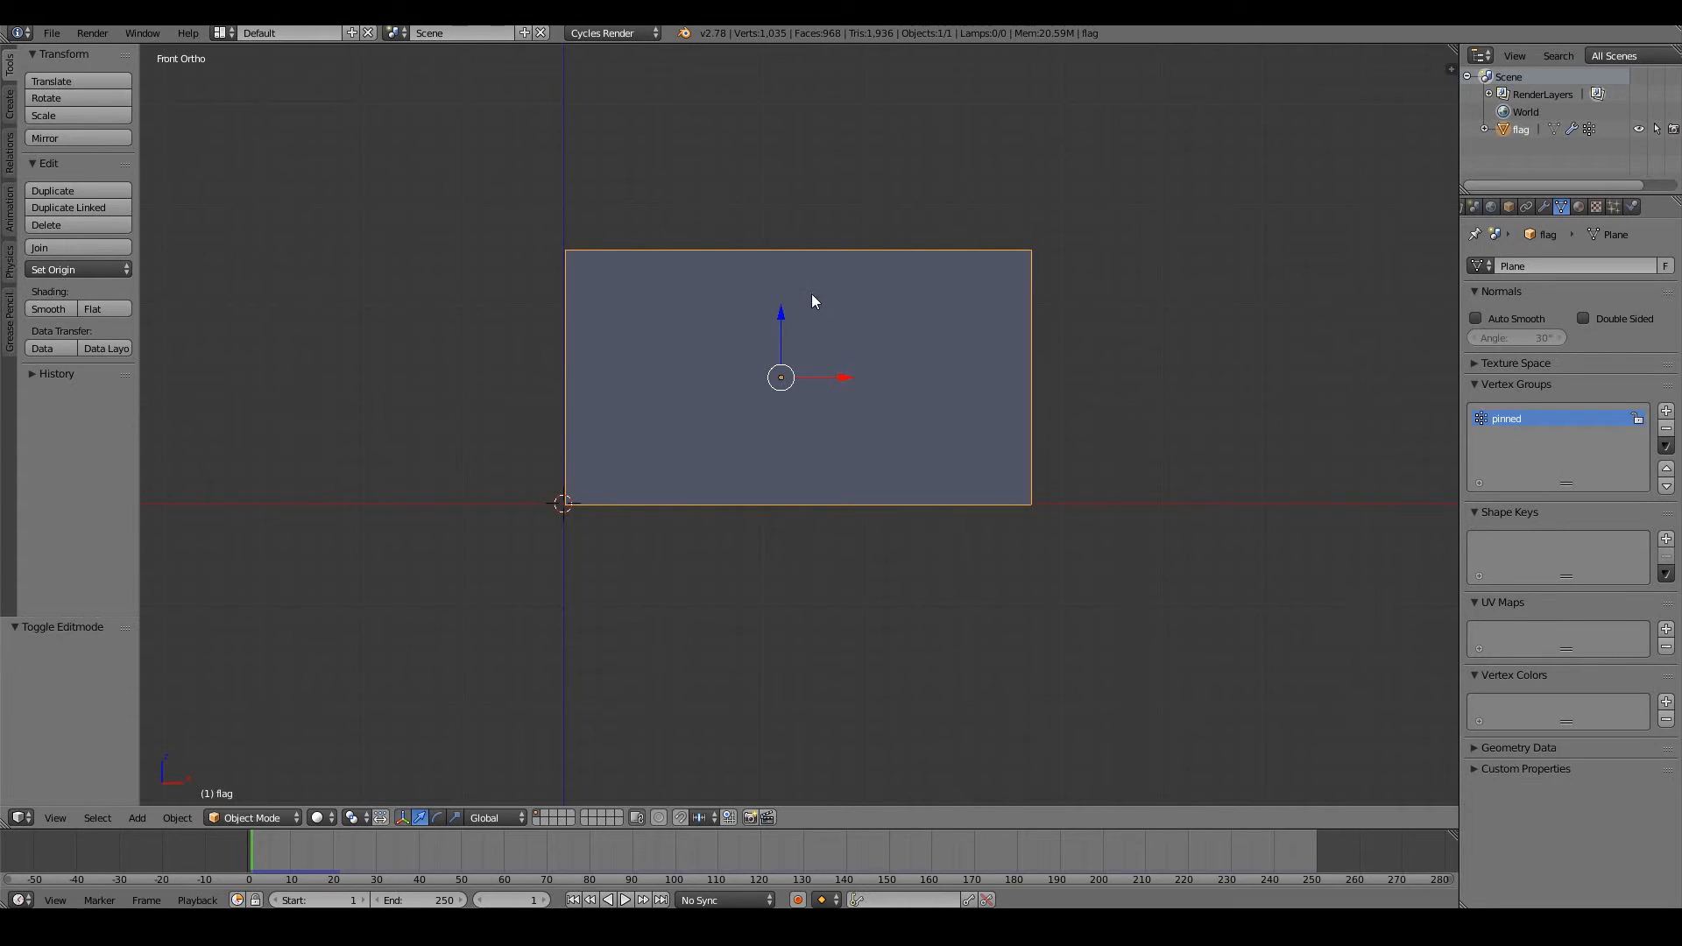
mouse_move(580, 503)
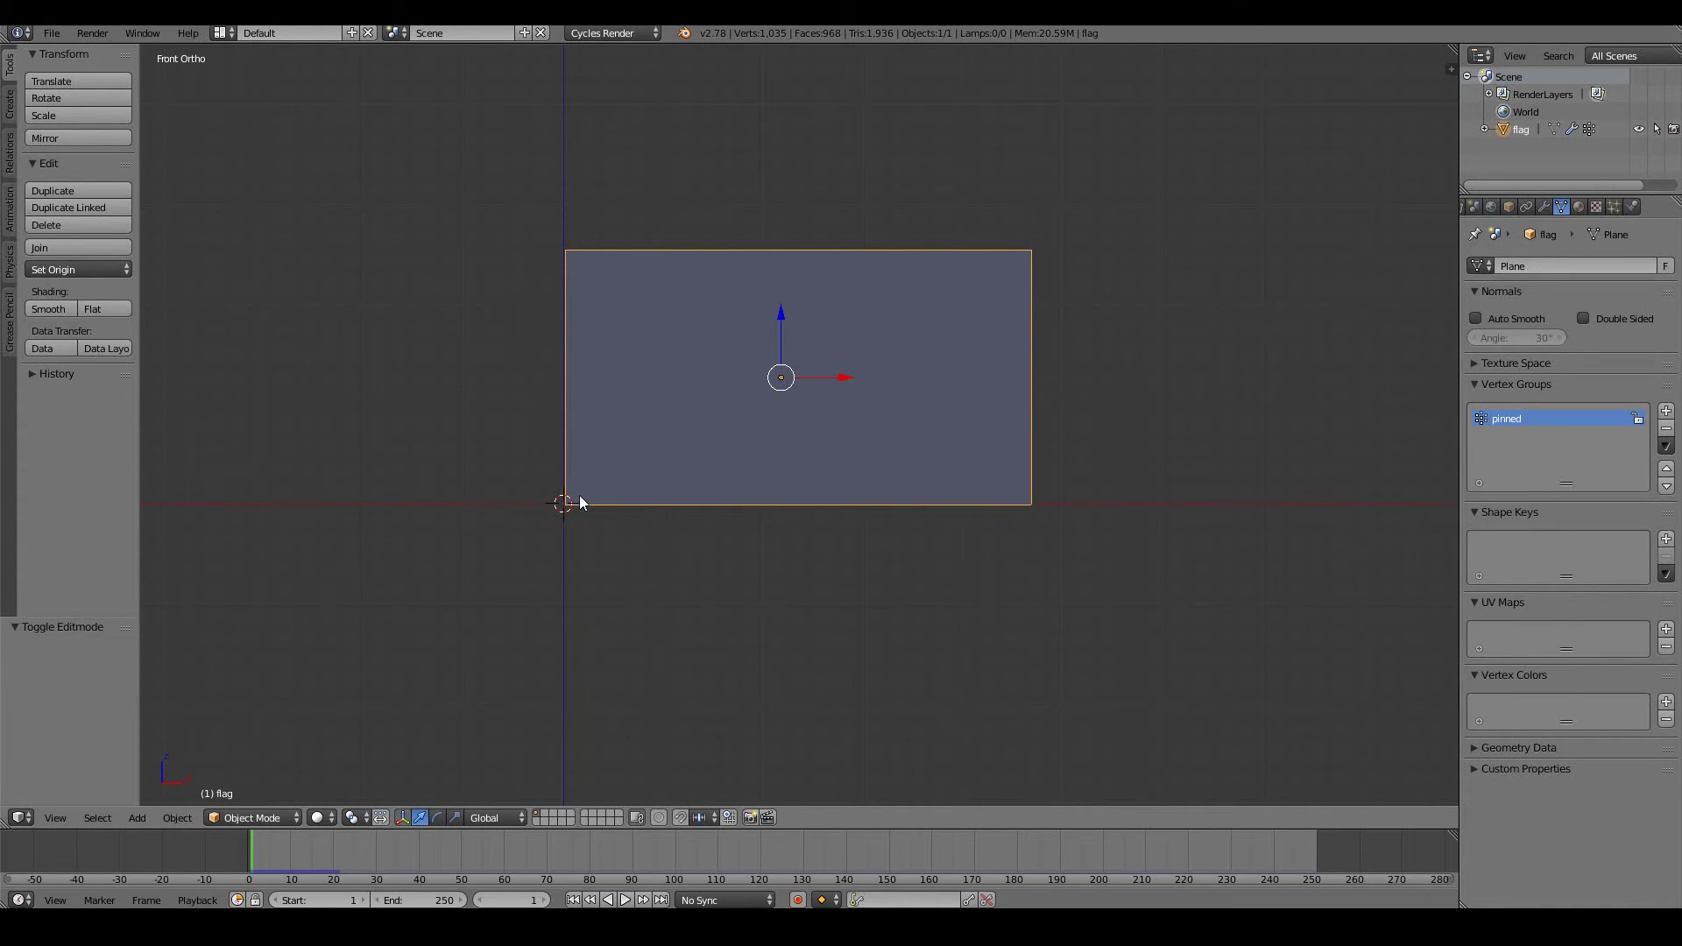
mouse_move(596, 526)
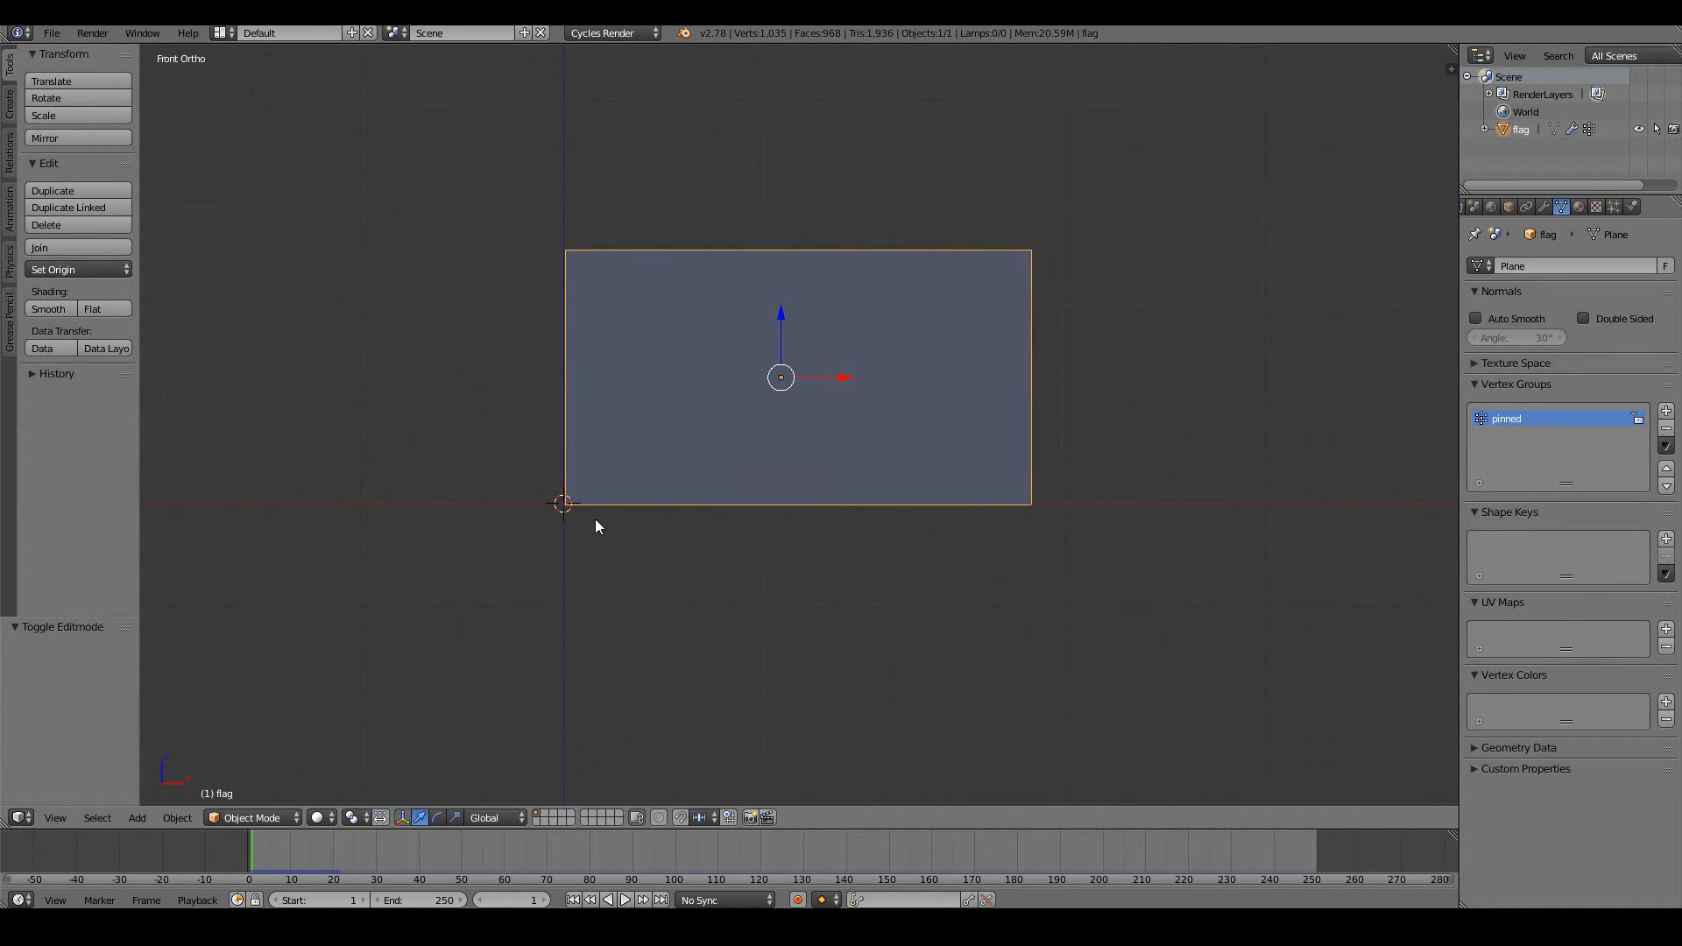
mouse_move(1518, 228)
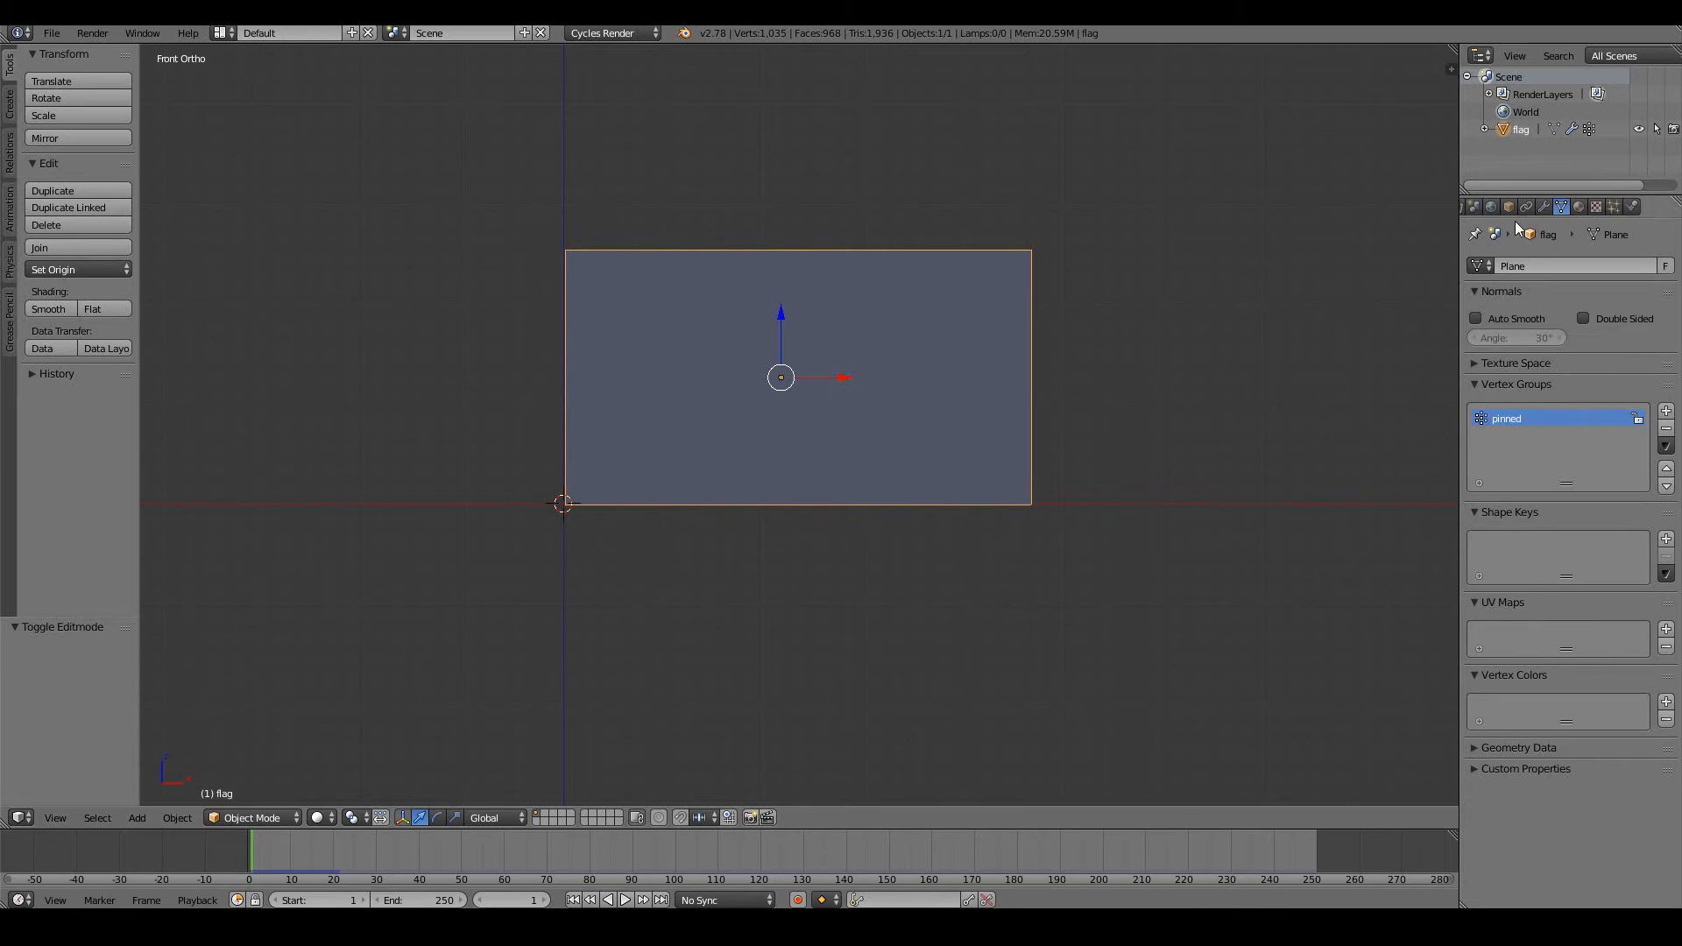
click(1632, 207)
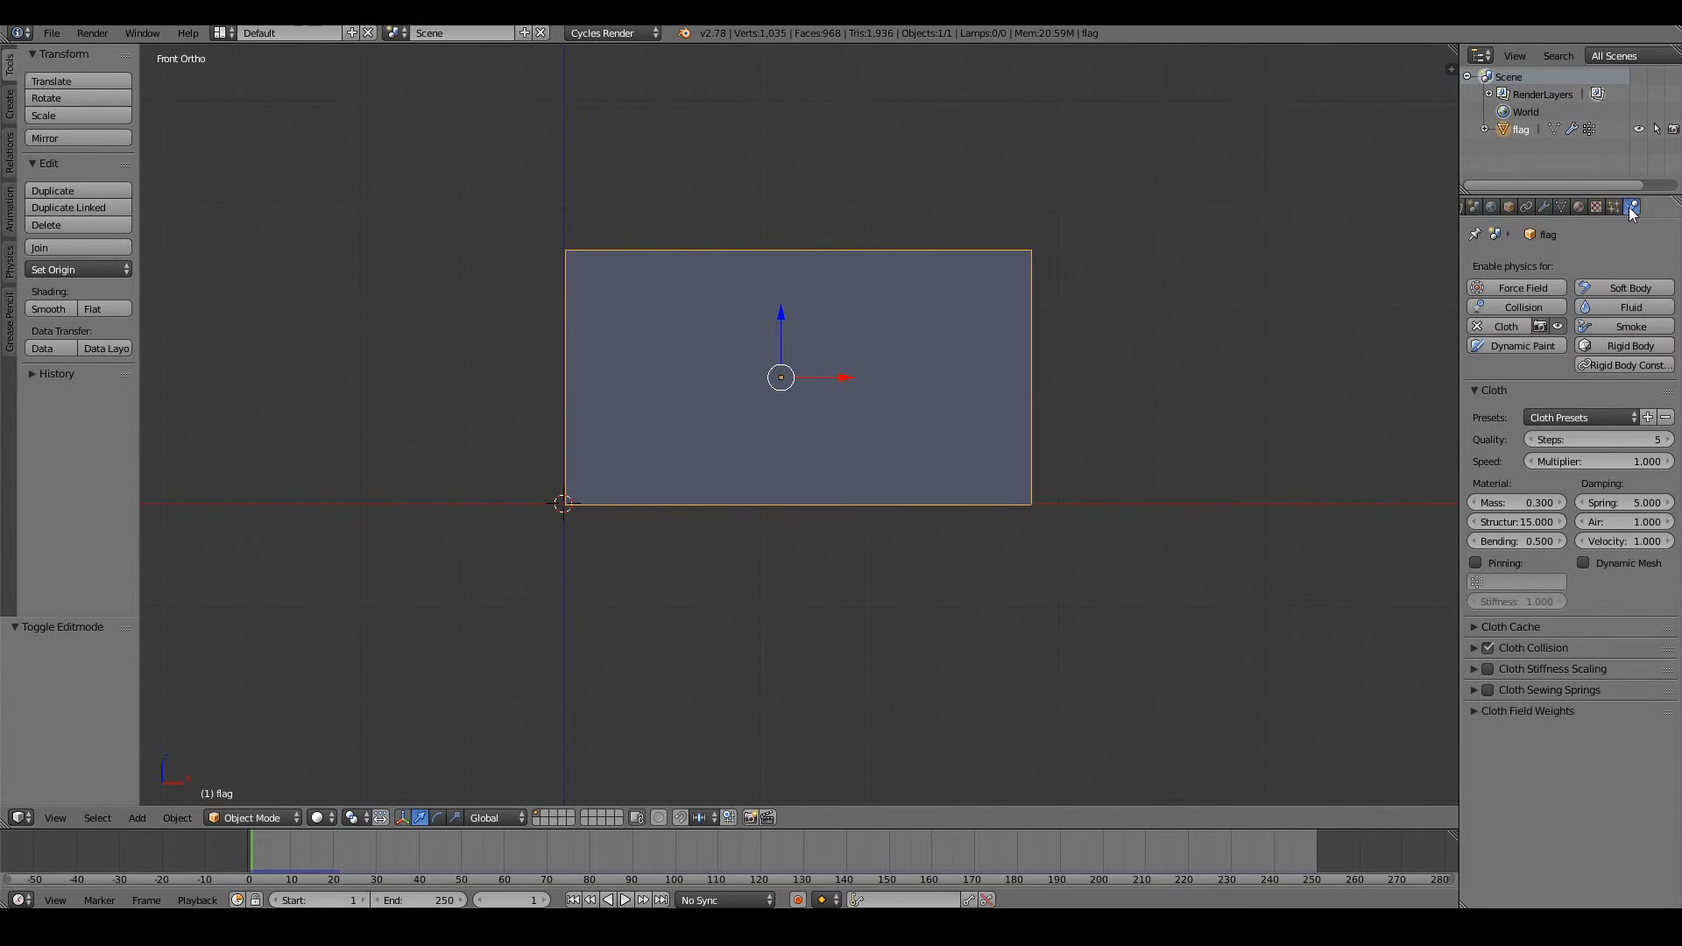
mouse_move(1456, 566)
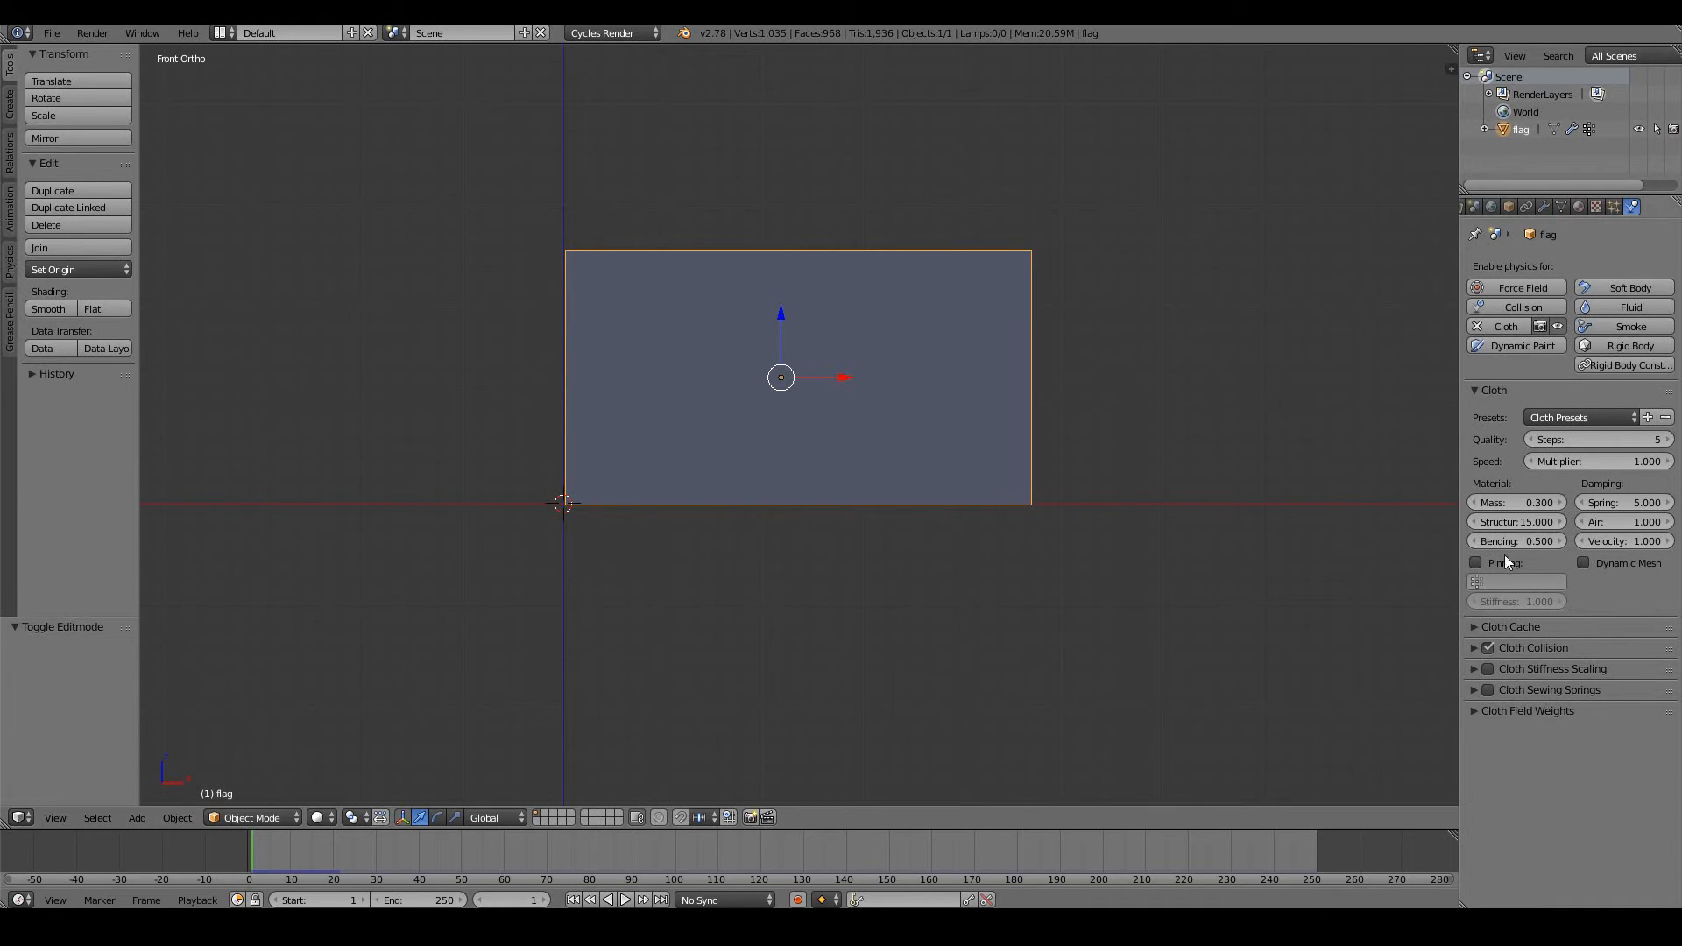
click(1476, 563)
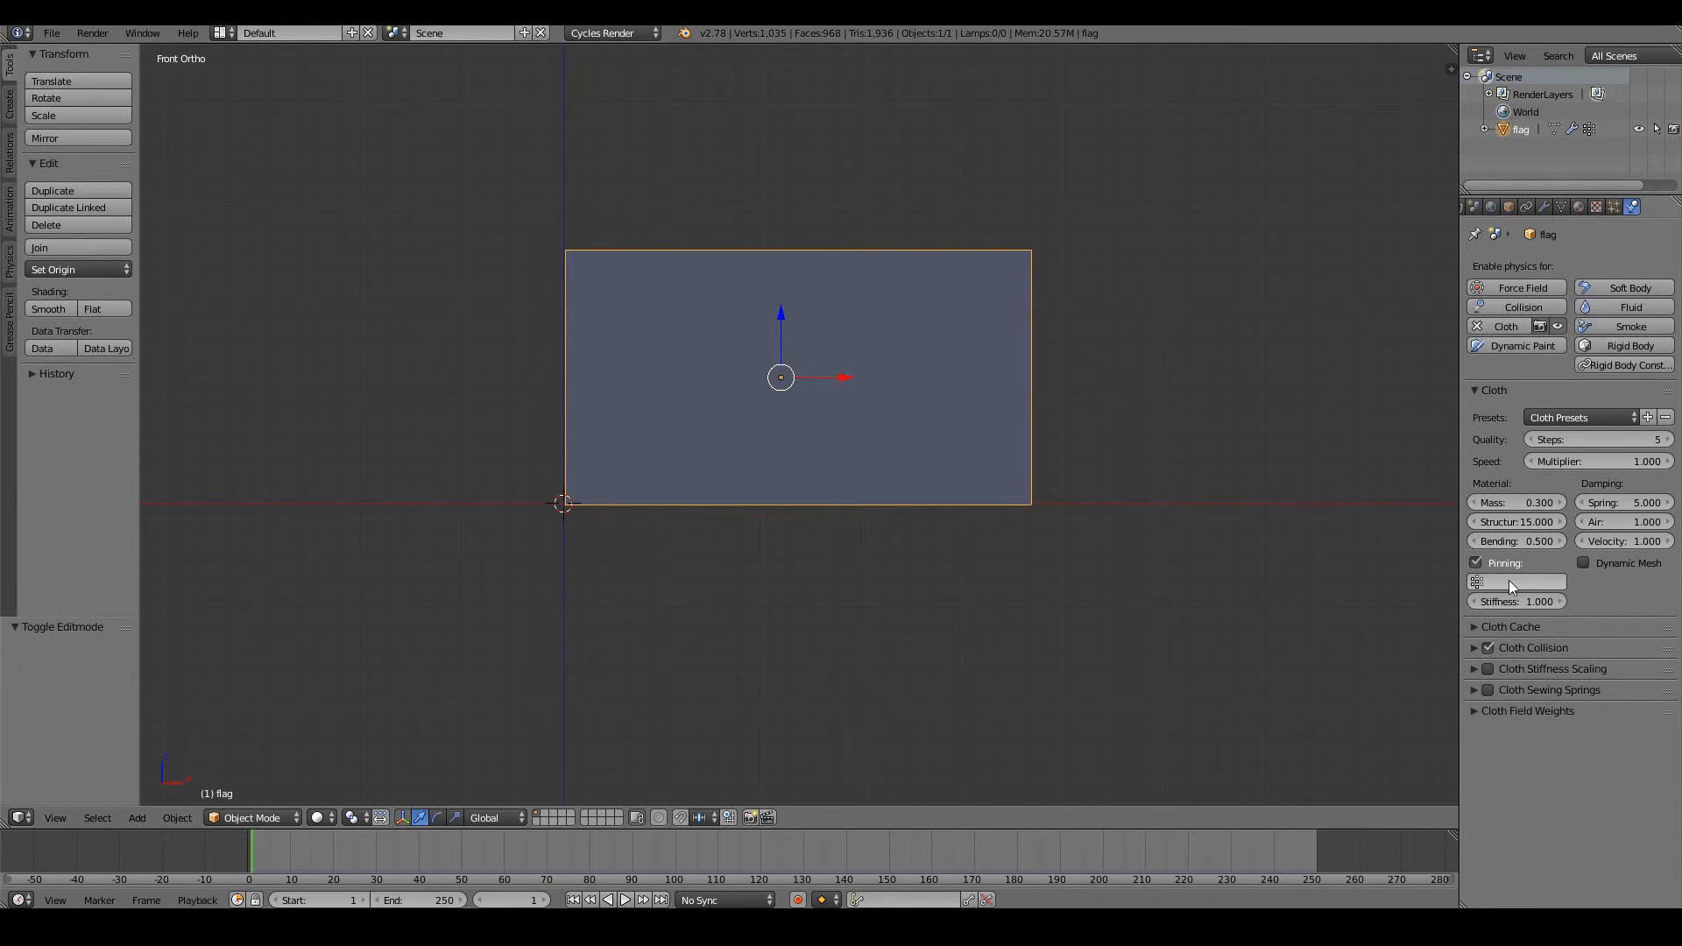
click(1516, 581)
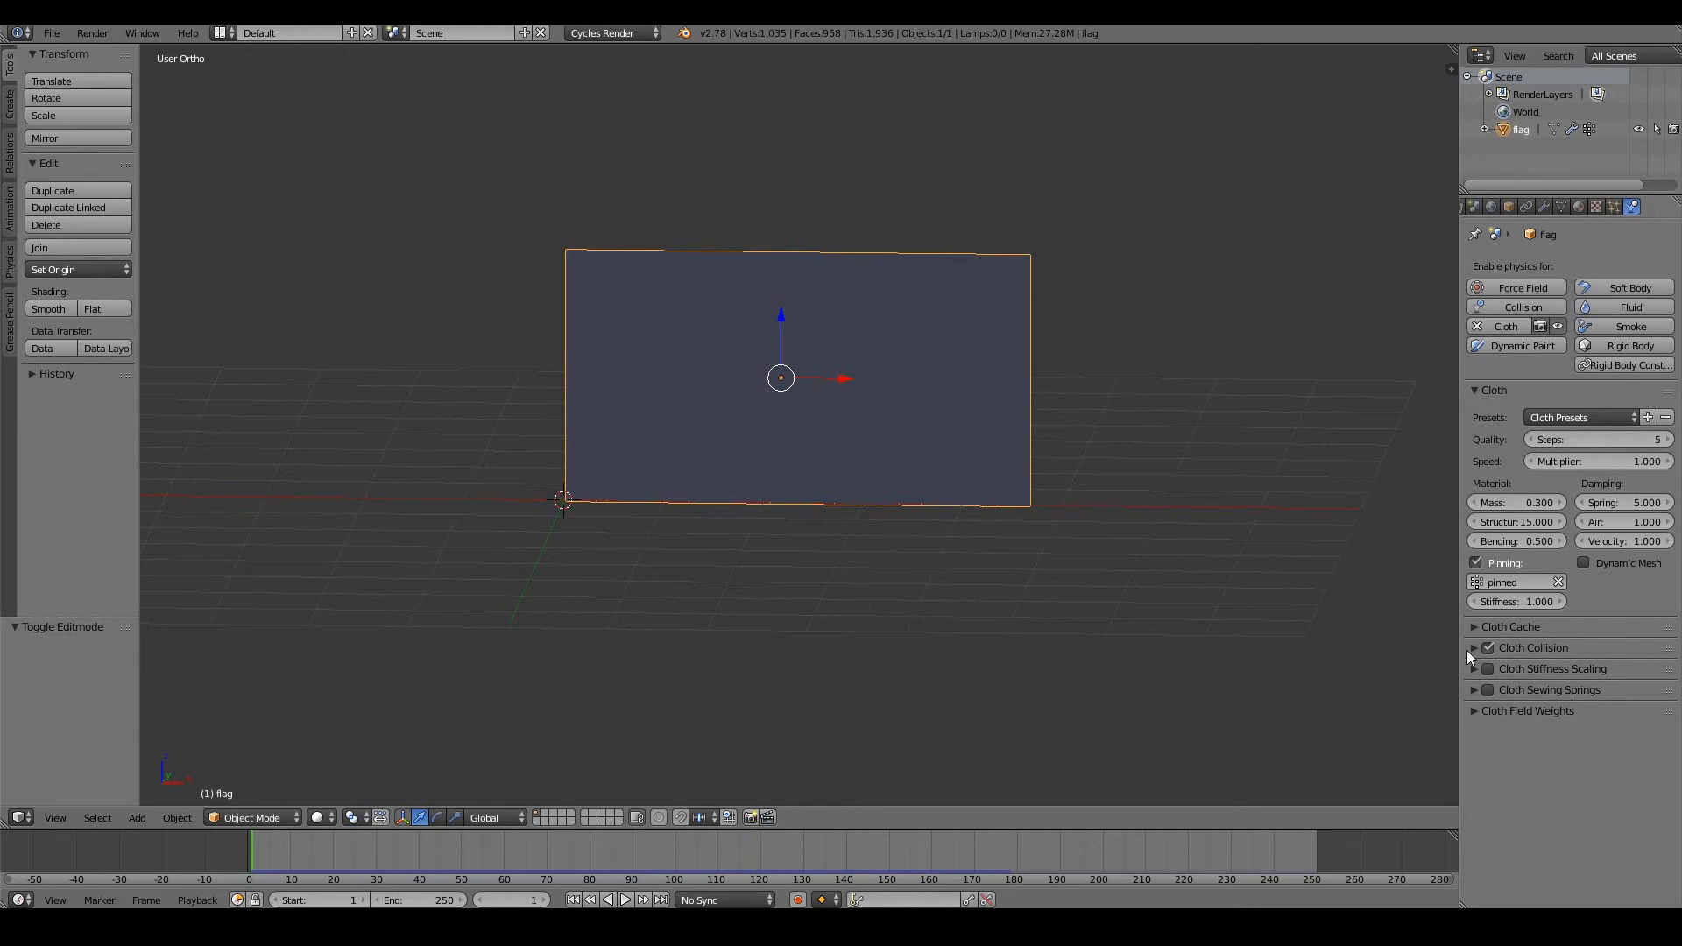
Turn on cloth Self Collision with quality 2
click(1475, 647)
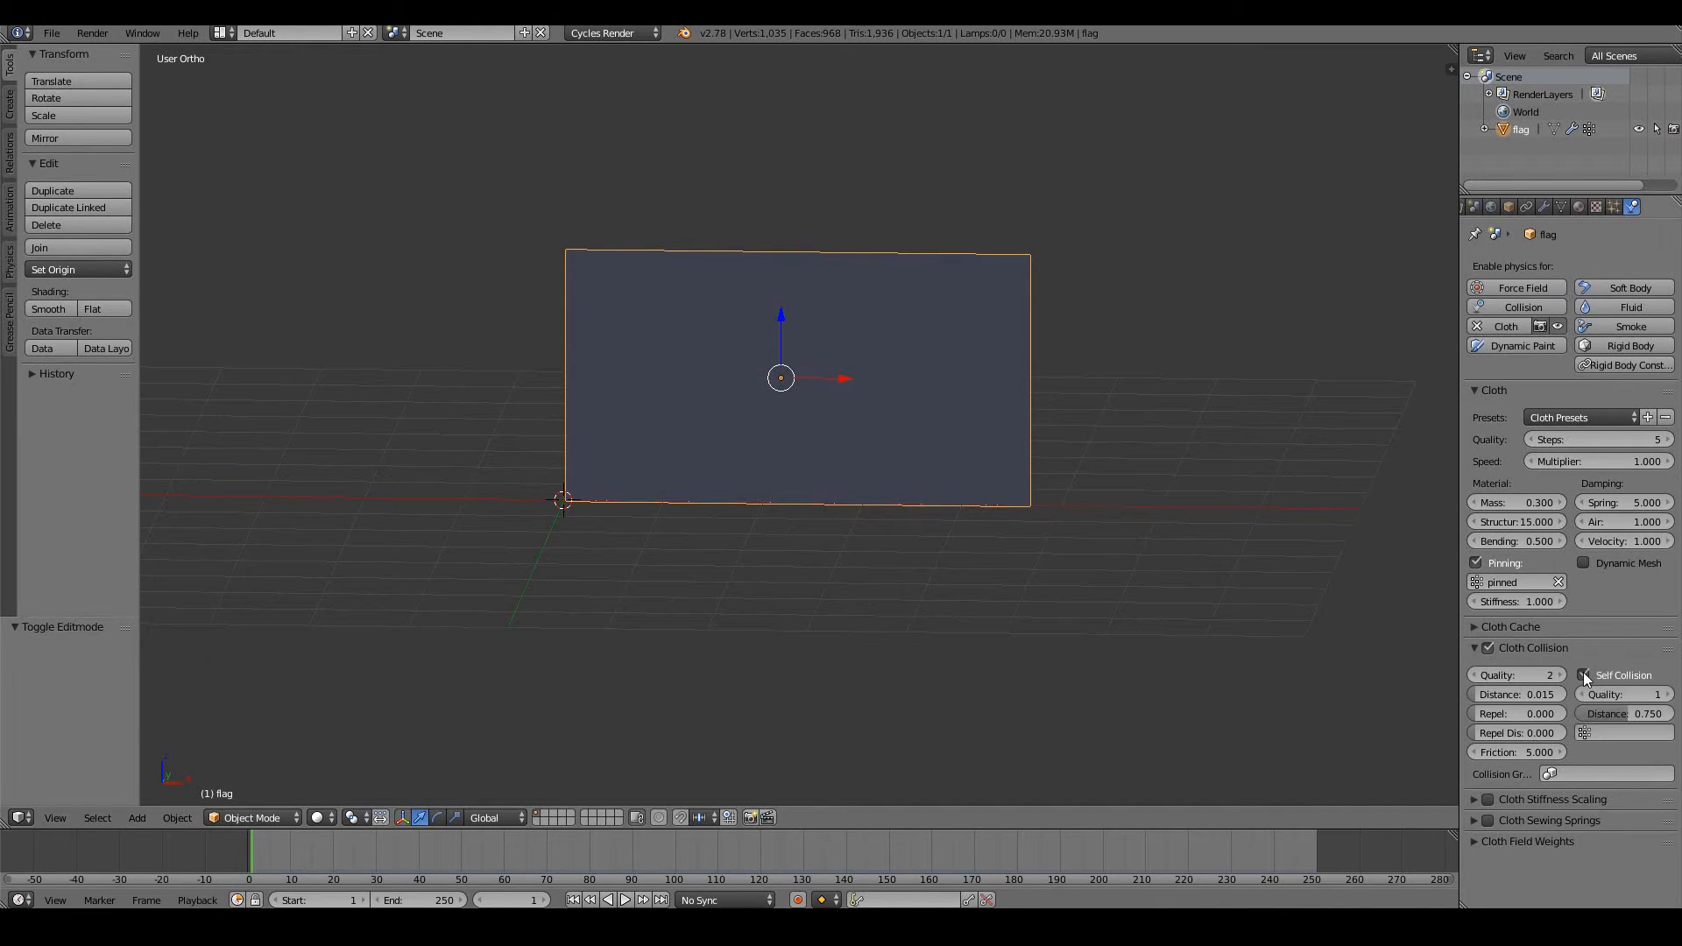
click(1584, 675)
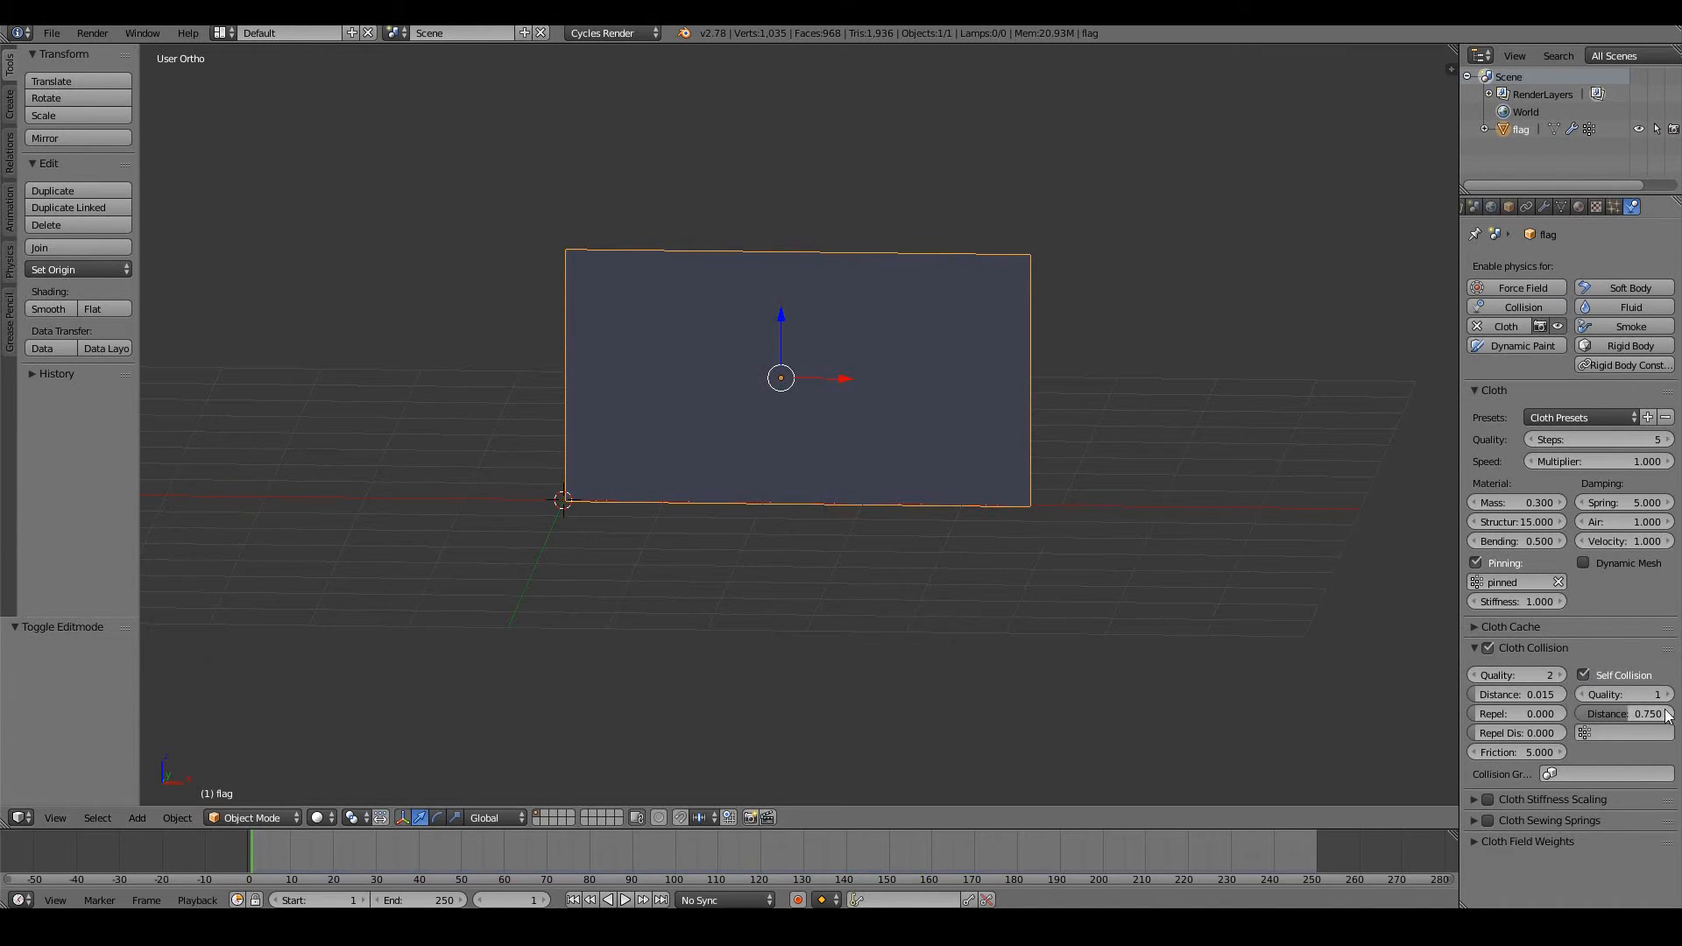
click(1619, 694)
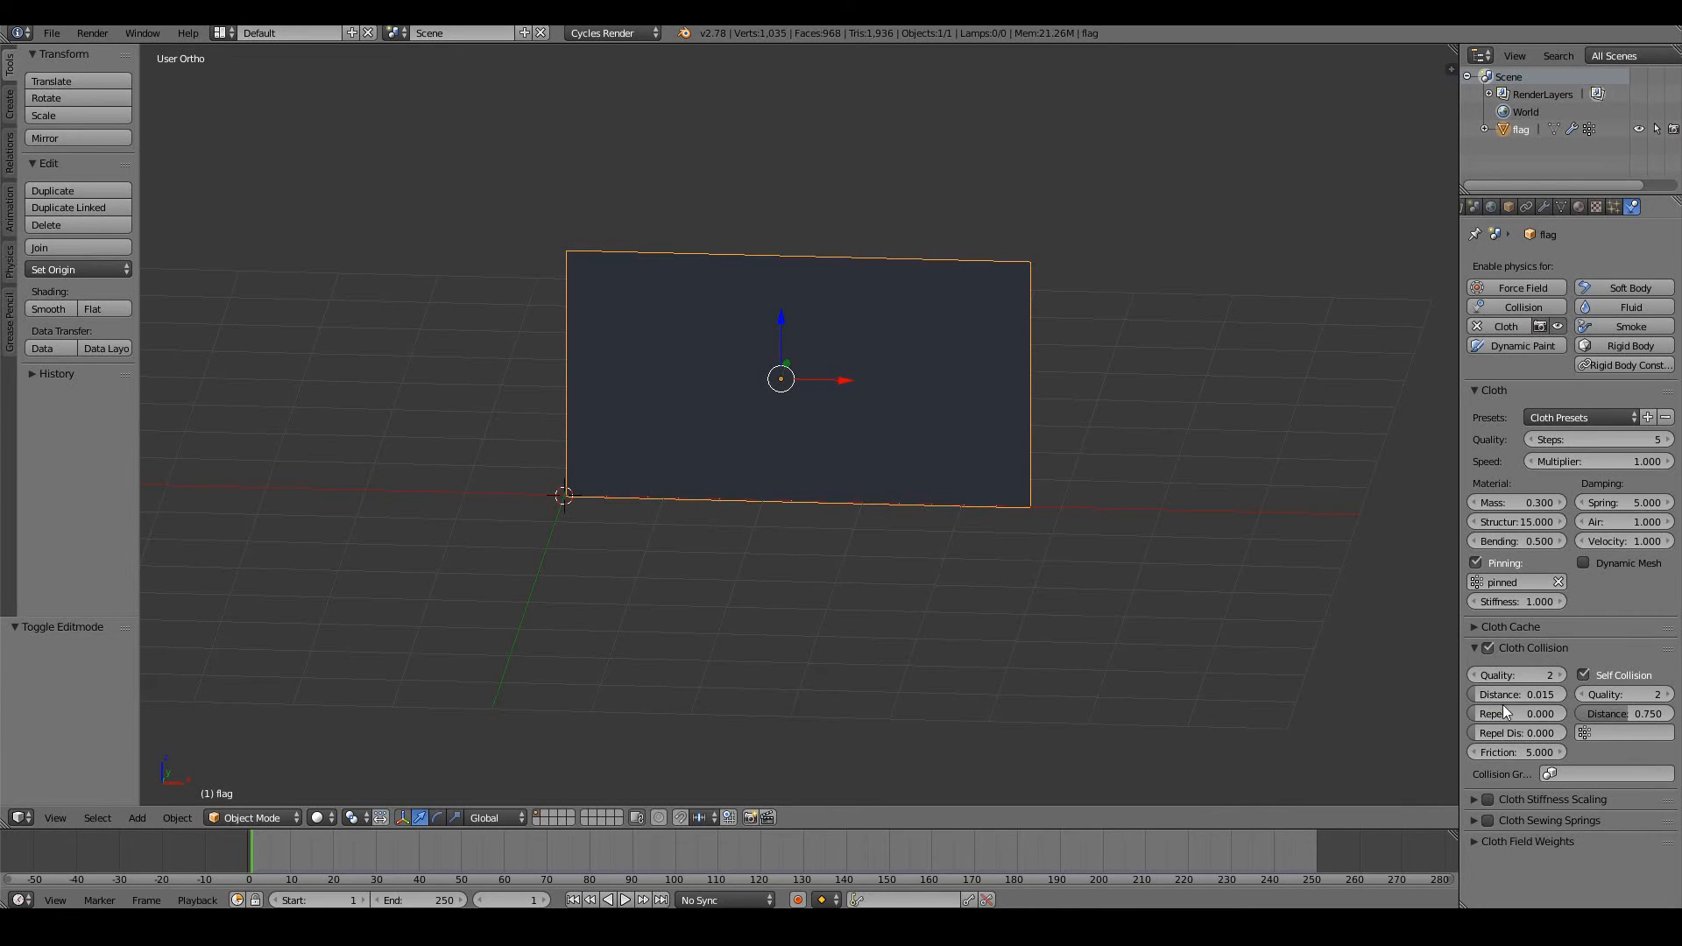
mouse_move(1143, 627)
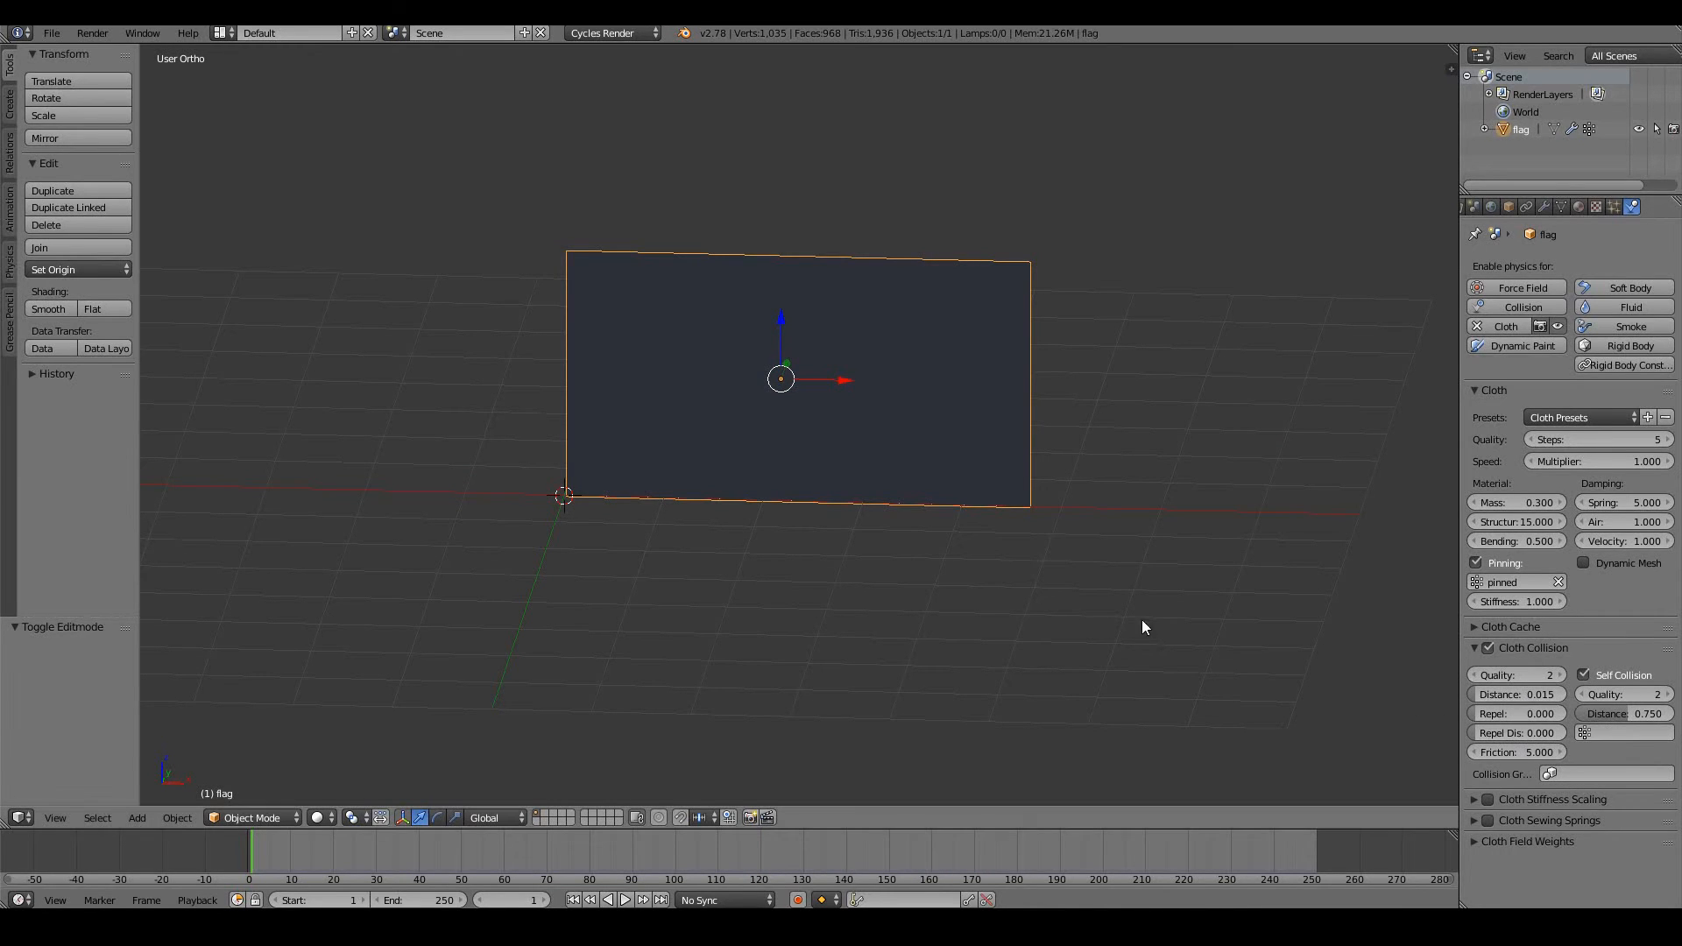
Play the simulation to watch the flag fall, then stop back at frame 1
click(608, 901)
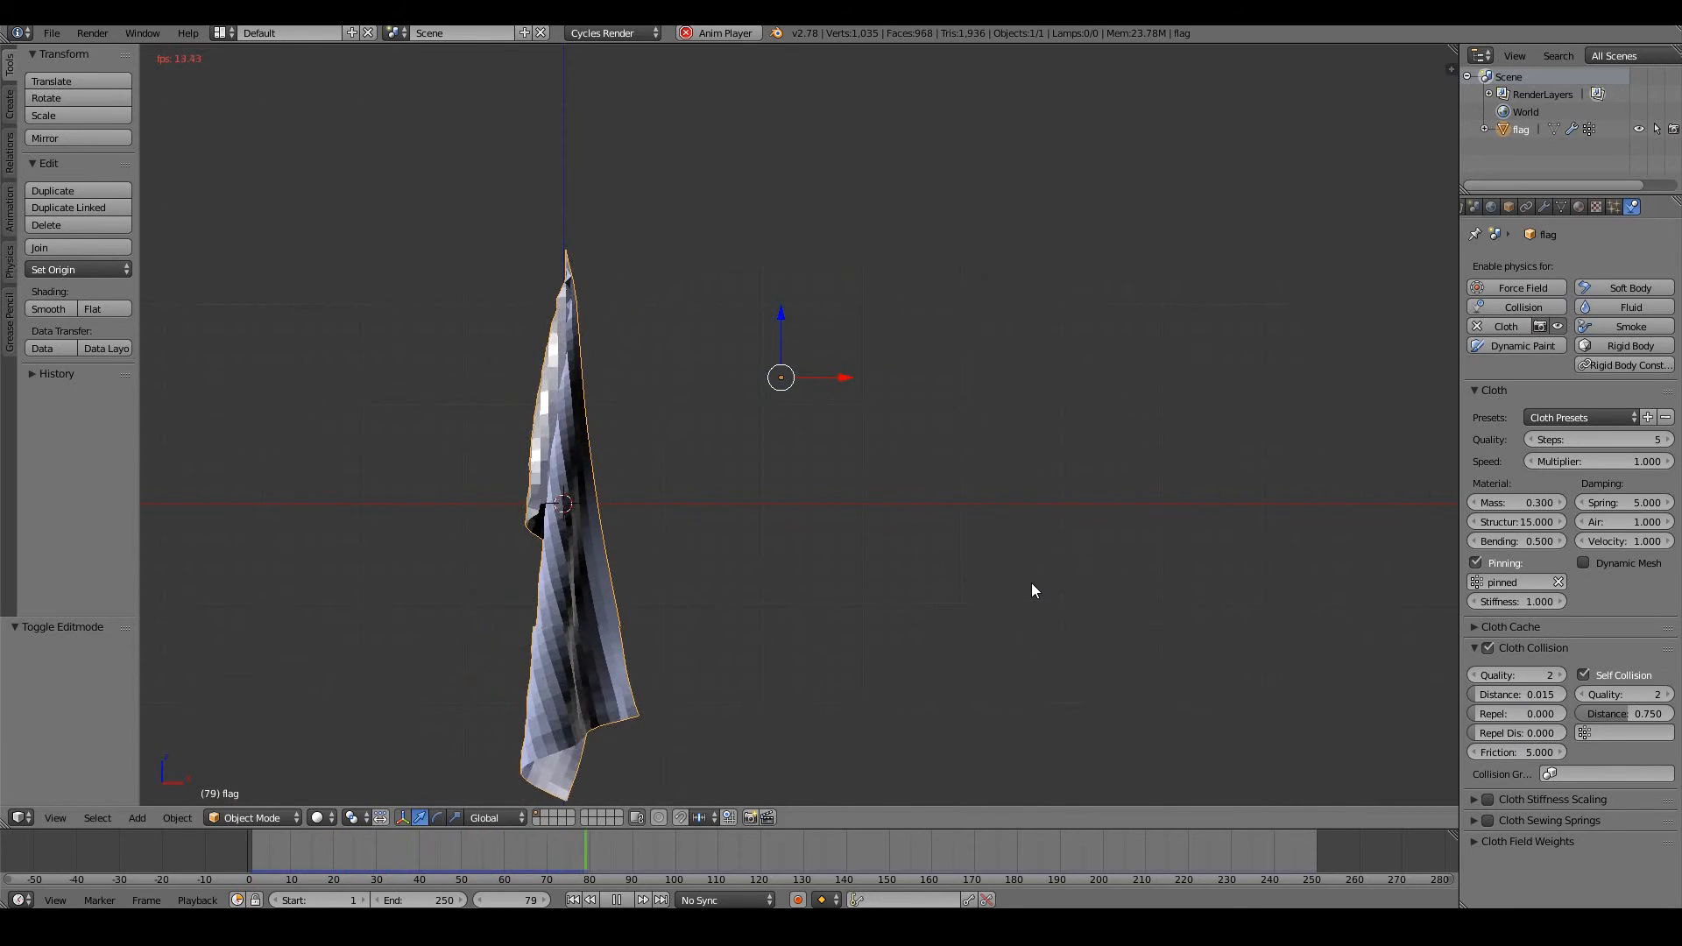
key(Space)
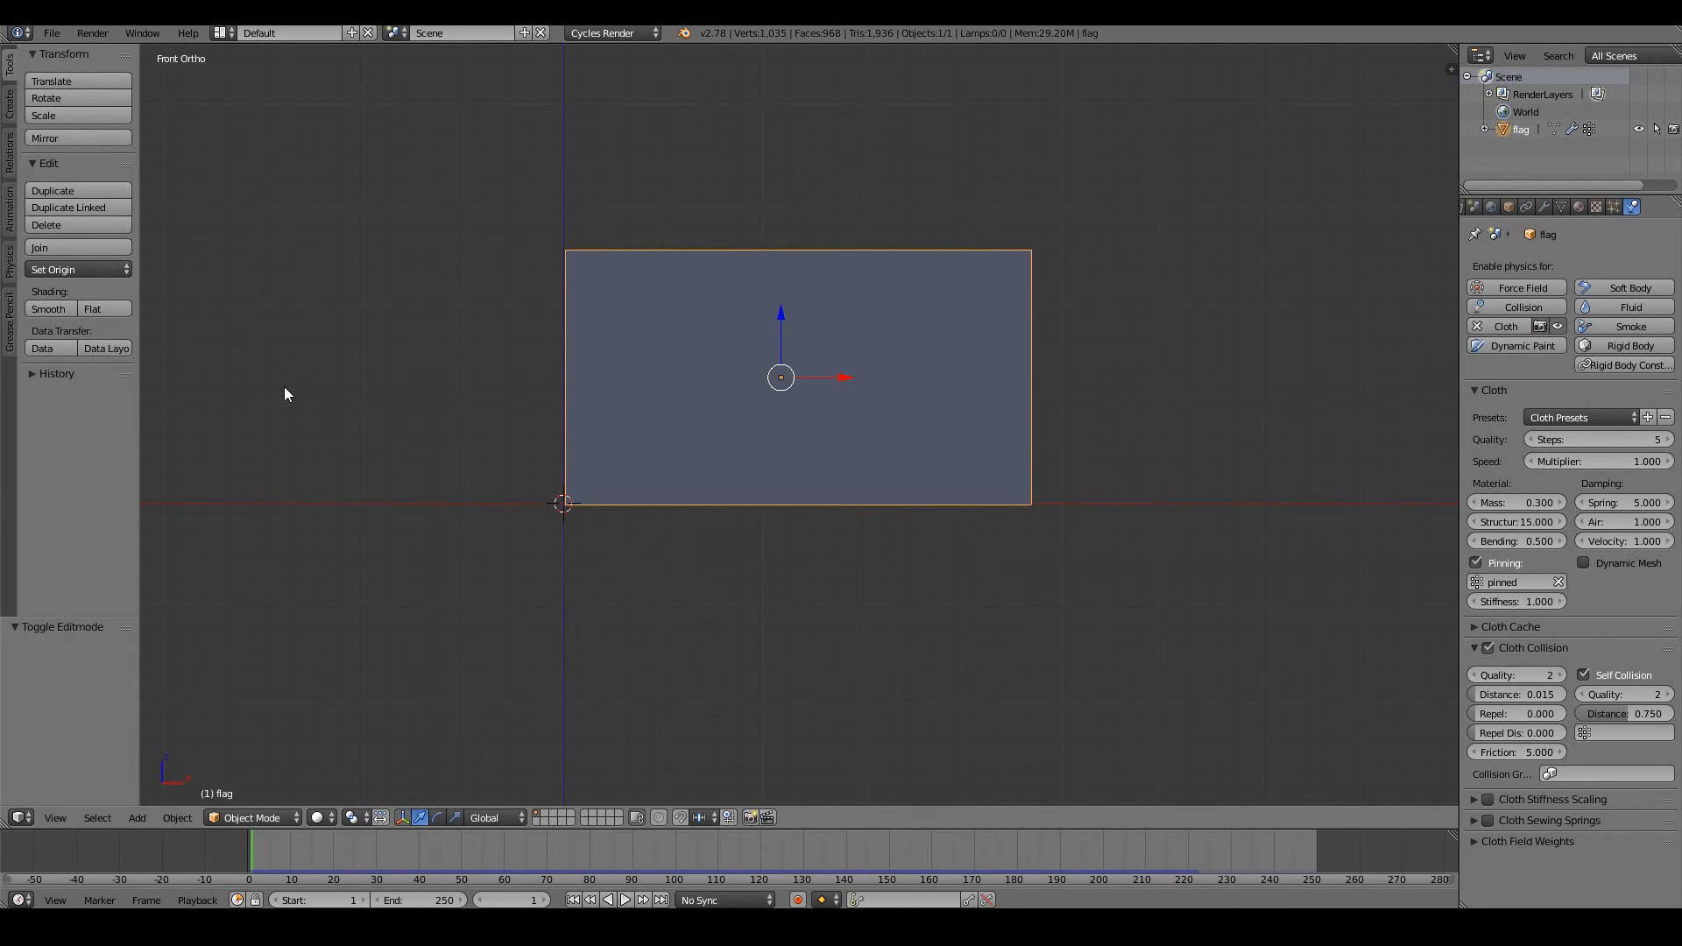
Add a Wind force field left of the flag, rotated 90° to blow toward it
click(137, 818)
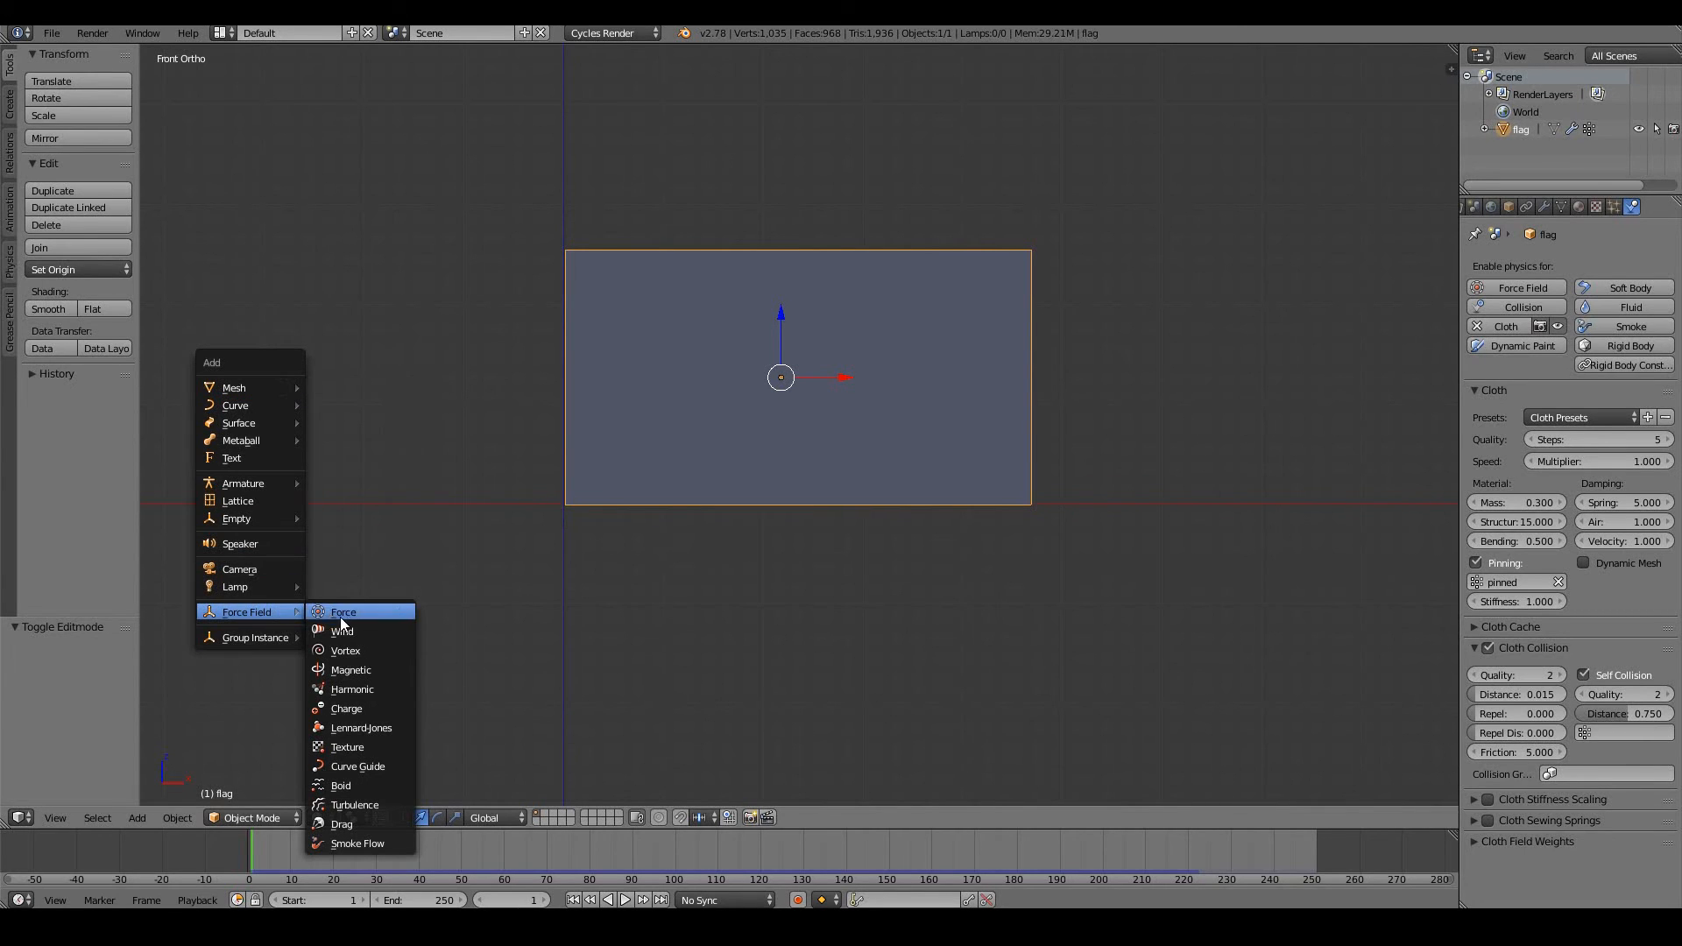
click(342, 631)
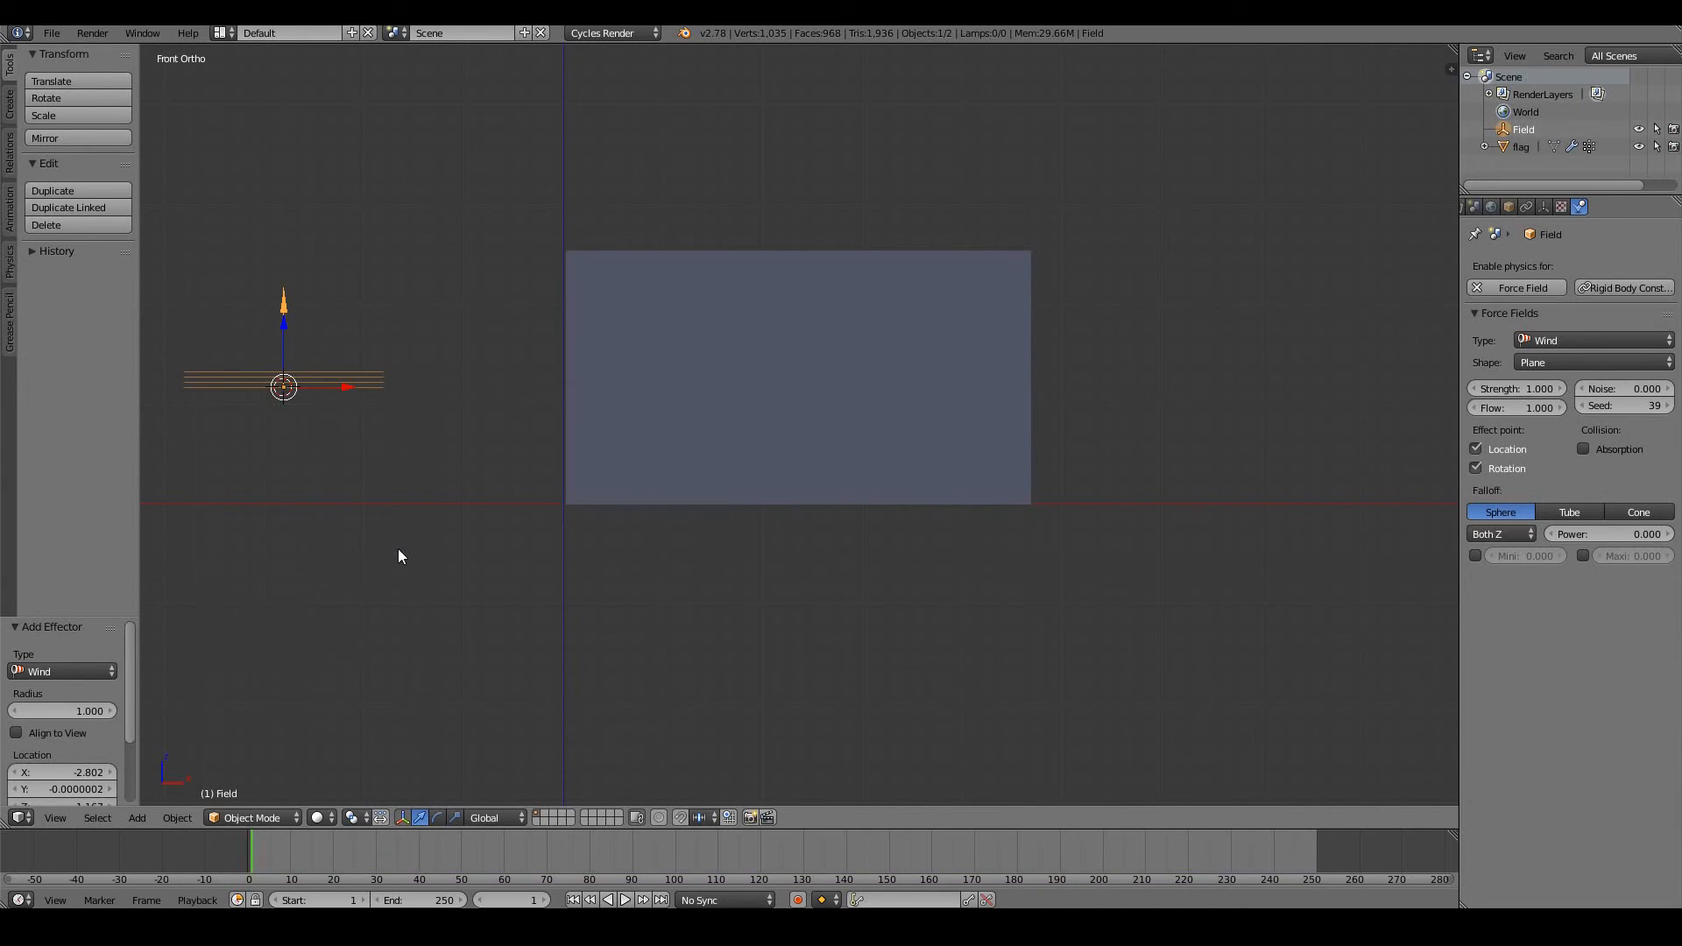
mouse_move(748, 415)
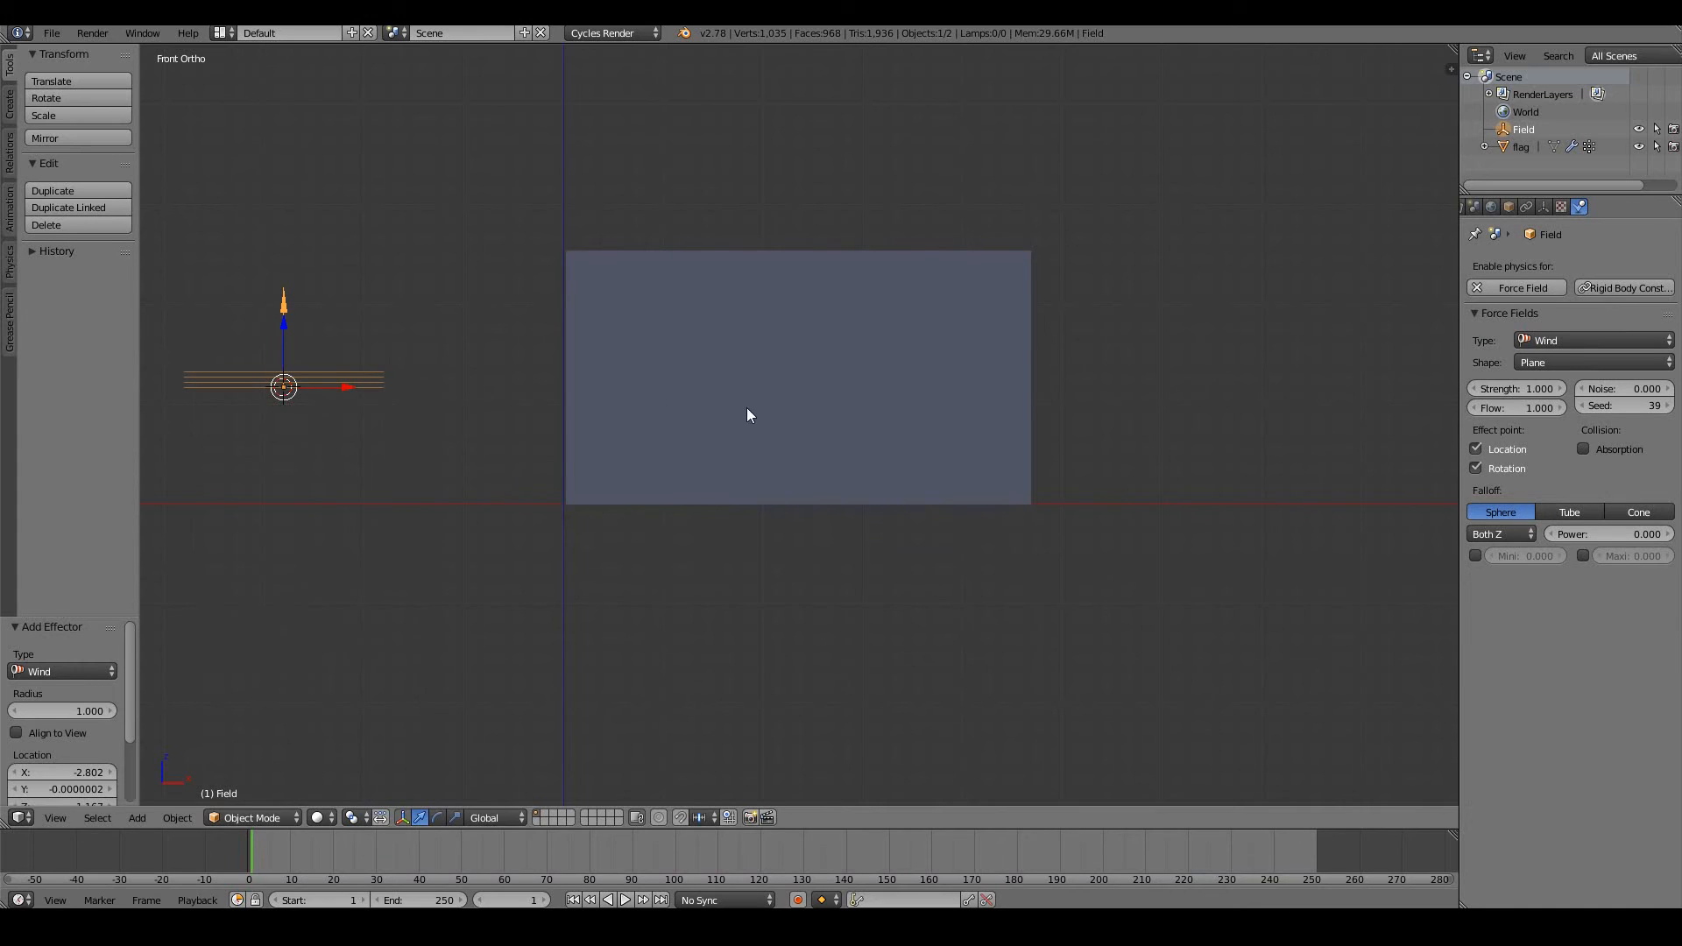
mouse_move(422, 244)
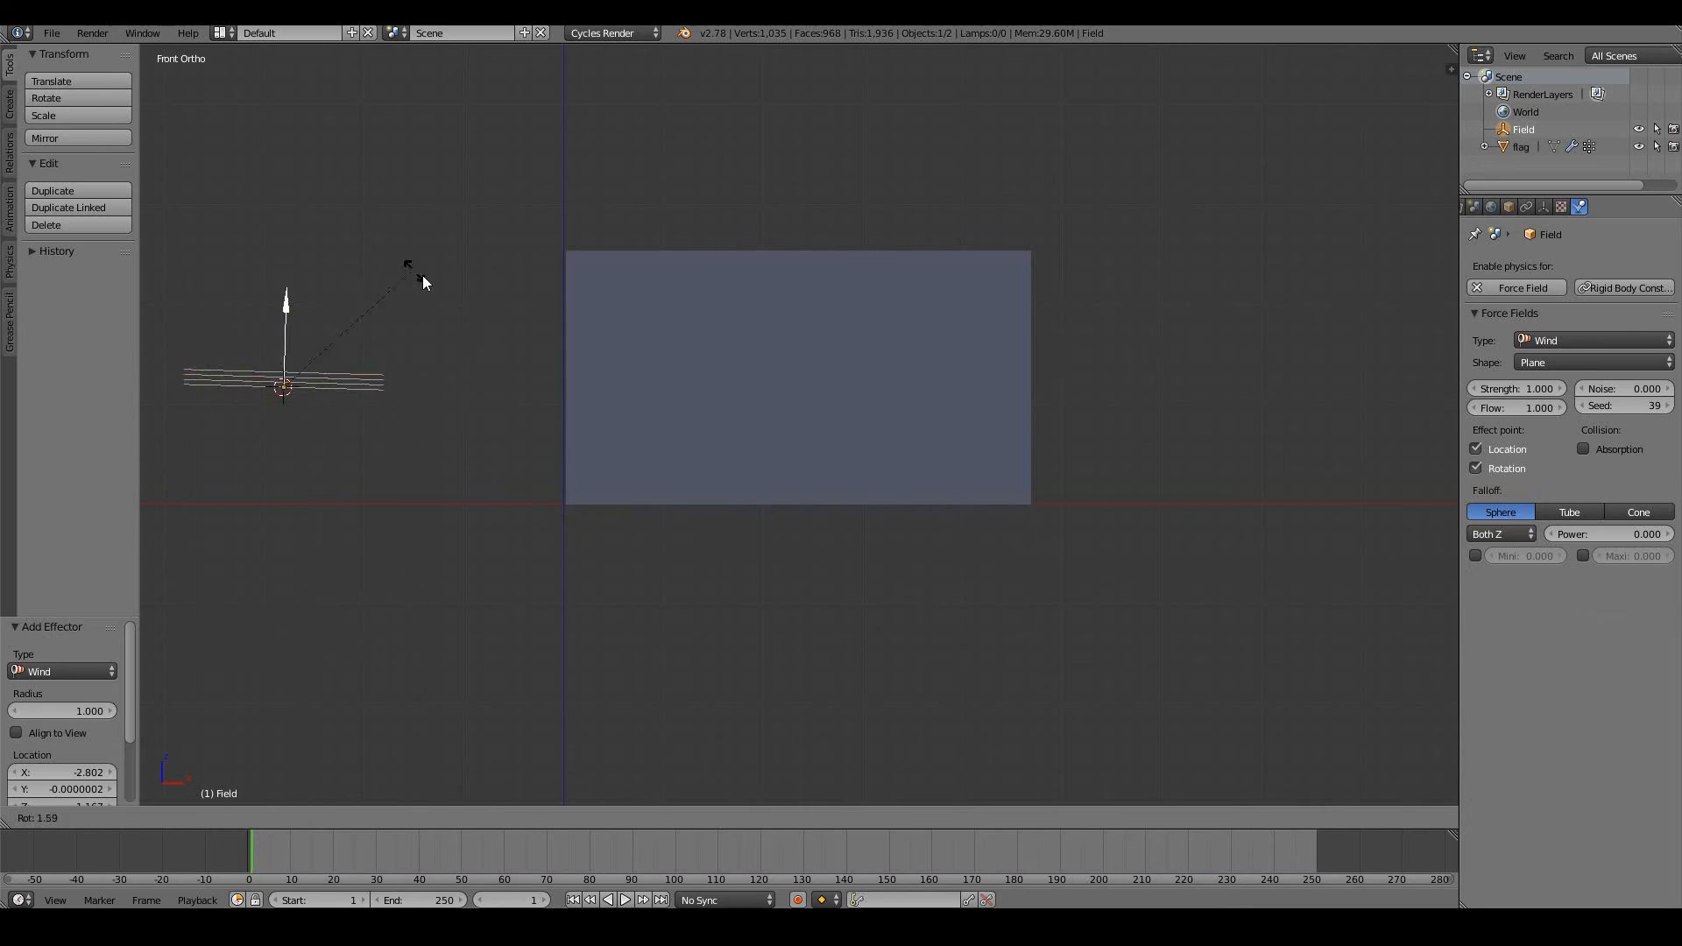
click(403, 538)
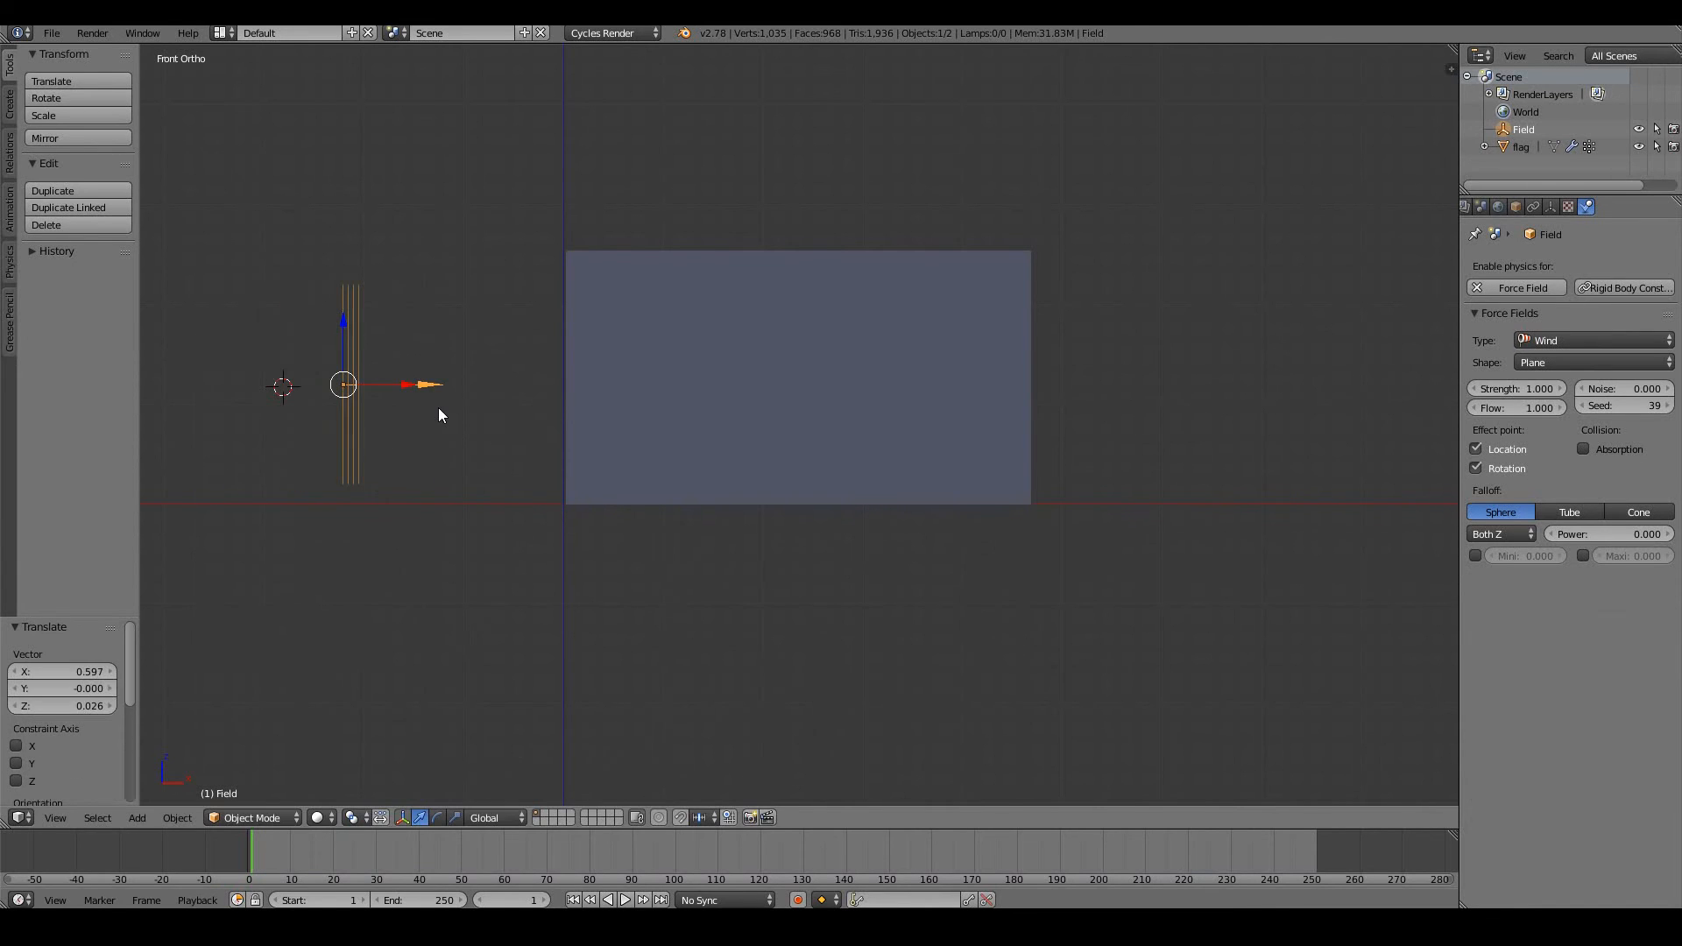
mouse_move(356, 583)
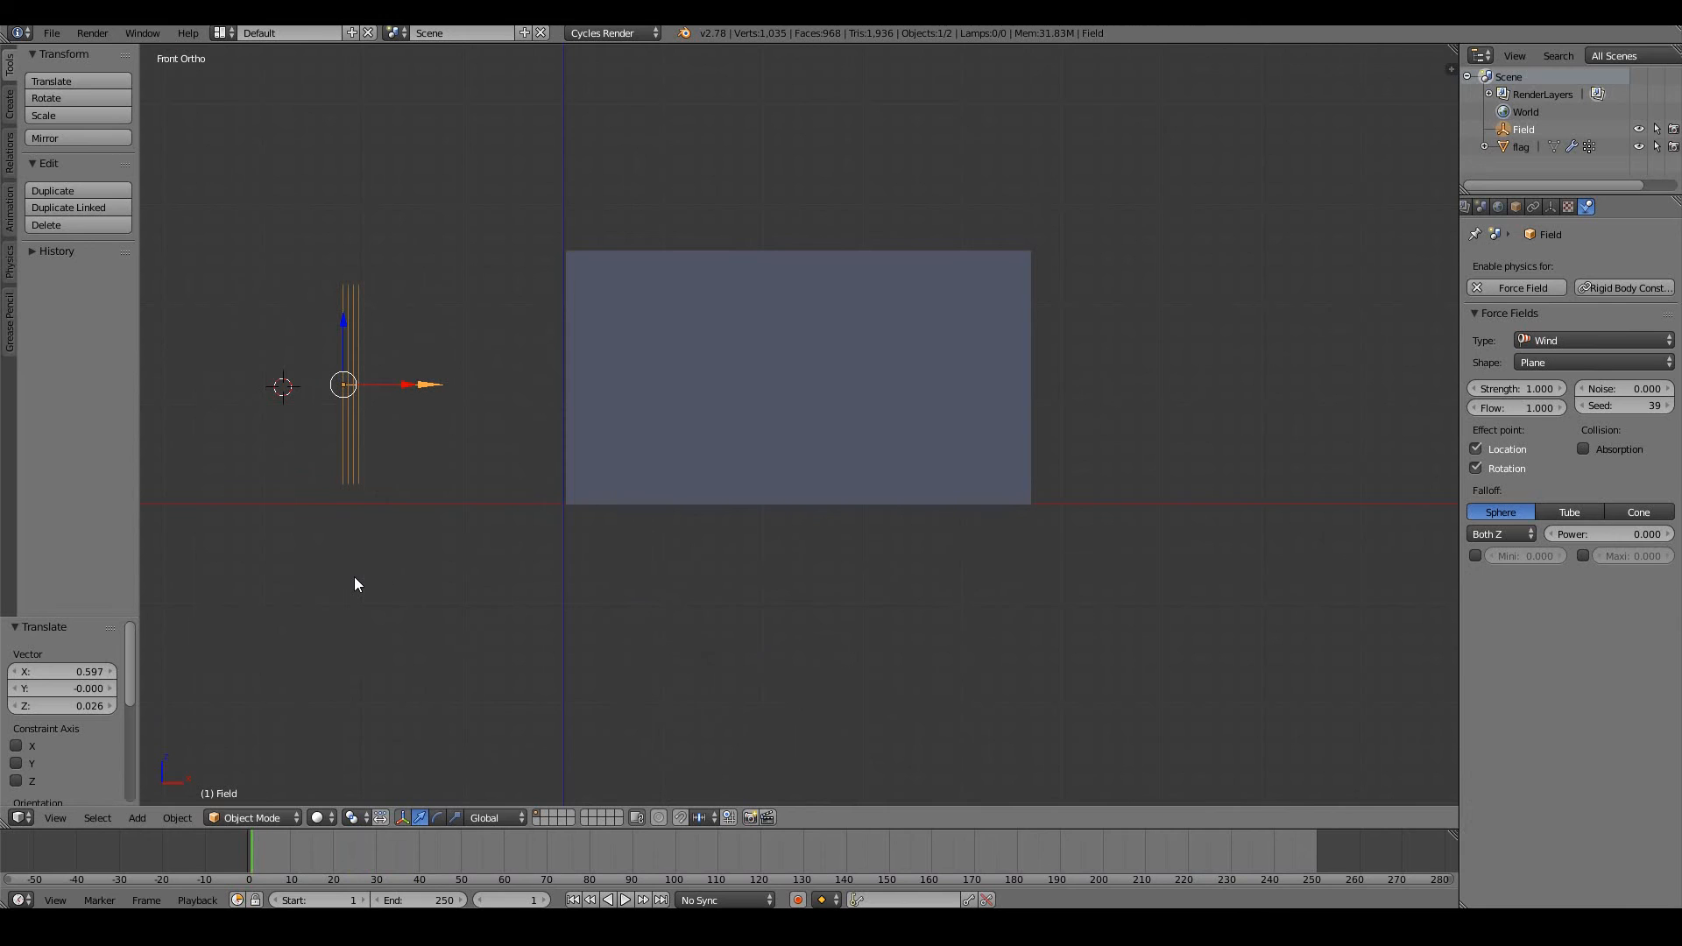
Replay the animation and raise the wind Strength with Noise 10 so the flag billows
click(624, 899)
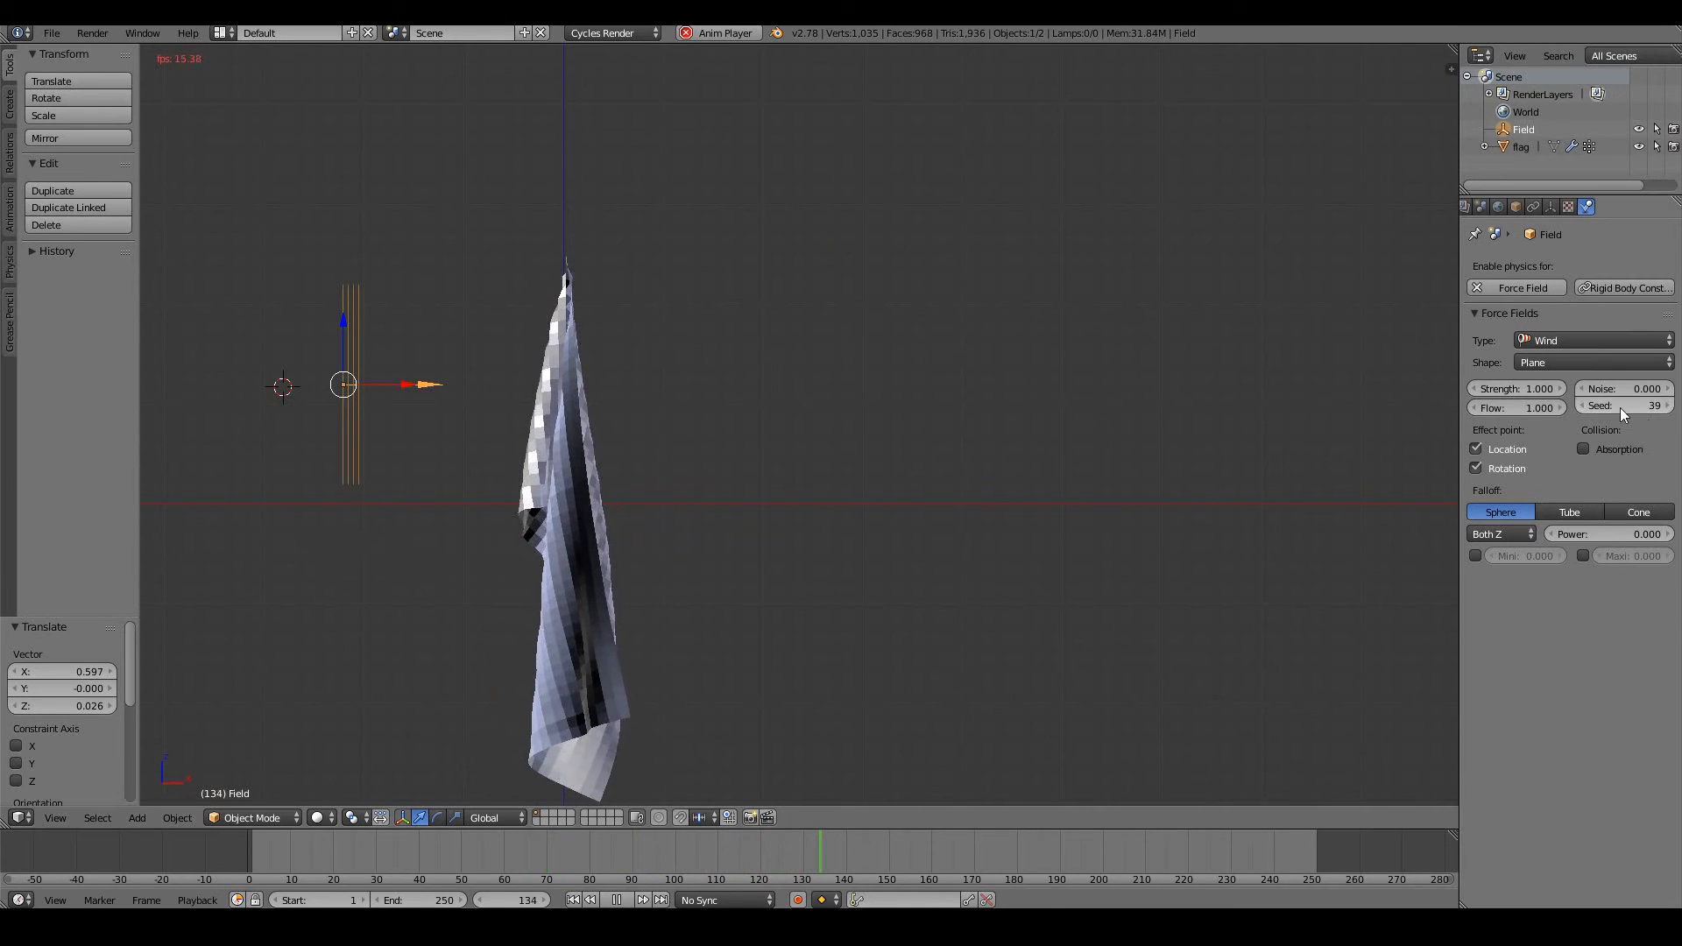
mouse_move(1502, 389)
text(200)
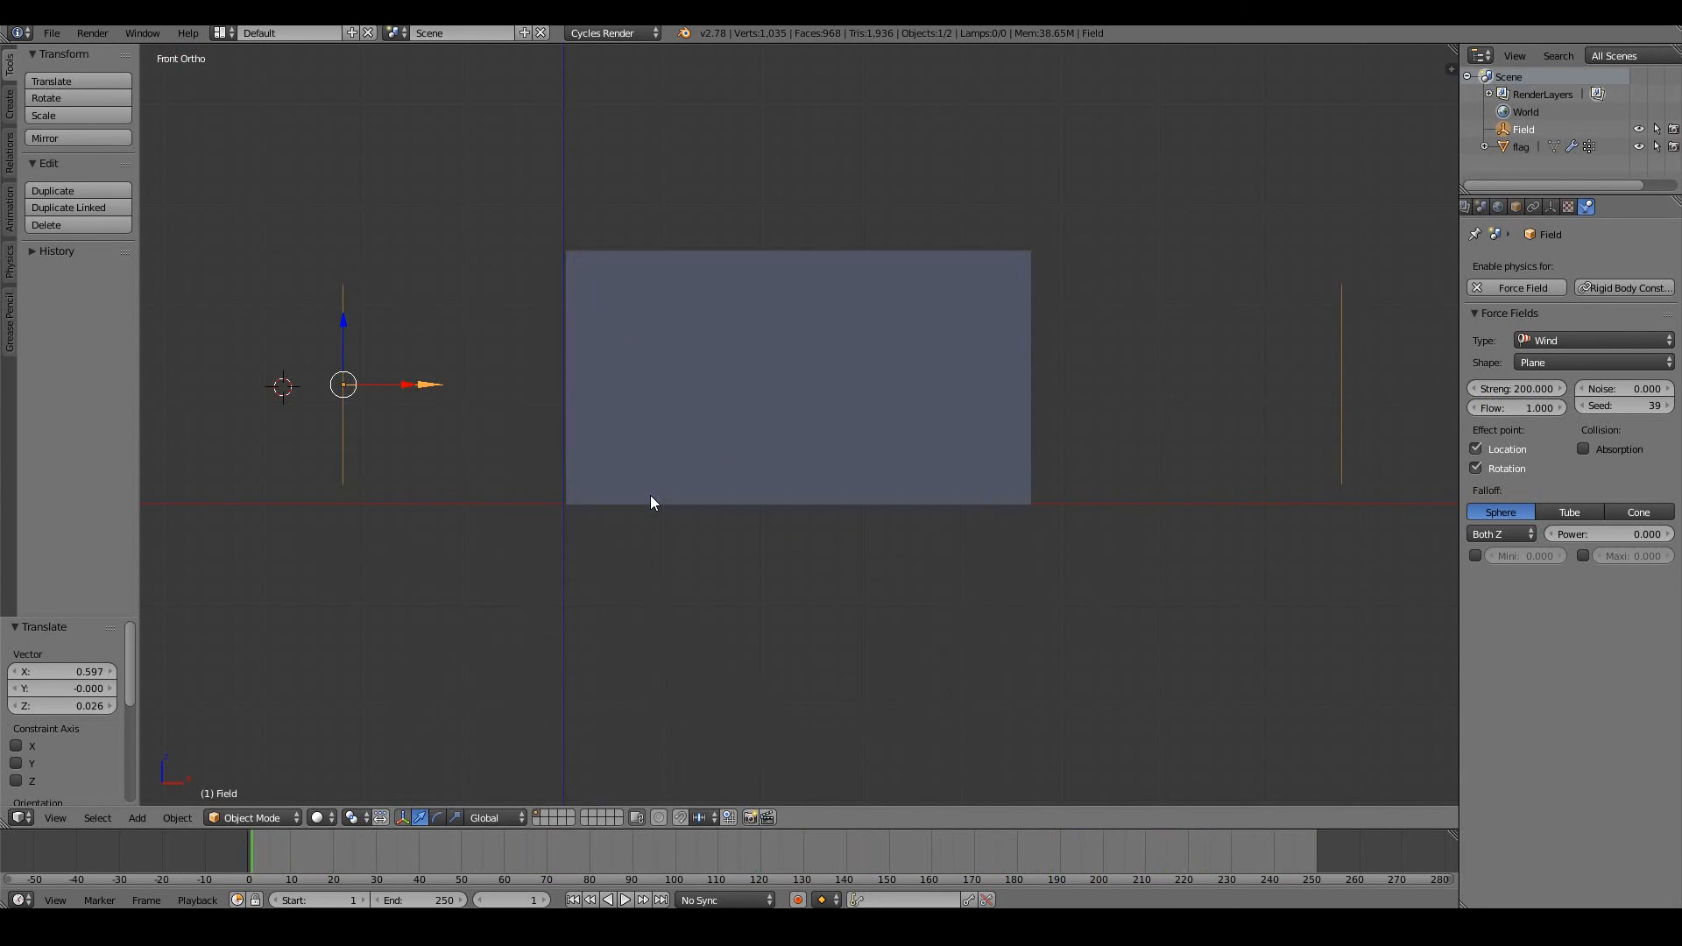
click(626, 901)
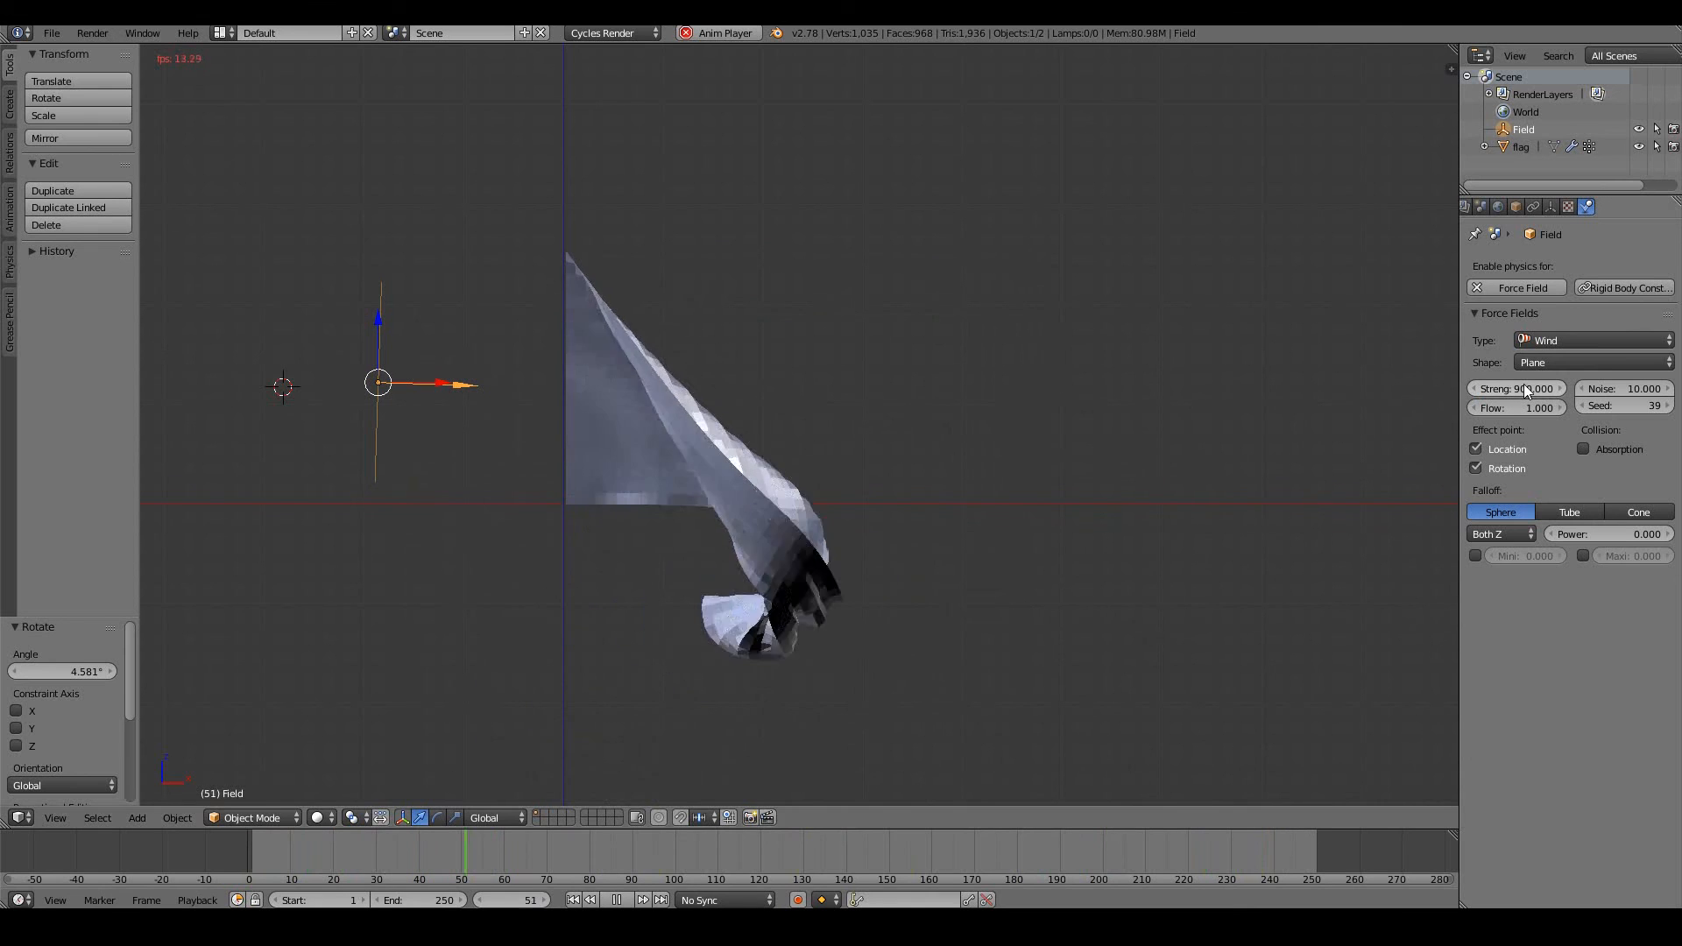
click(616, 848)
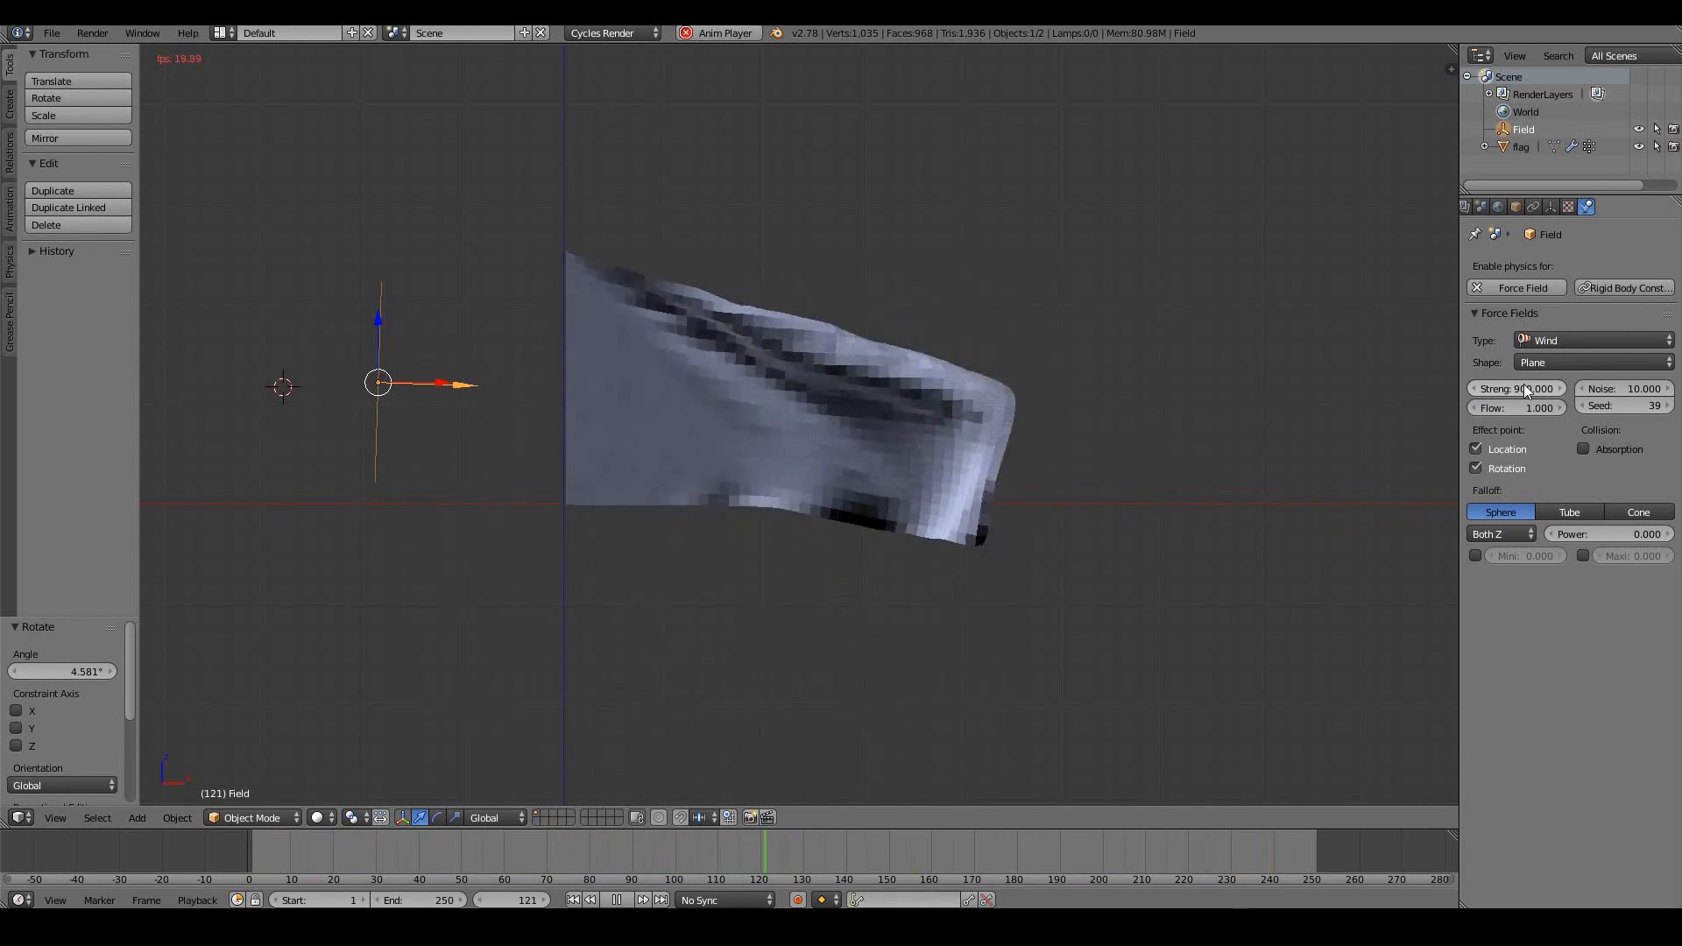
click(1517, 146)
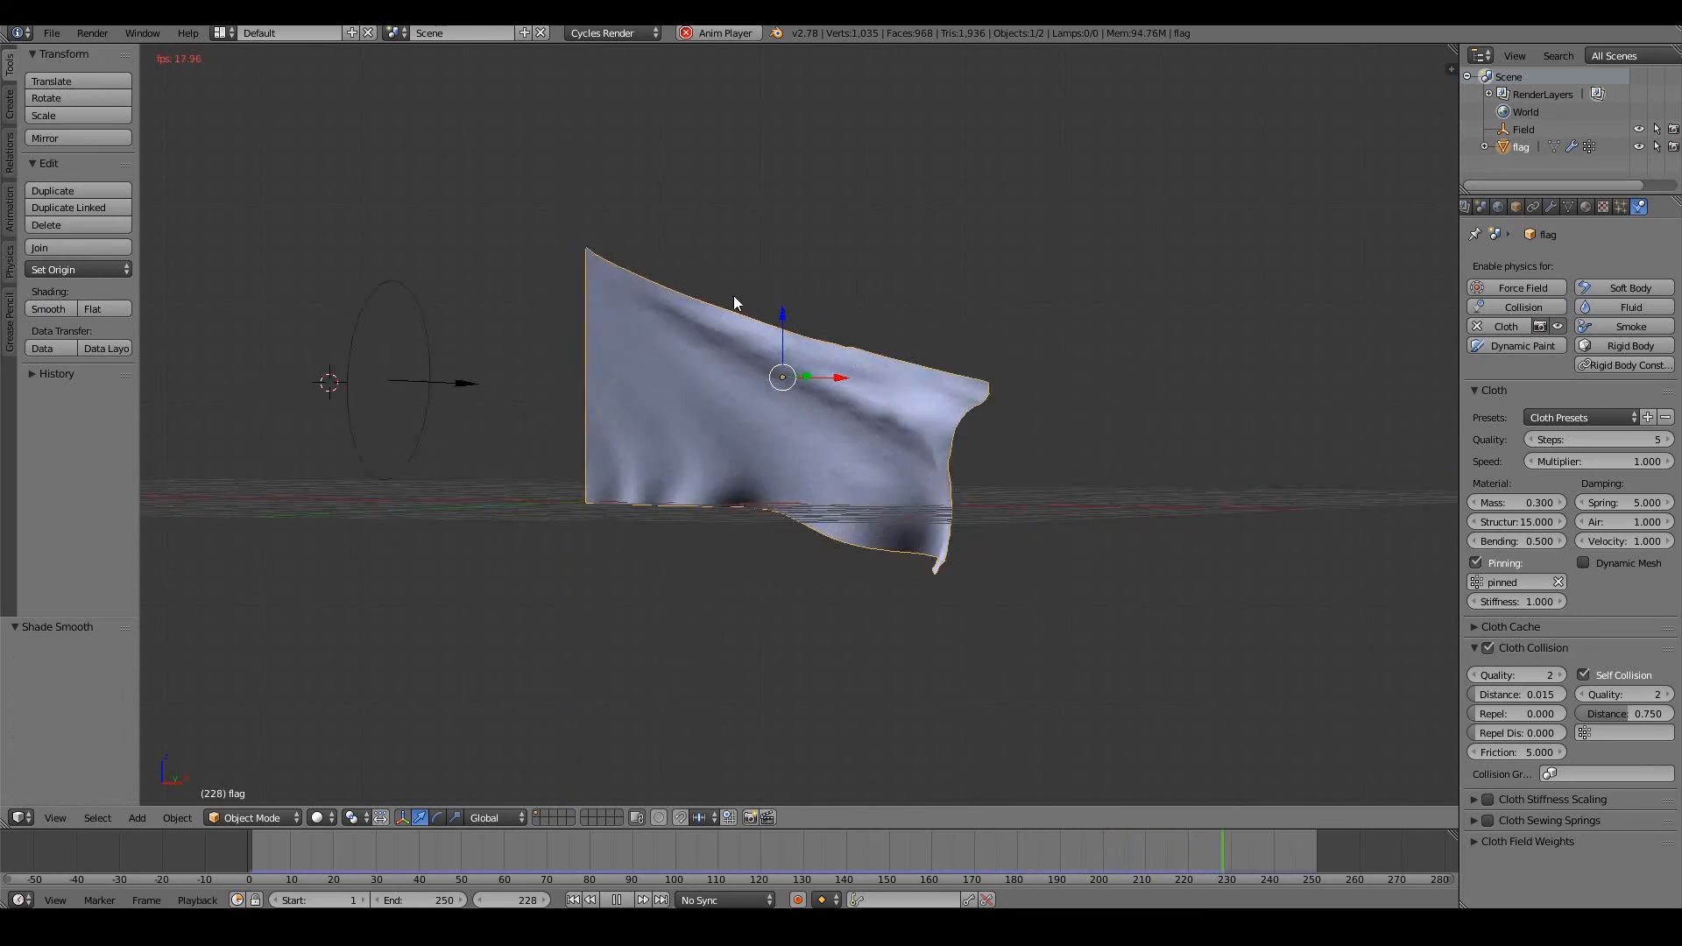
Apply Shade Smooth to the flag and play the simulation to see it ripple in the wind
click(317, 853)
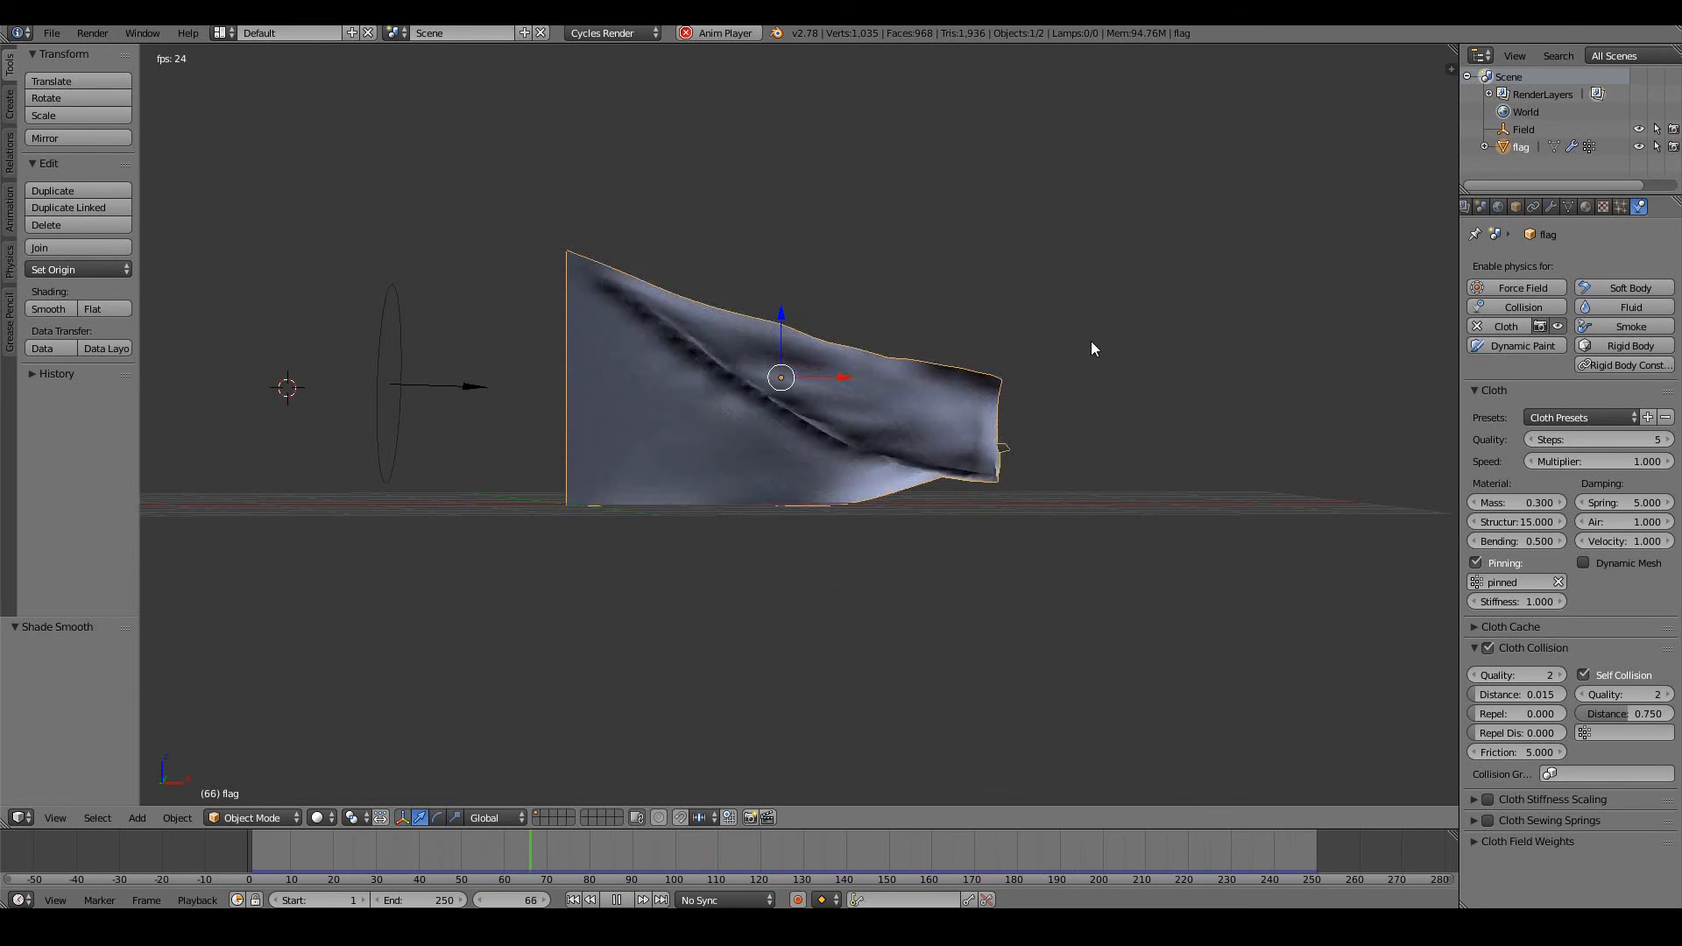
key(Space)
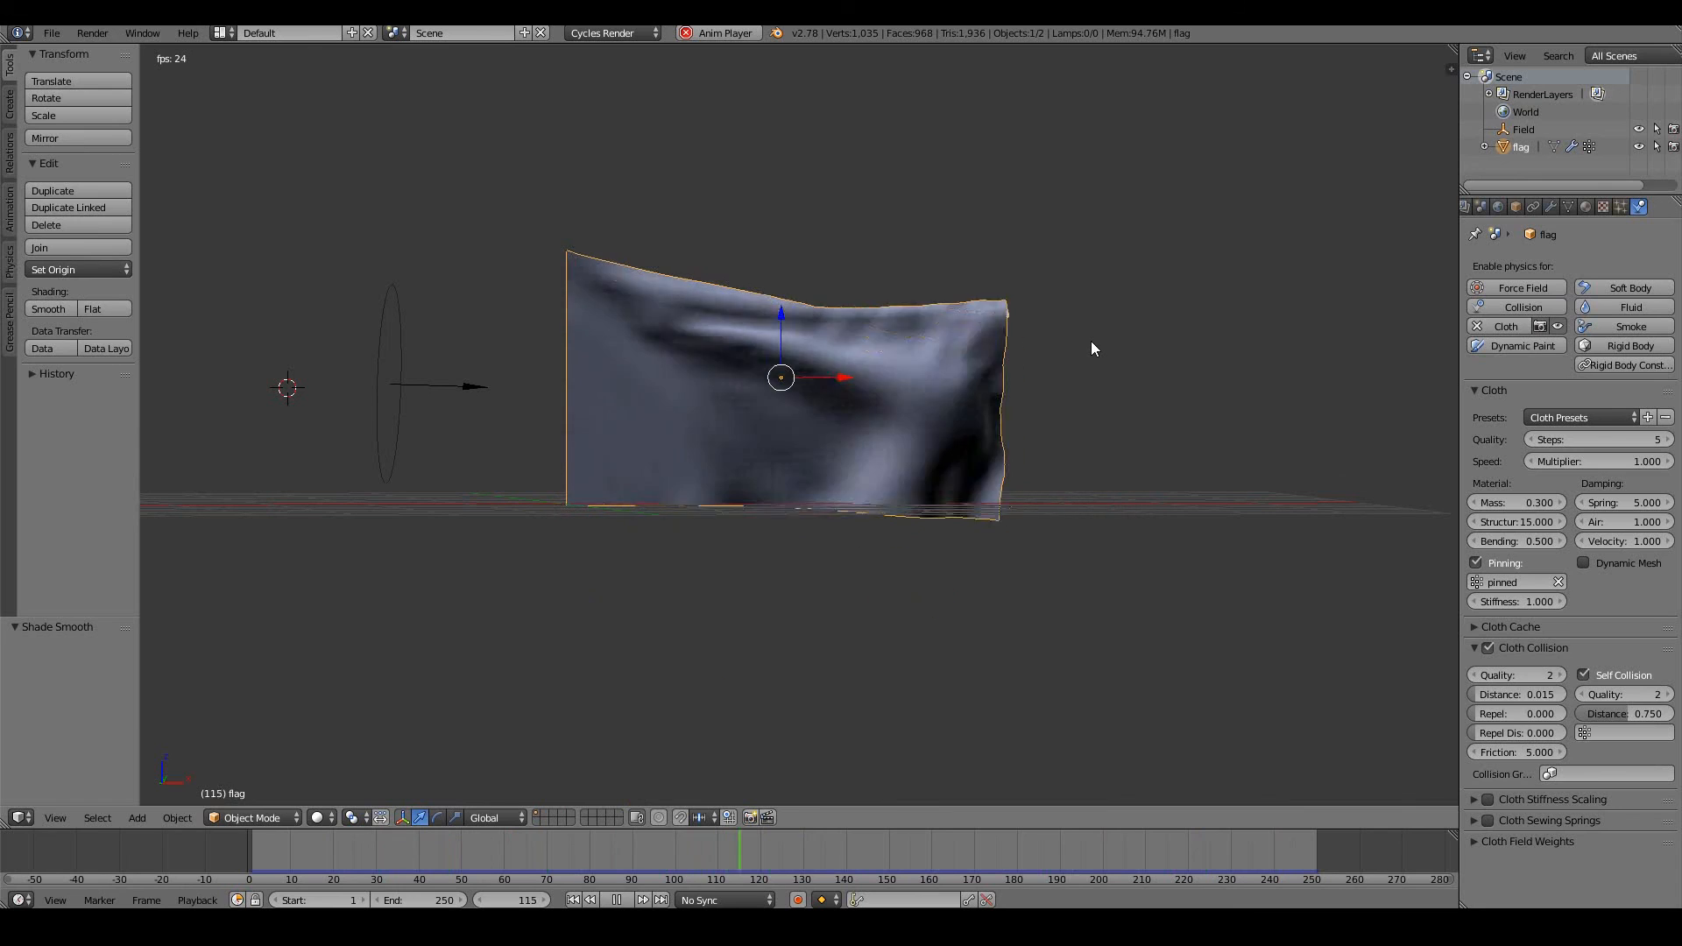